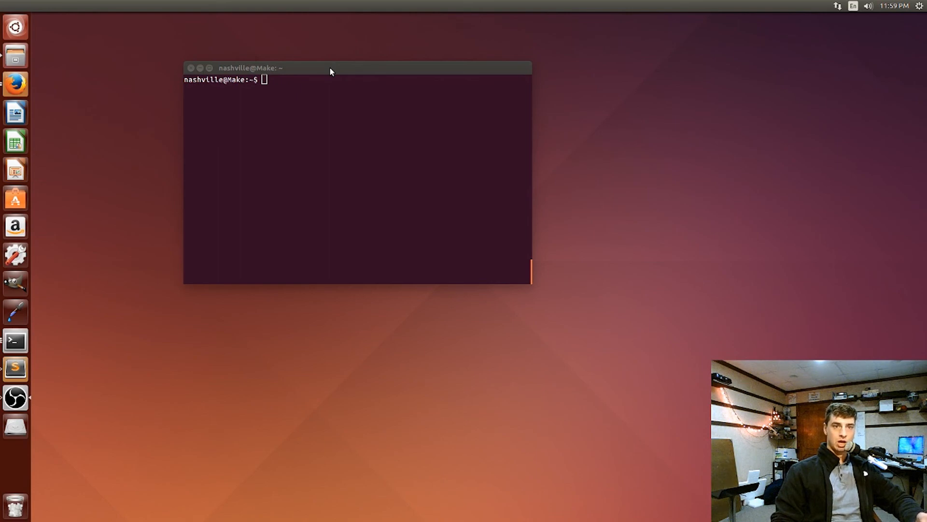
mouse_move(333, 67)
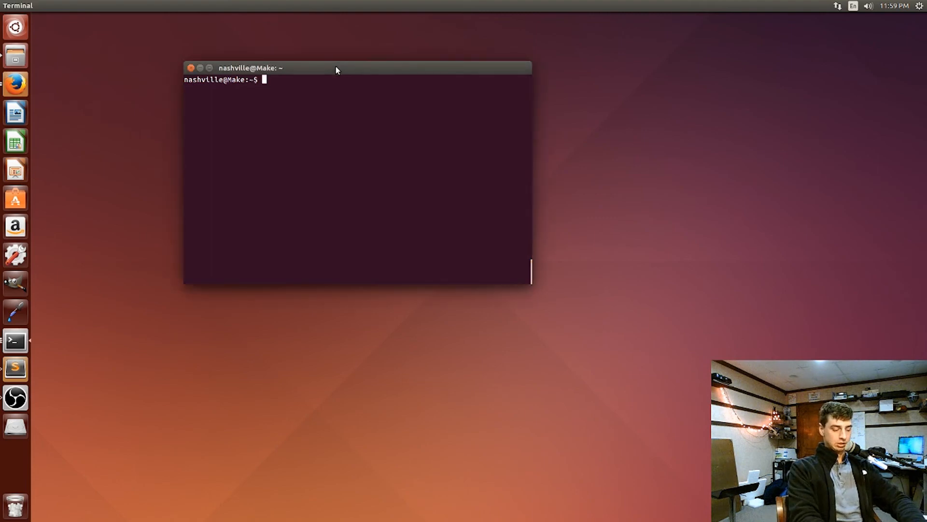
List the home folder, move into quantum, and point out the qiskit-tutorial-master folder.
type("ls")
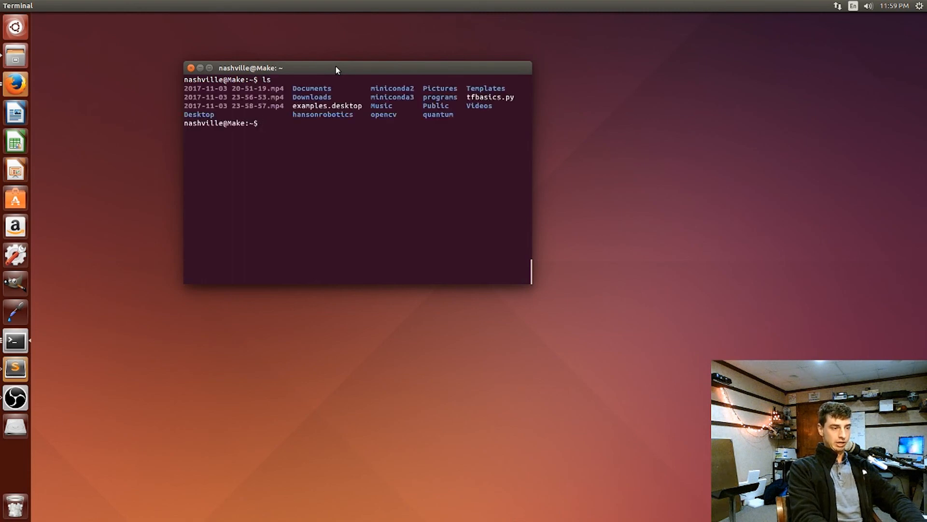
type("cd")
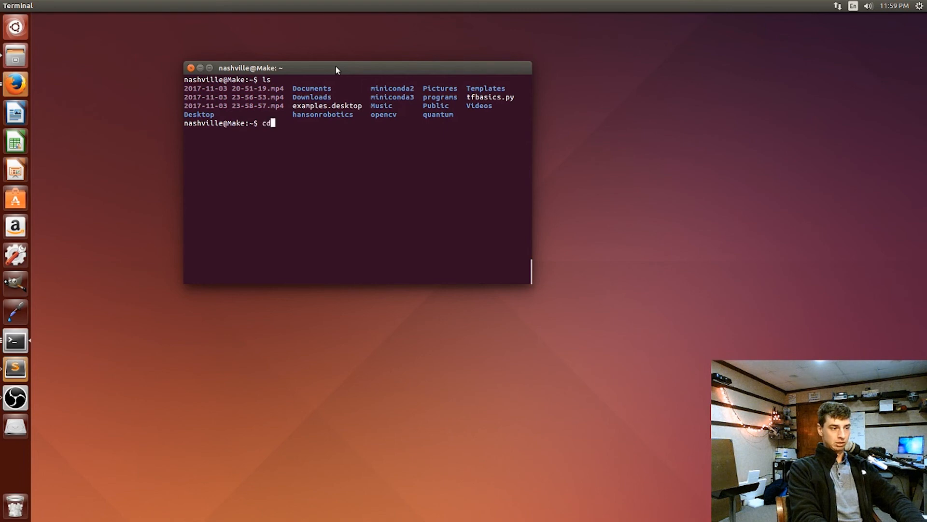
type("quantum")
type("ls")
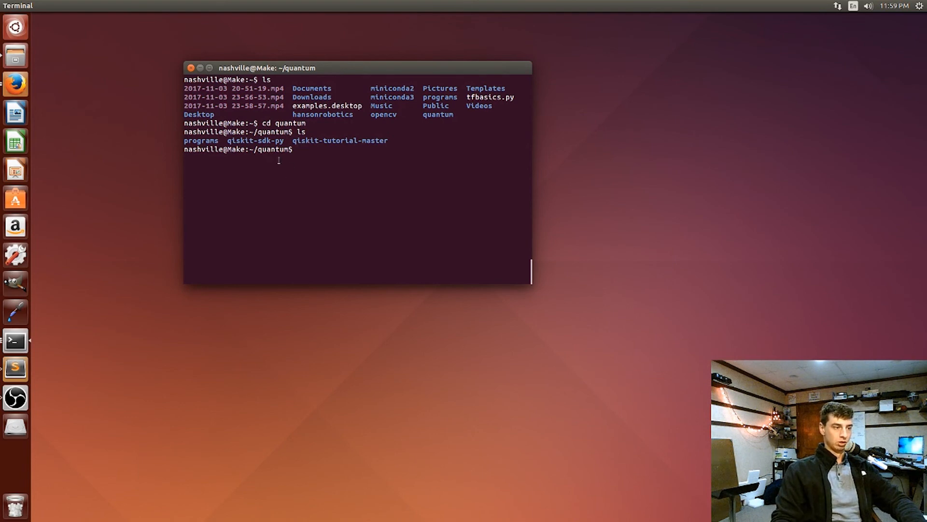
double_click(254, 140)
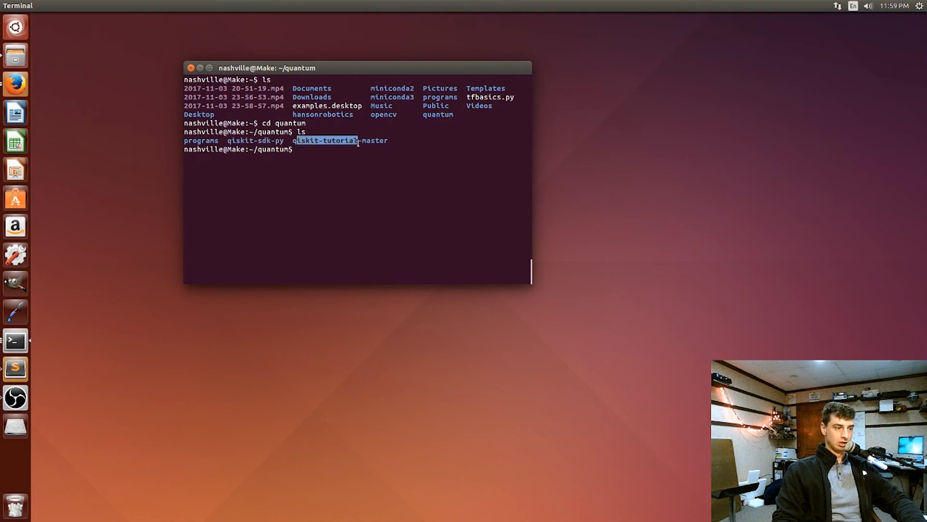
double_click(340, 141)
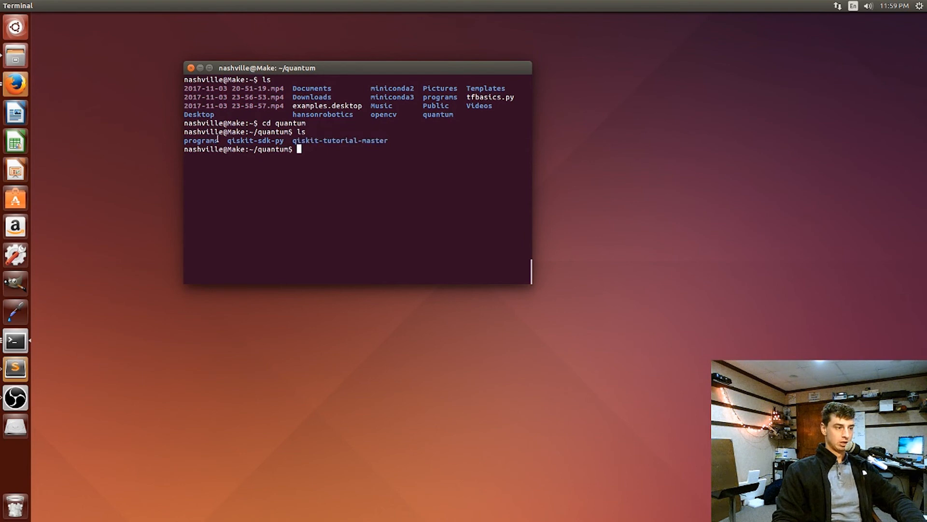
double_click(200, 140)
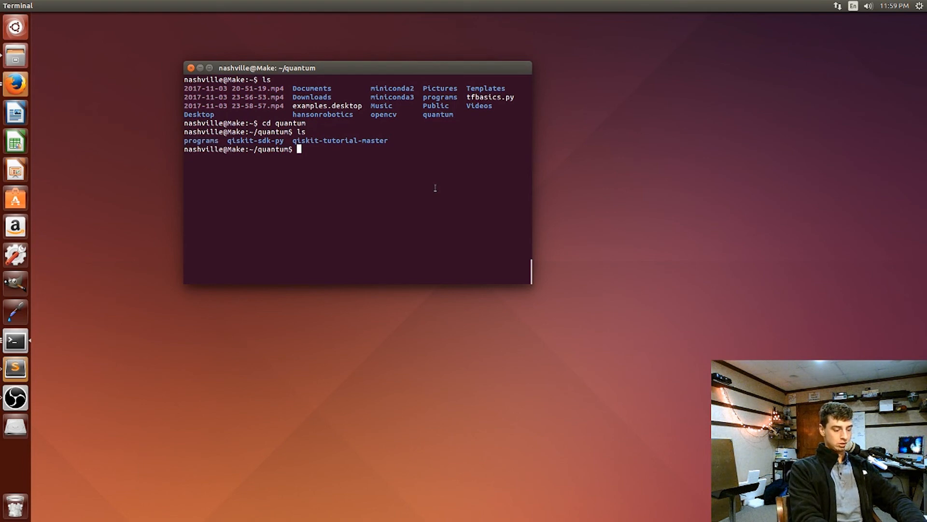
Move from quantum into its programs subfolder.
type("cd")
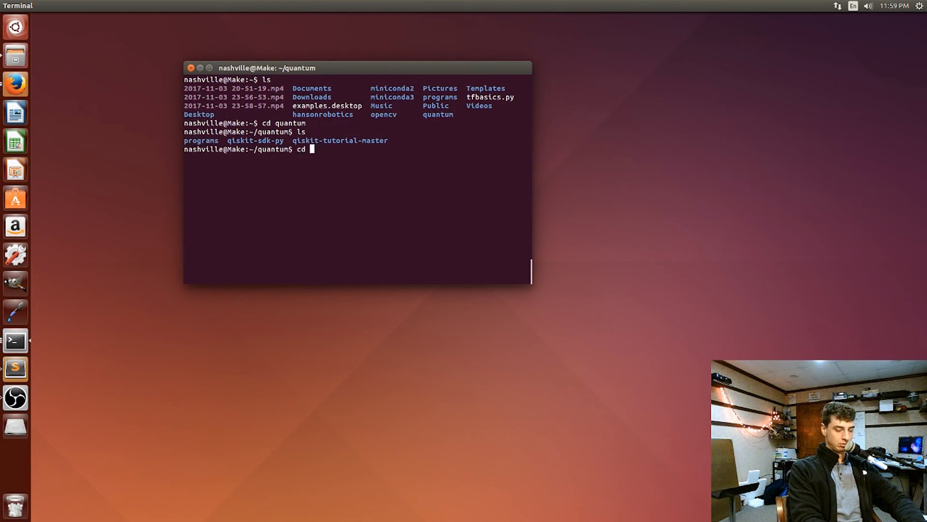
type("programs")
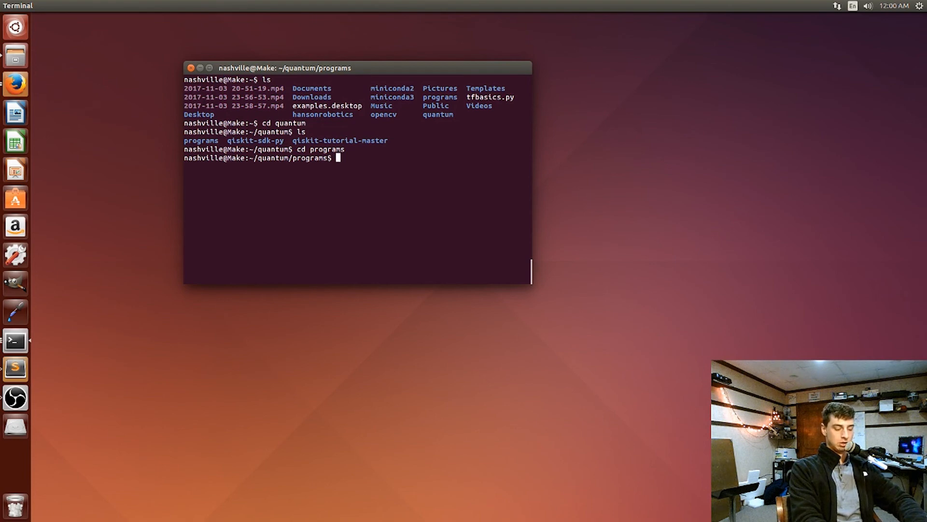
Launch Sublime Text on tutorial_1.py in the background with 'subl tutorial_1.py &'.
type("subl")
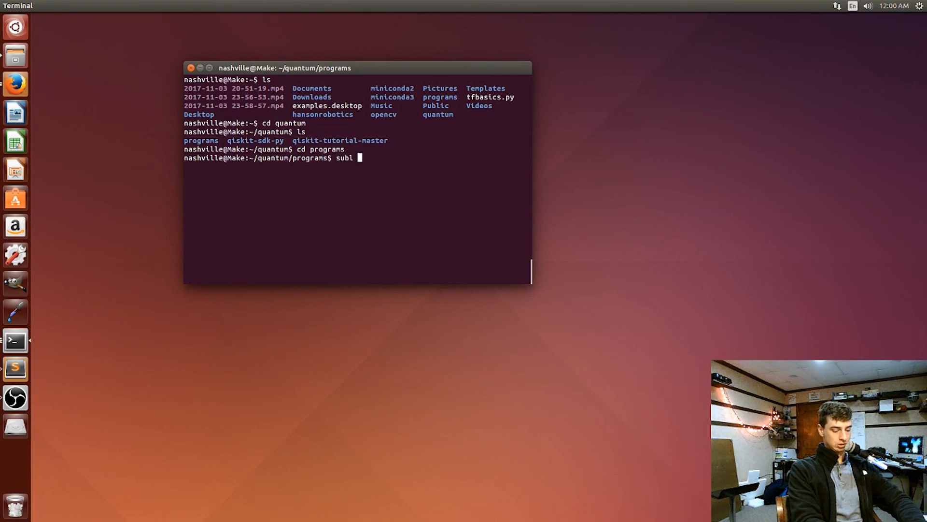
type("tutorial")
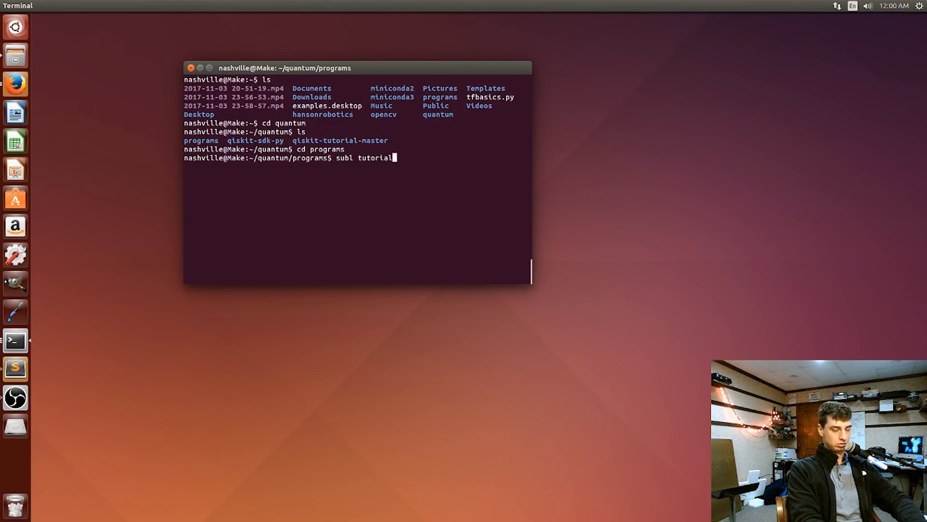
type("_1.py &")
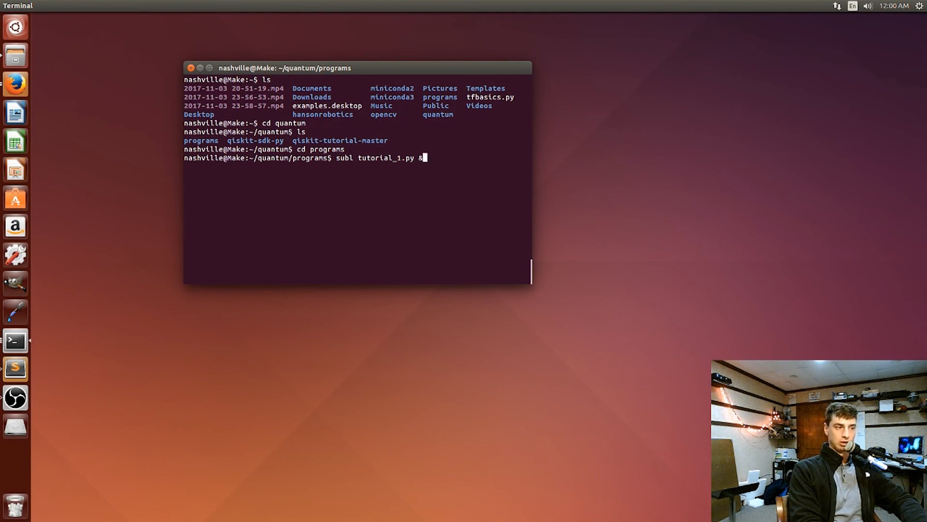
key("Return")
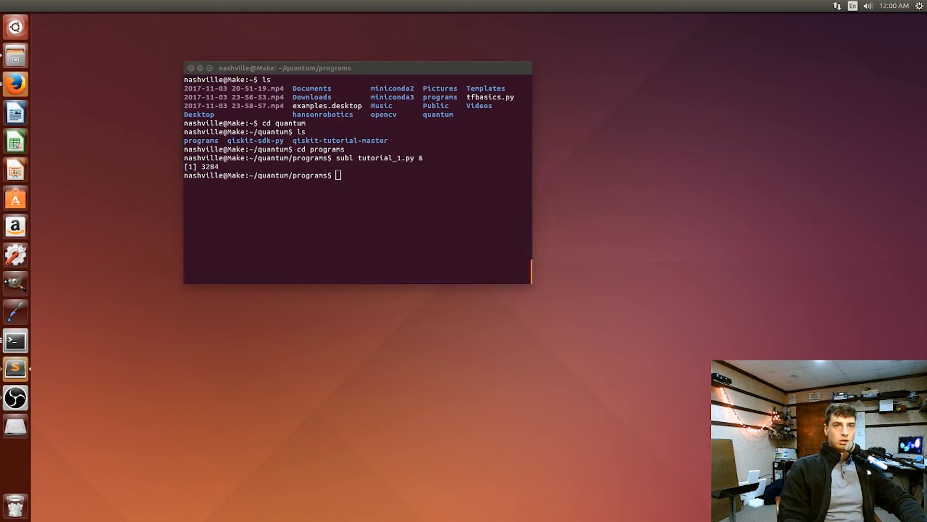
key("Return")
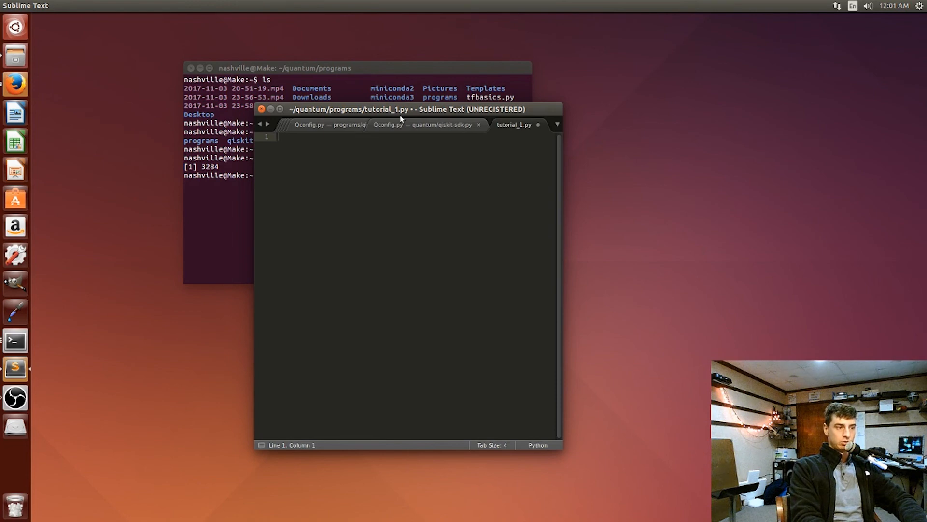
Write 'from qiskit import QuantumProgram' as line 1 of tutorial_1.py.
type("from qi")
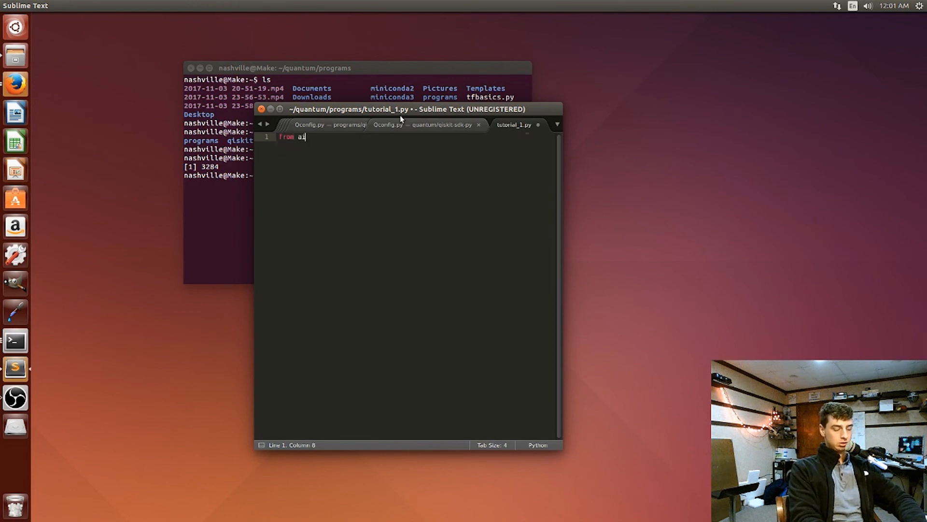
key("BackSpace")
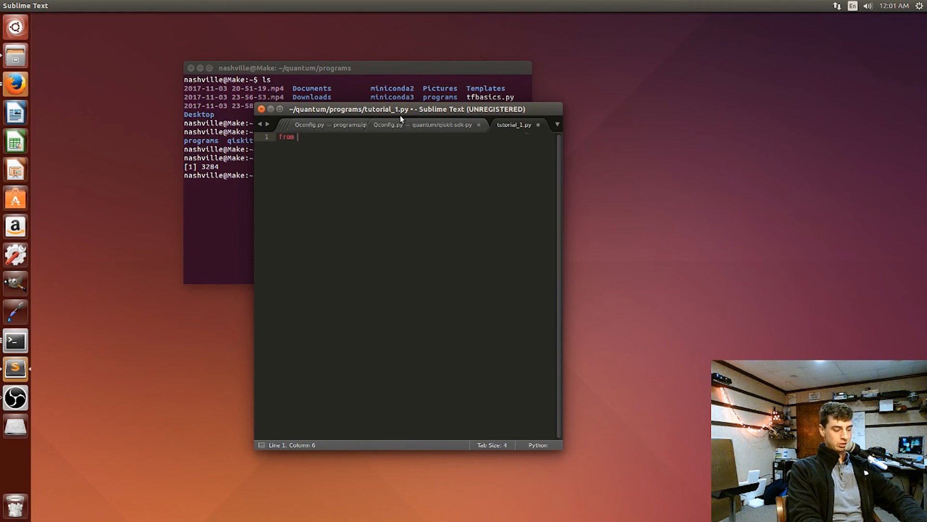
type("qiskit")
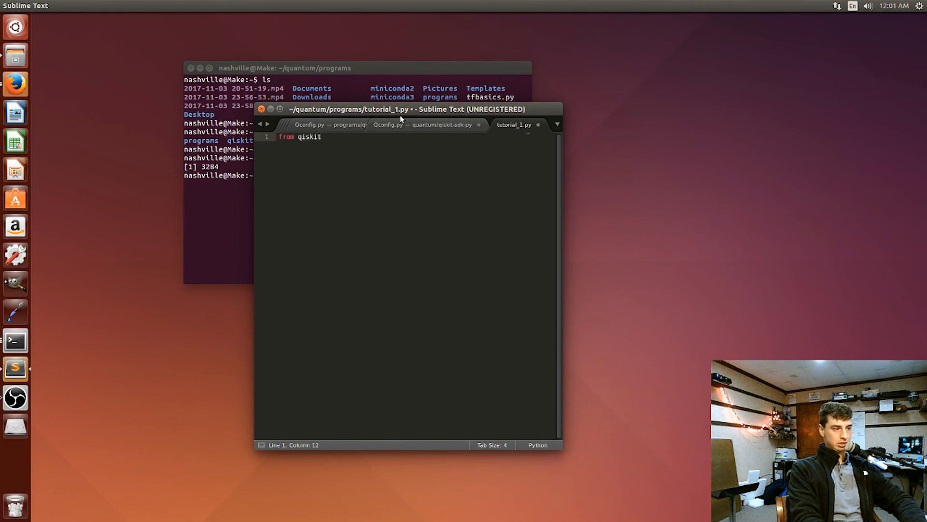
type("import")
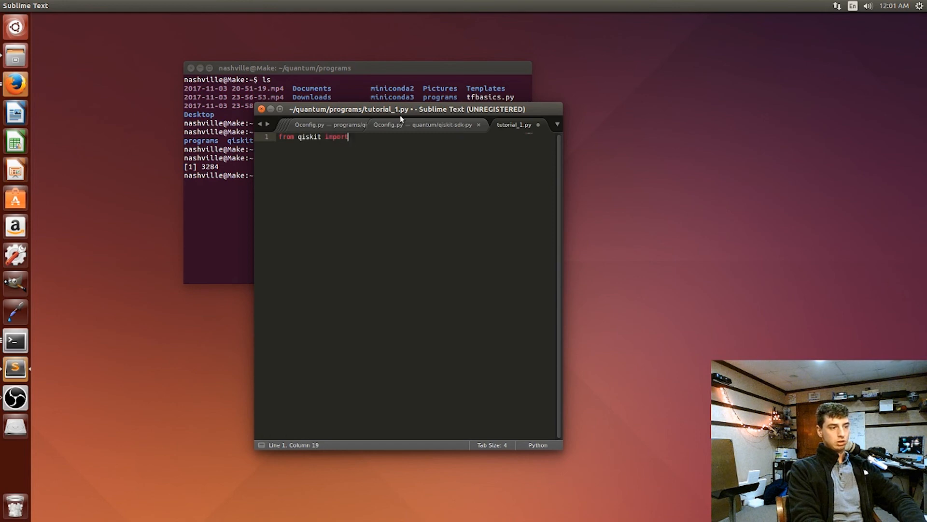
type("Q")
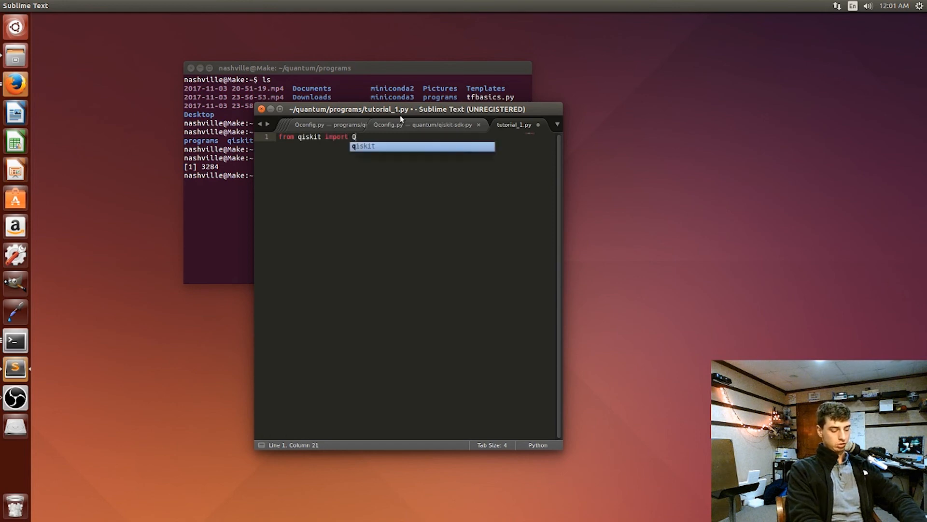
type("uantum")
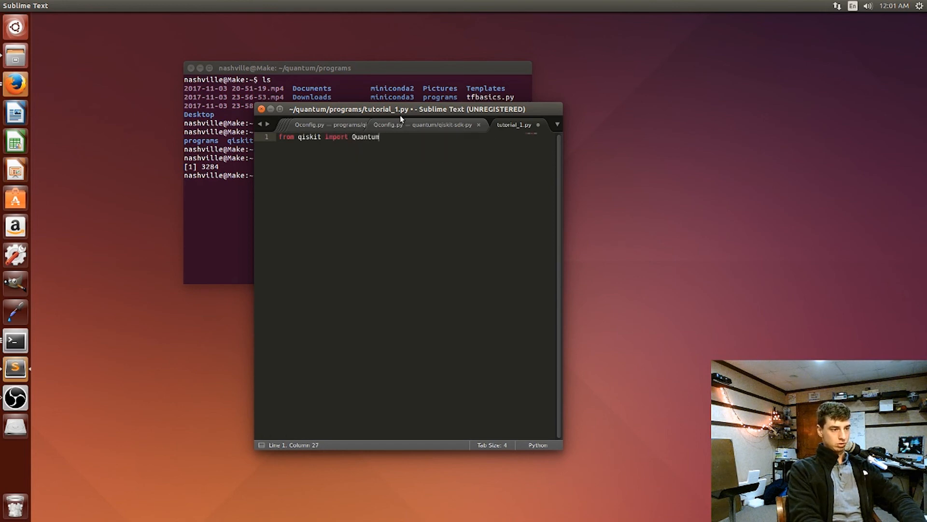
type("Program")
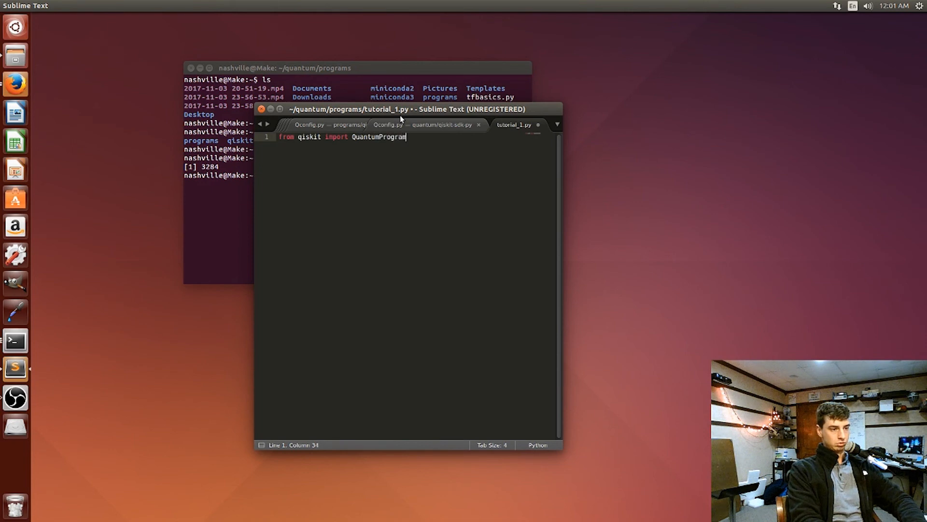
key("enter")
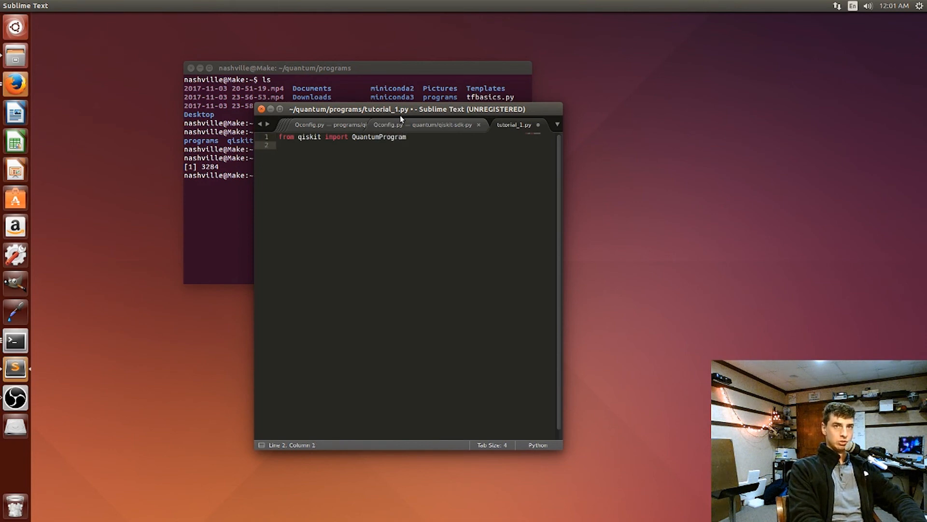
Create qp as a QuantumProgram after a blank line and start the qr assignment.
key("enter")
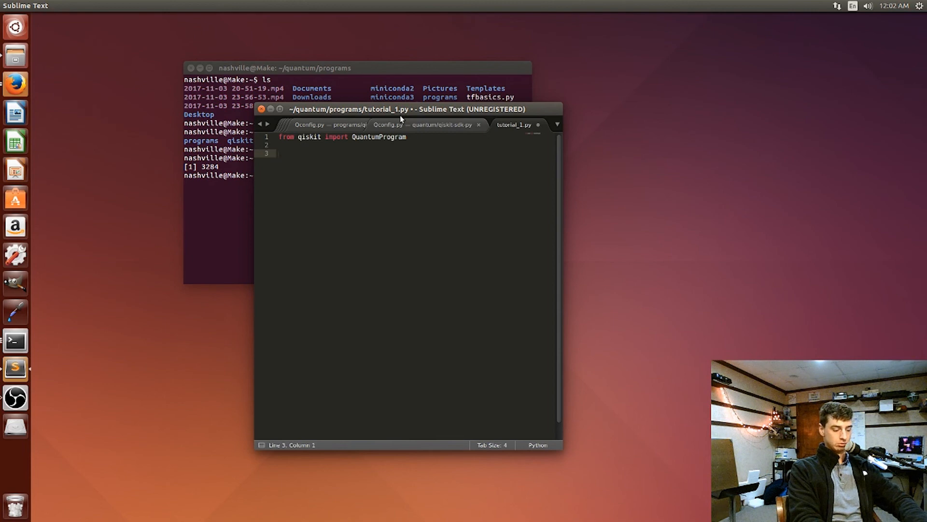
type("qp =")
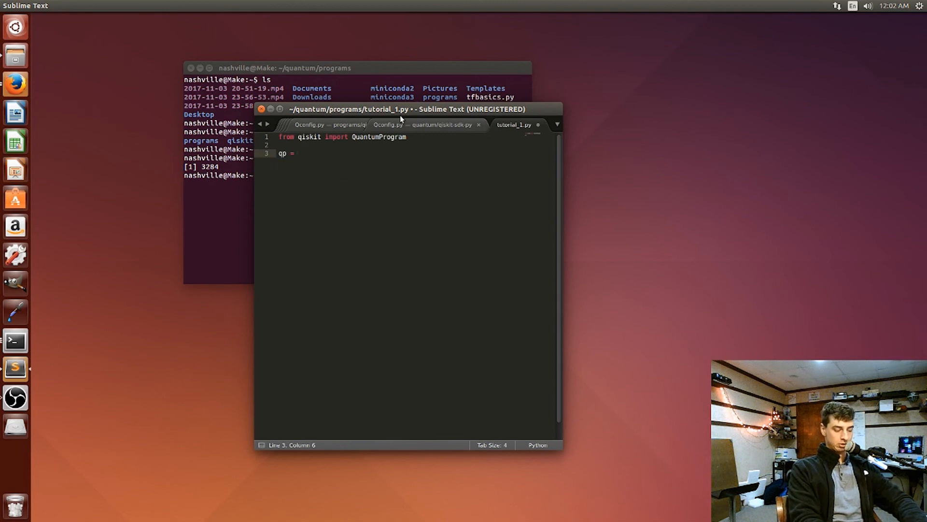
type("QuantumProgram(")
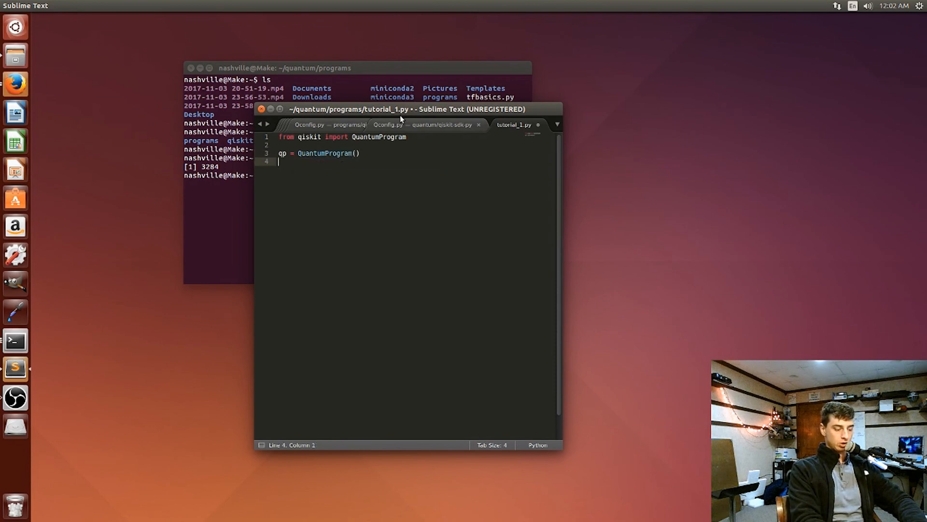
type("rq")
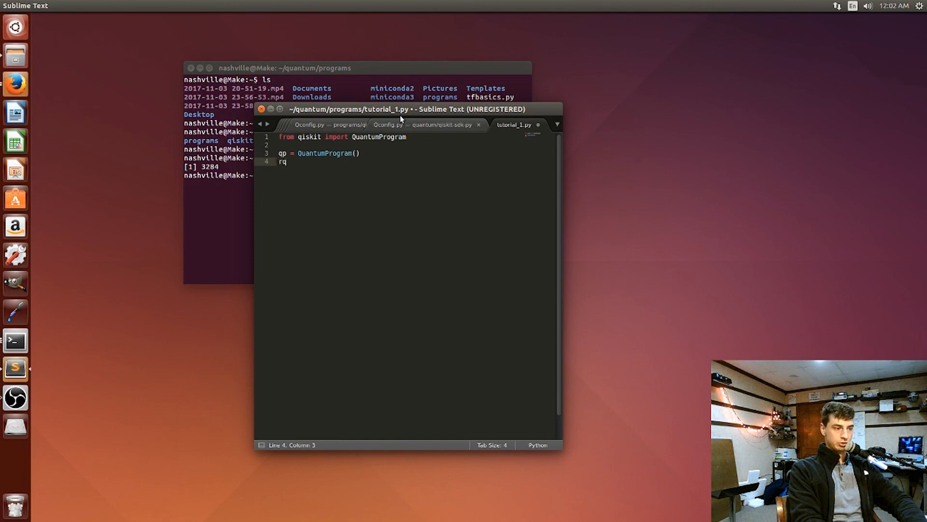
type("r =")
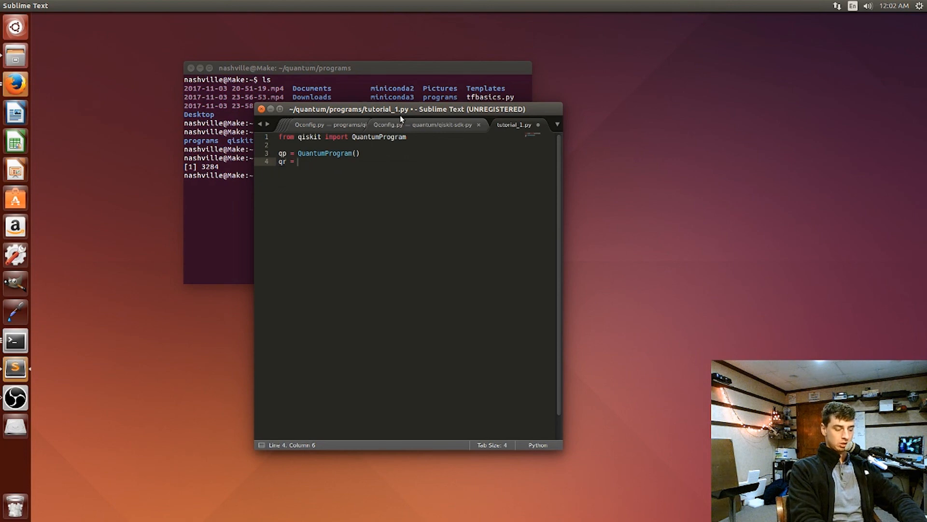
Complete qr = qp.create_quantum_register() with empty arguments.
type("qp.")
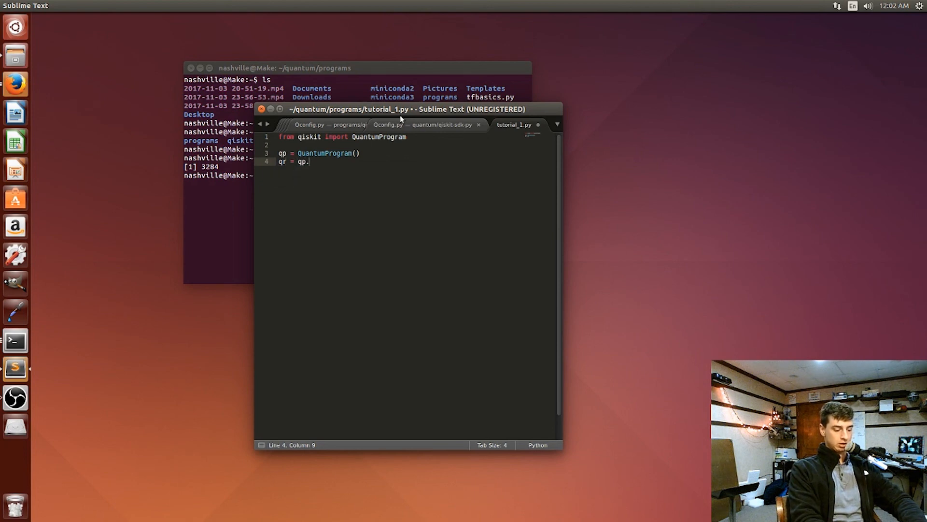
type("create_")
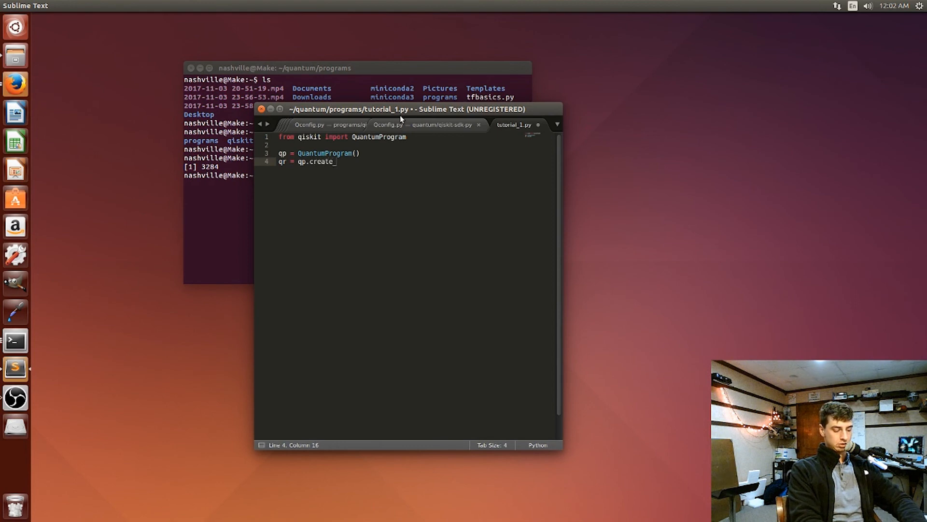
type("quantum_")
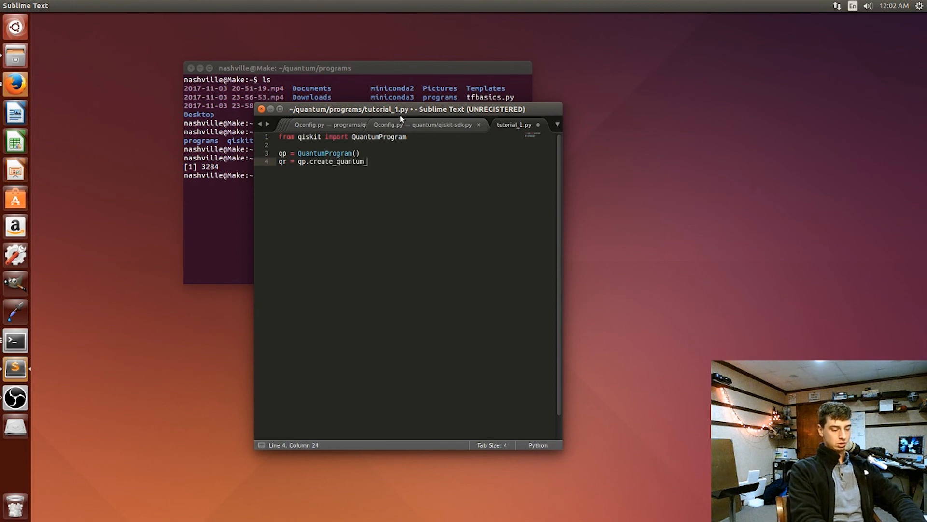
type("register")
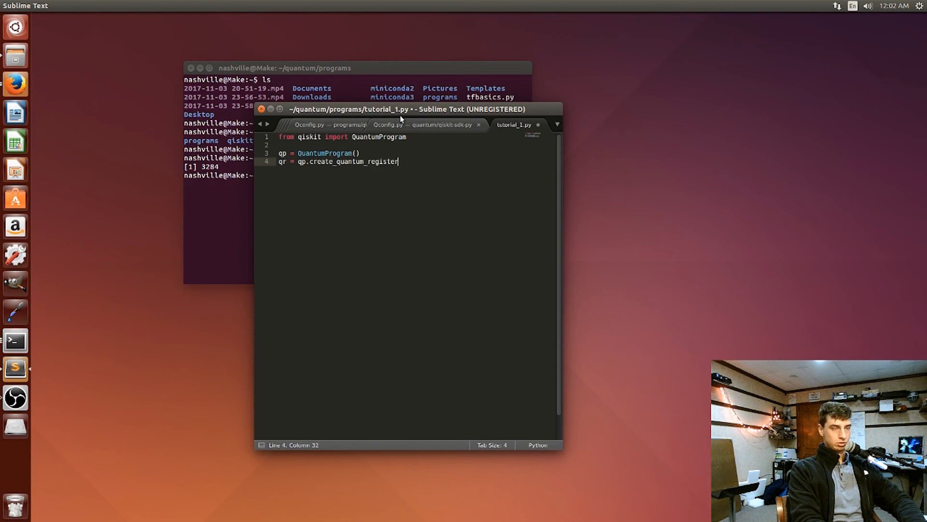
type("()")
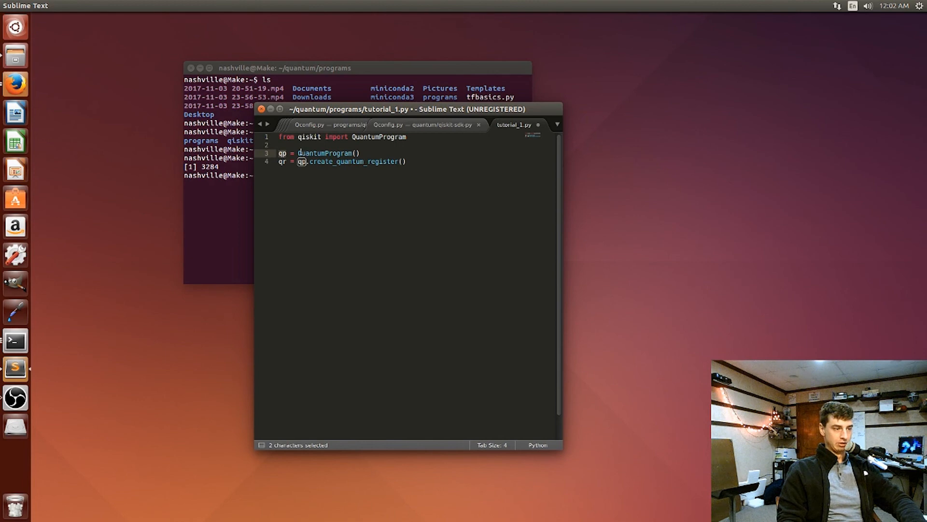
Fill in ('qr', 2) as the arguments of create_quantum_register.
double_click(325, 153)
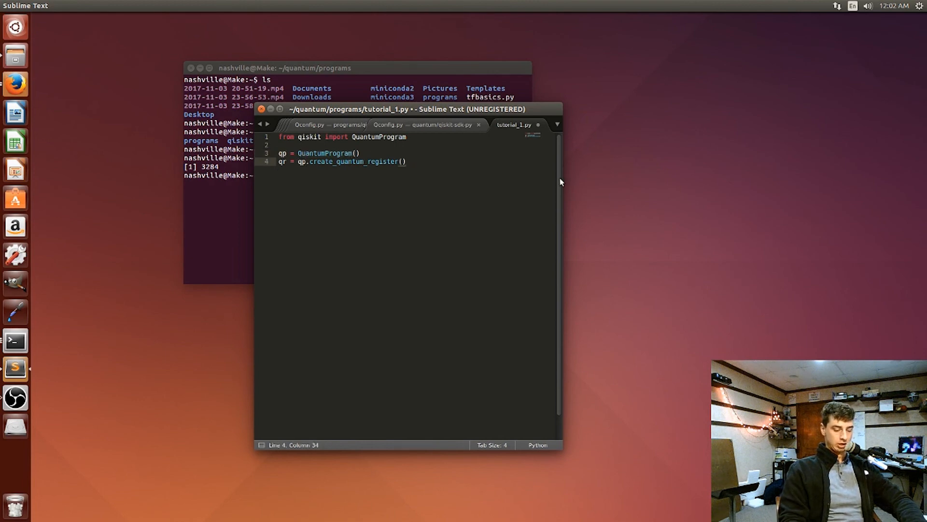
key("Left")
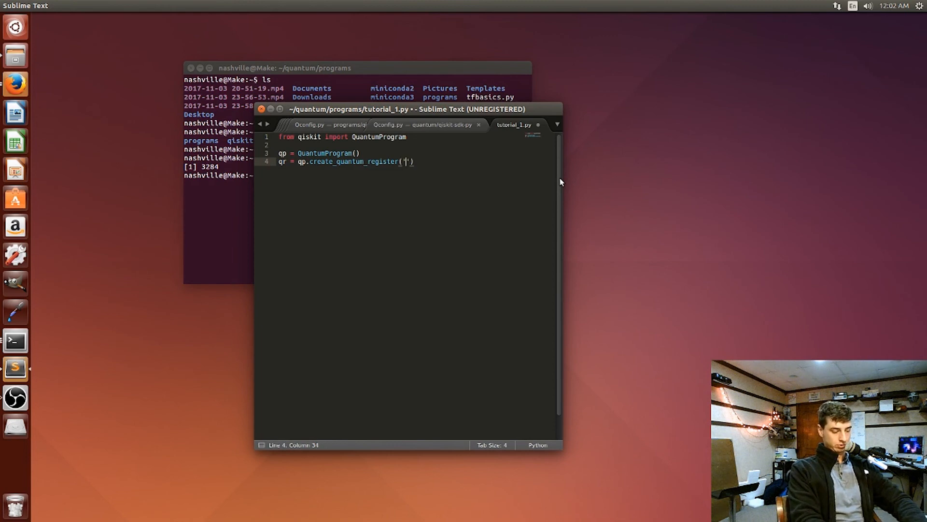
type("qr")
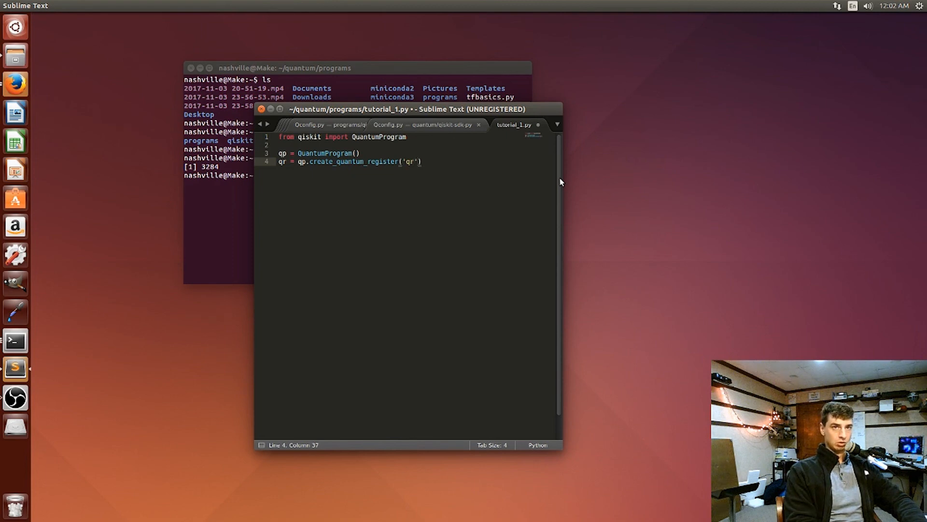
type(",")
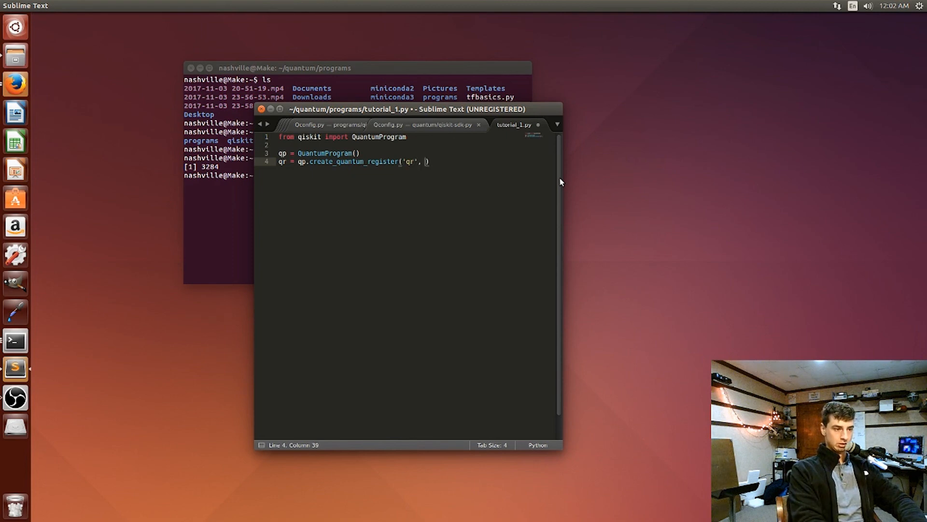
type("2")
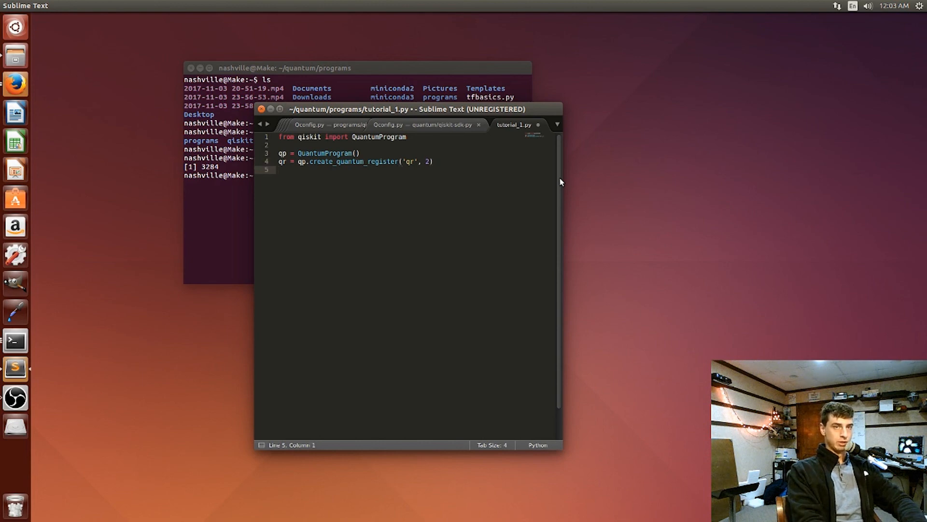
Add cr = qp.create_classical_register('cr', 2) for a 2-bit classical register.
type("cr =")
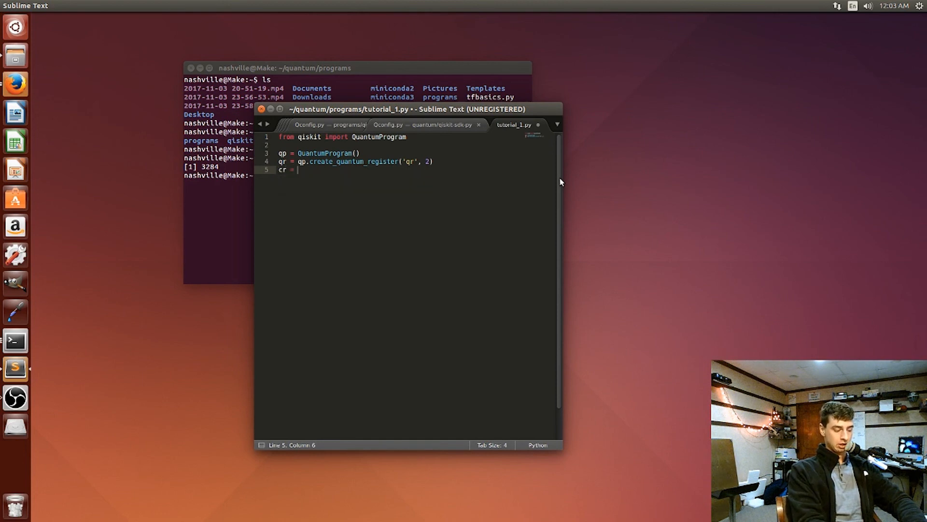
type("qp")
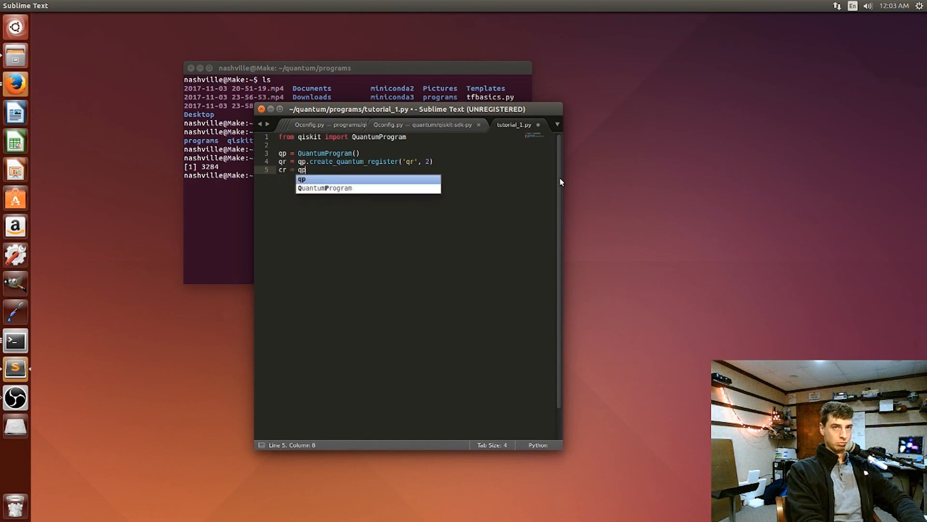
type(".create_classic")
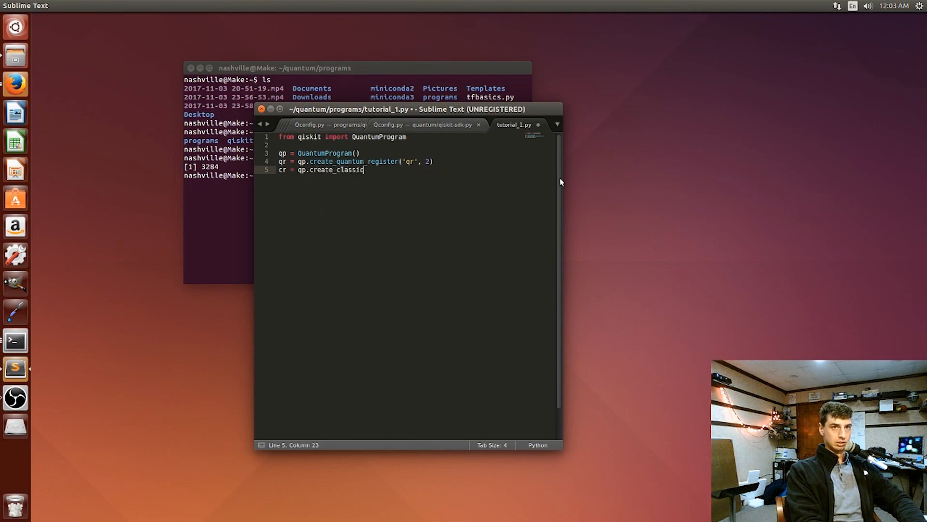
type("al_regi")
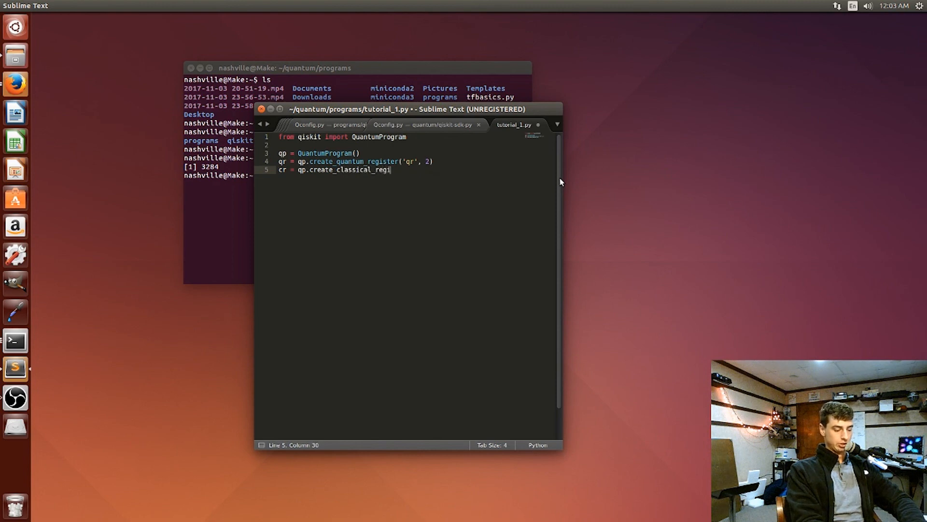
type("ster()")
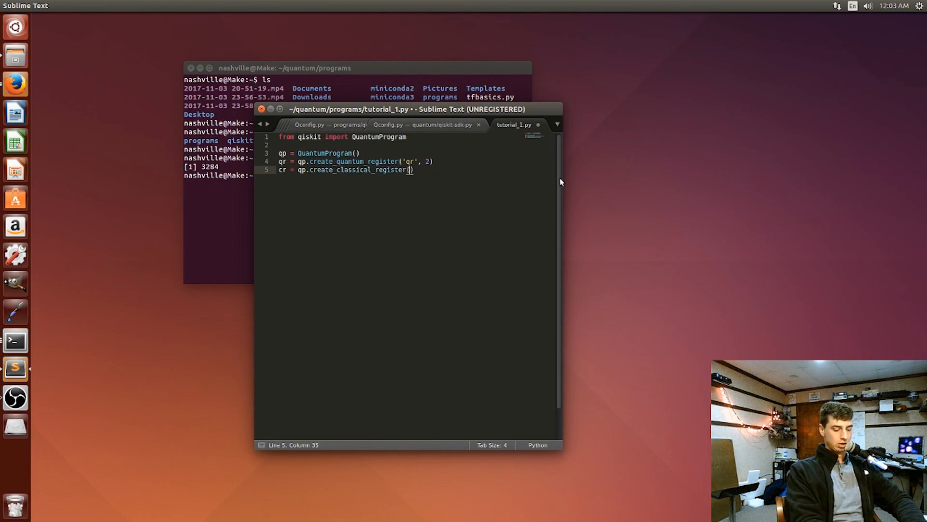
type("'cr'")
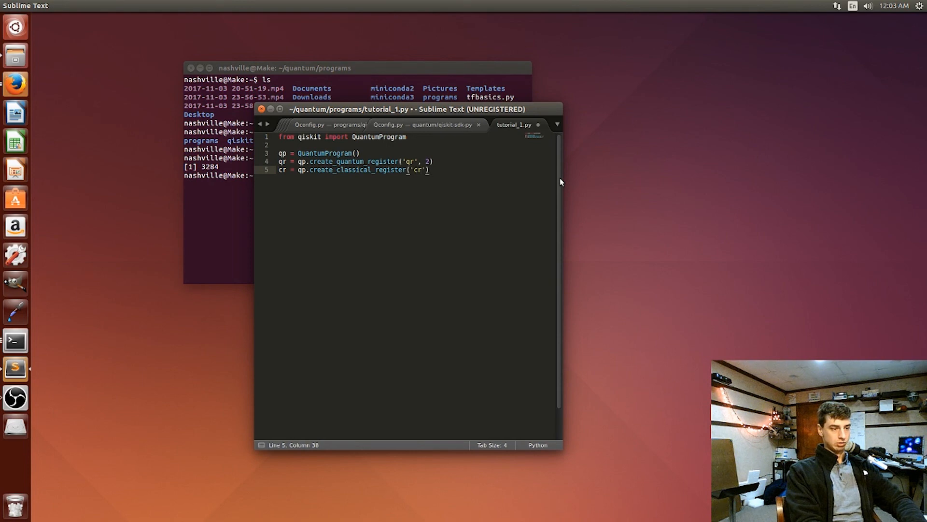
type(", 2")
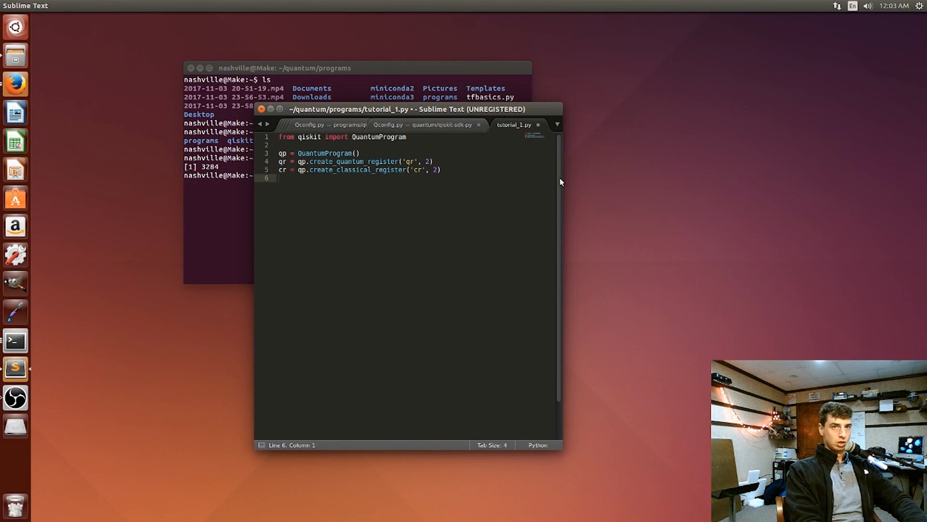
Start qc = qp.create_create_circuit() for the circuit creation line.
type("qc =")
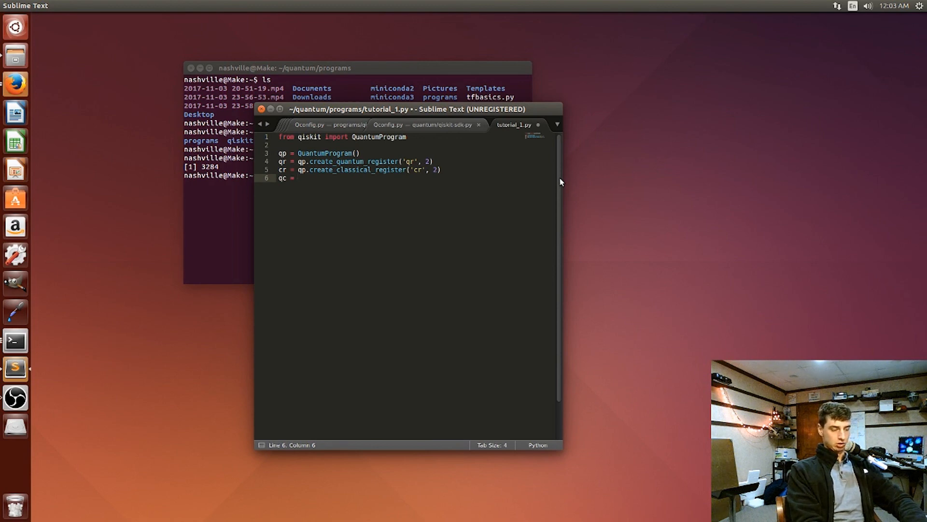
type("qp.")
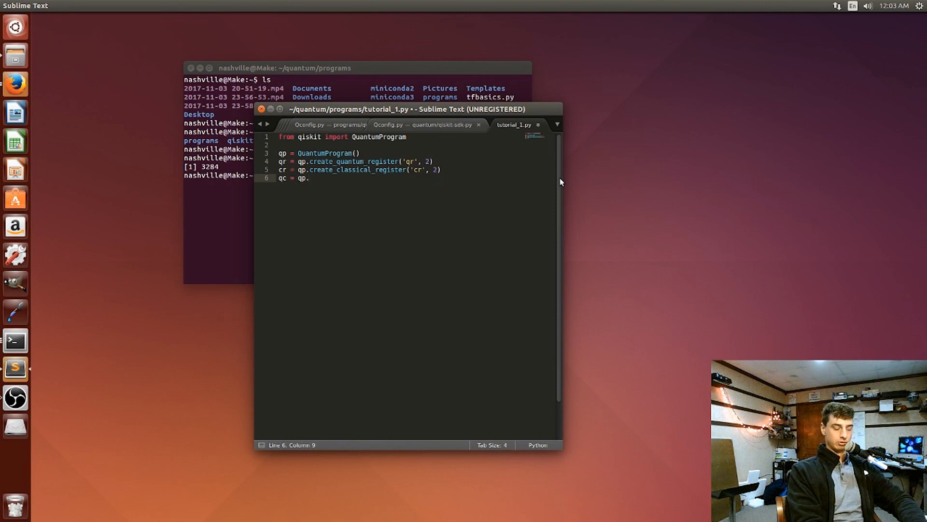
type("create_")
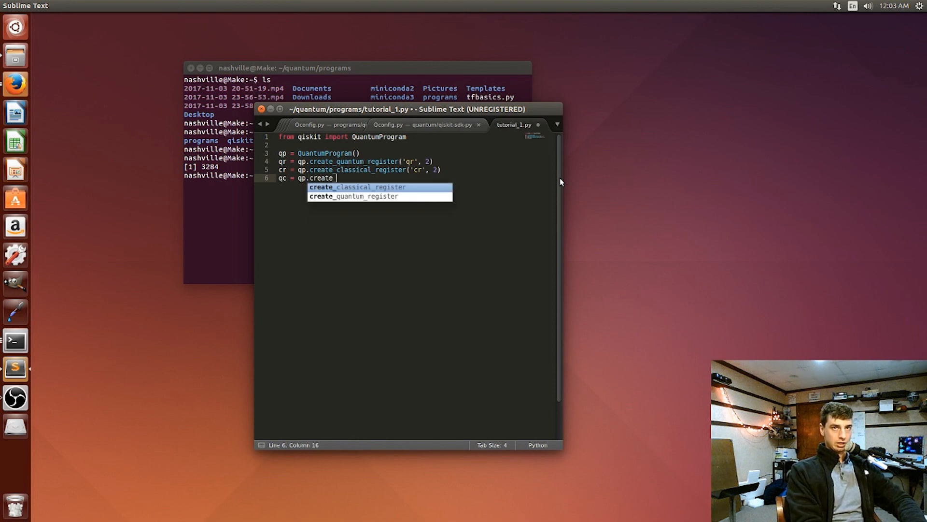
type("create_")
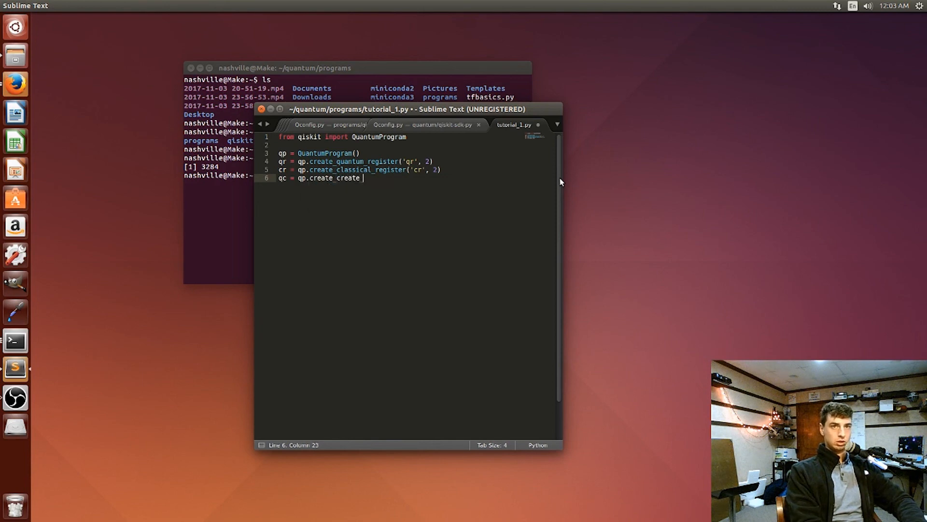
type("cir")
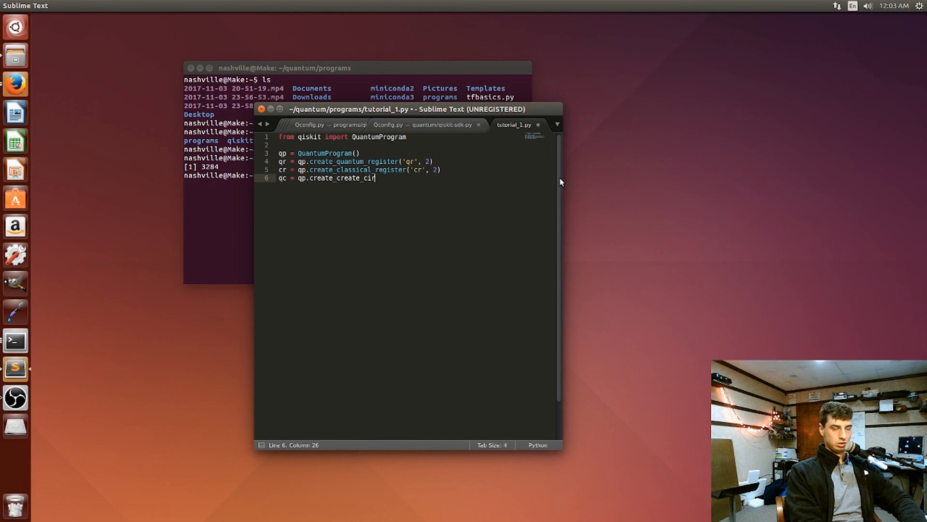
type("cuit")
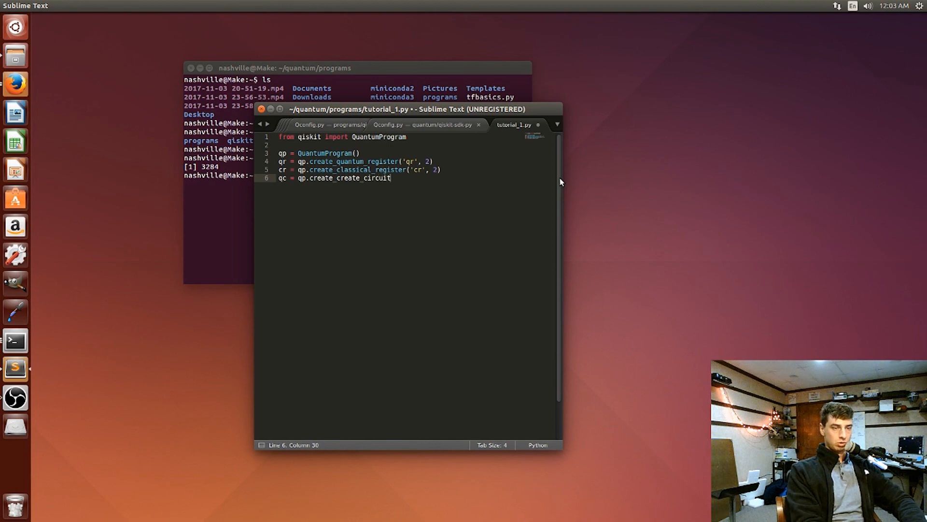
type("()")
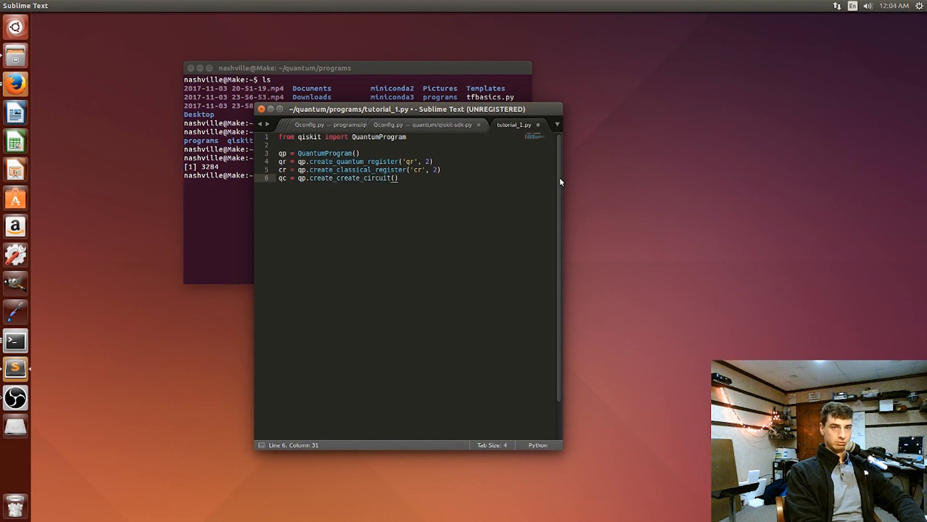
Give the circuit call arguments 'qc', [qr], [cr] and leave a blank line below.
type("'")
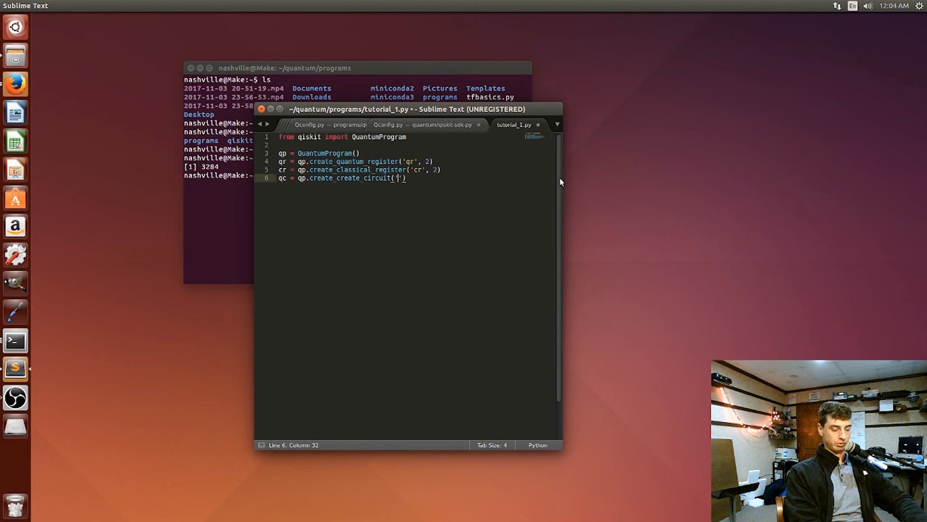
type("qc',")
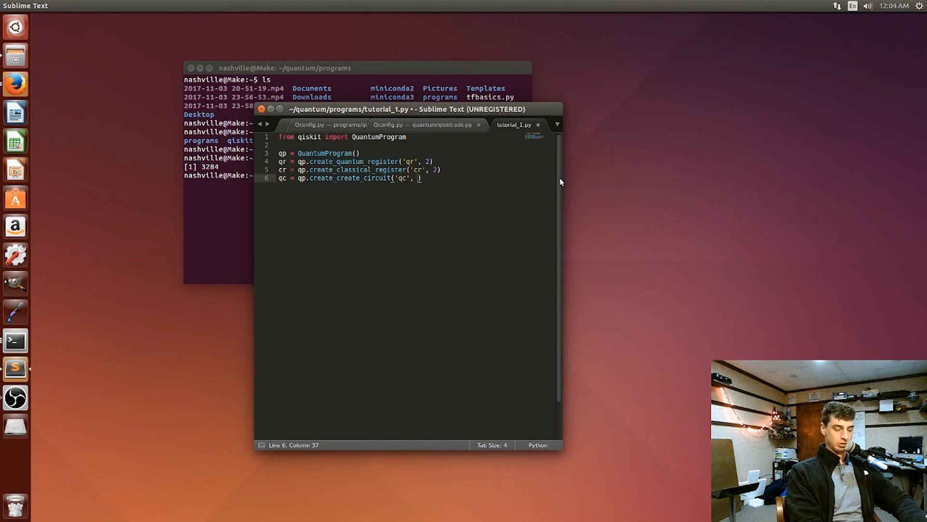
type("[]")
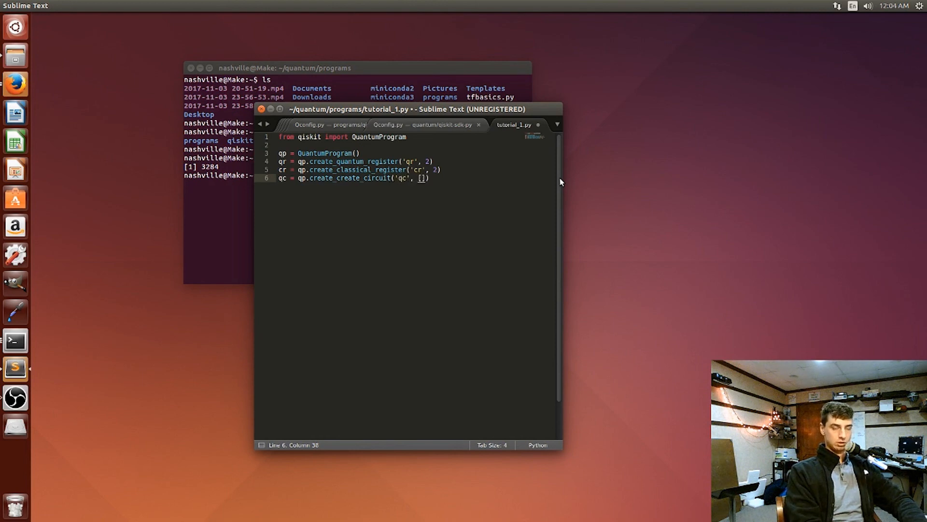
type("qr")
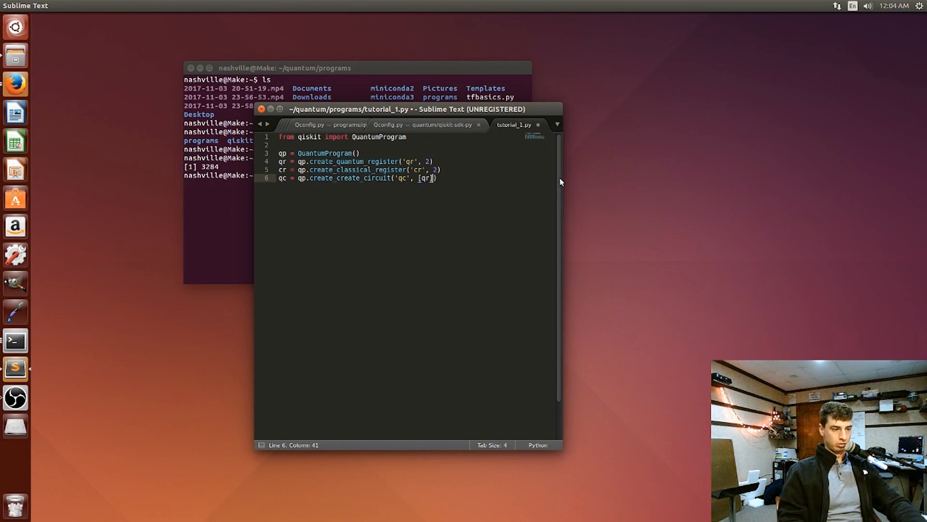
double_click(403, 178)
type(", ")
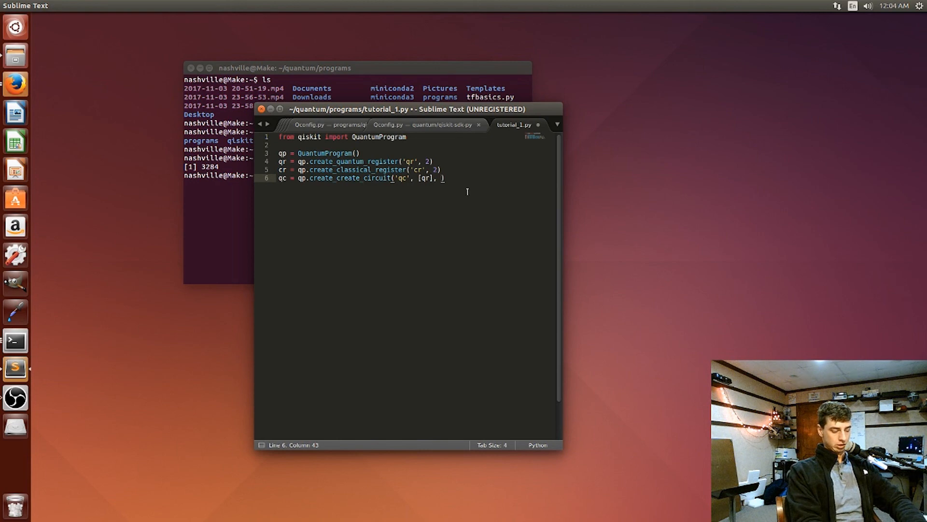
type("cr]")
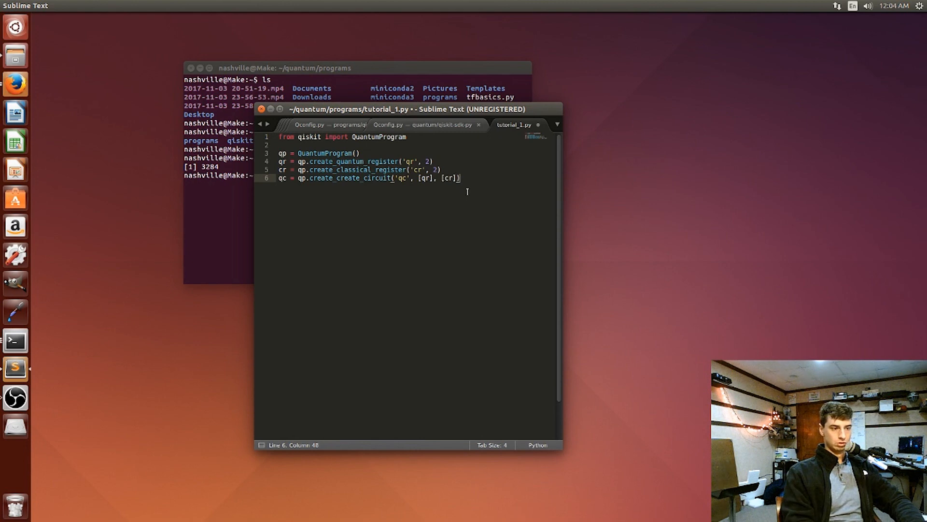
key("Enter")
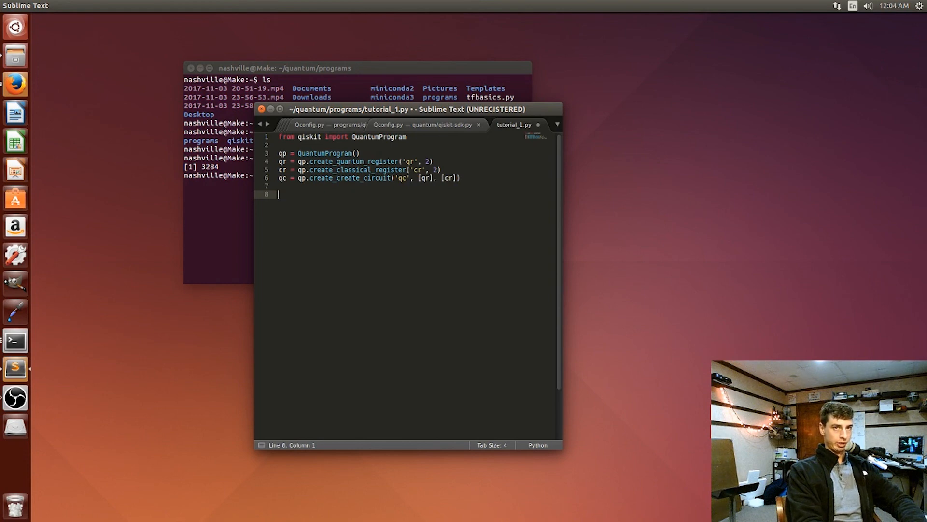
Write circuit = qp.get_circuit('qc') on line 8.
type("circuit =")
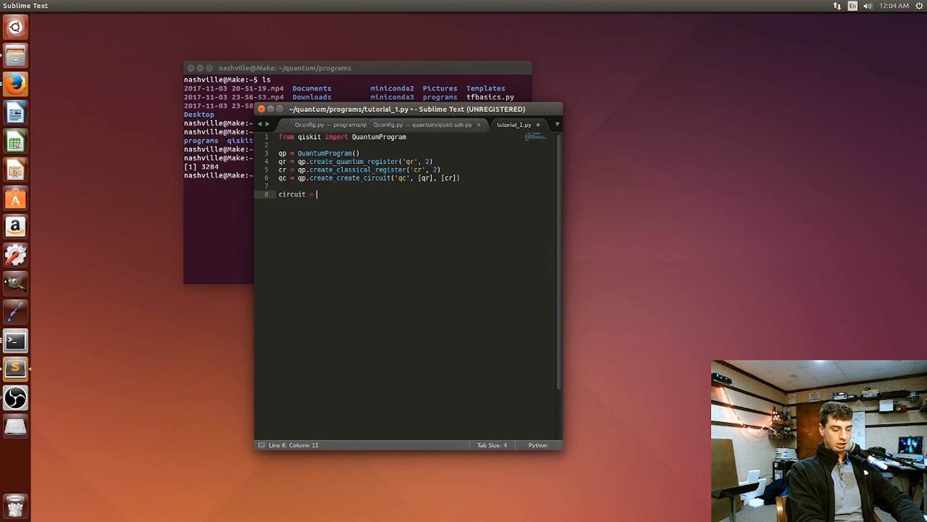
type("qp")
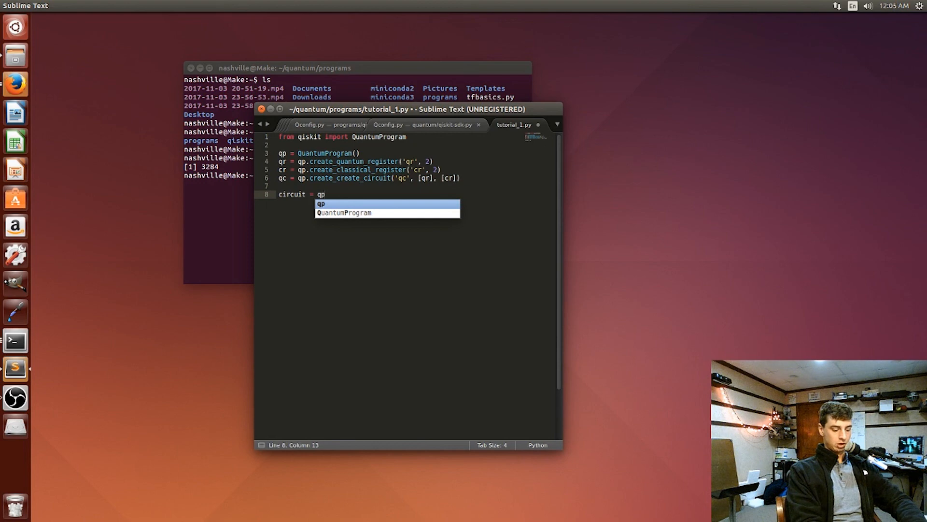
type(".")
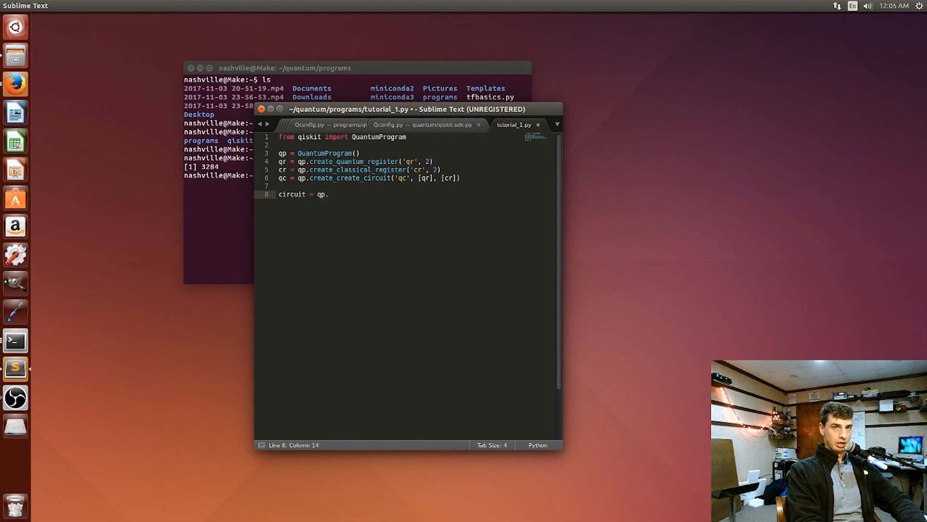
type("get")
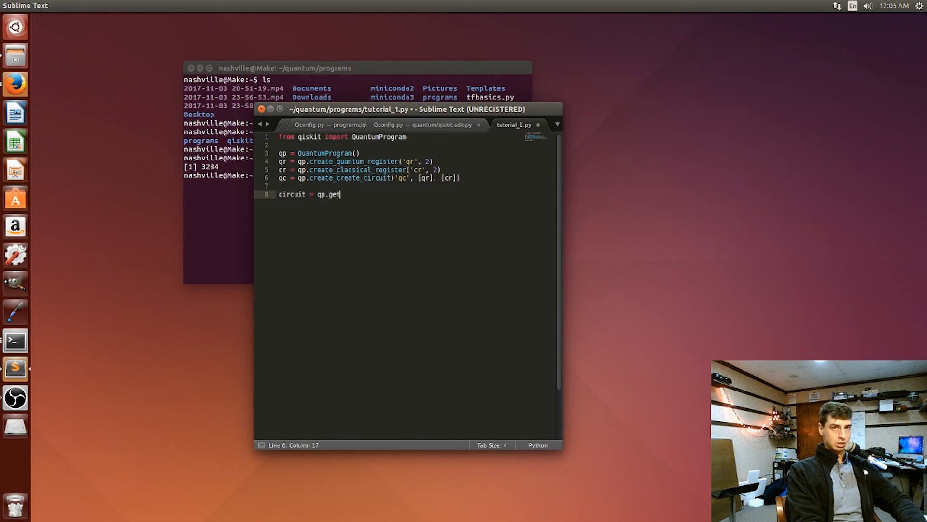
type("_")
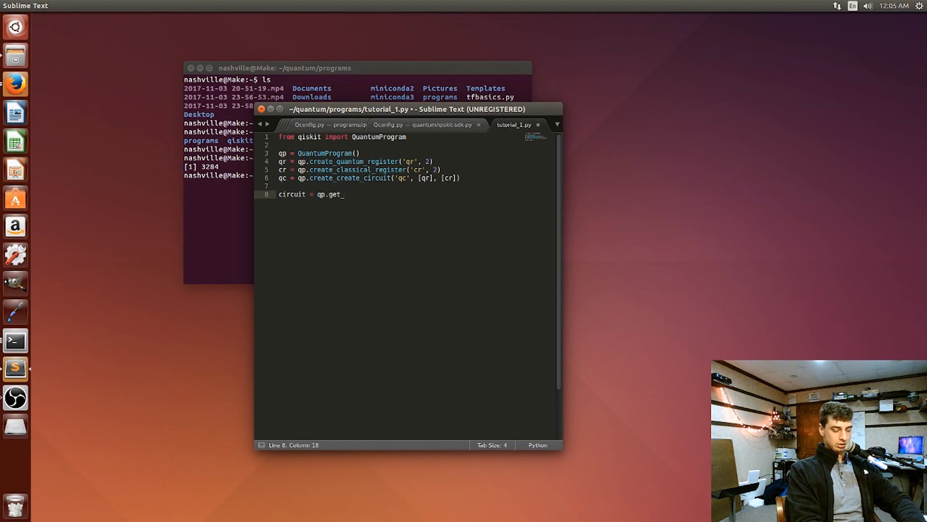
type("circuit('")
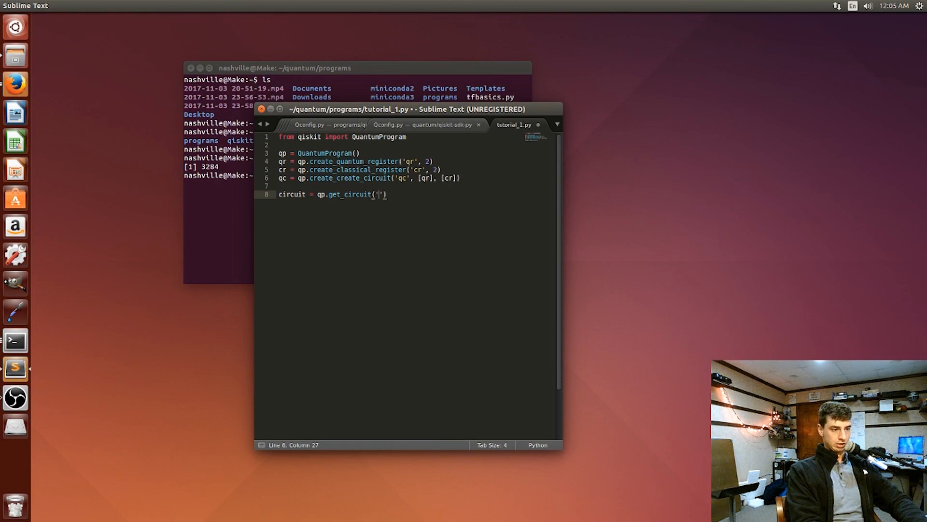
type("qc")
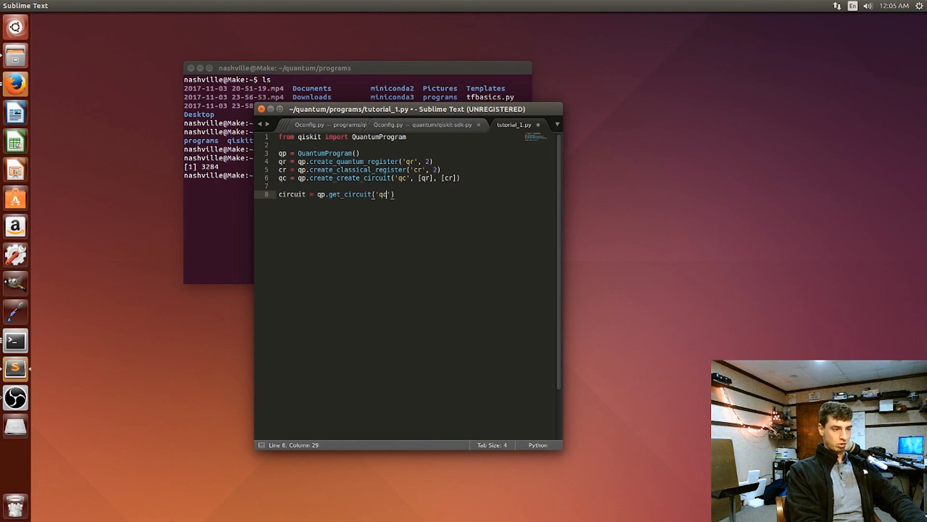
type("c")
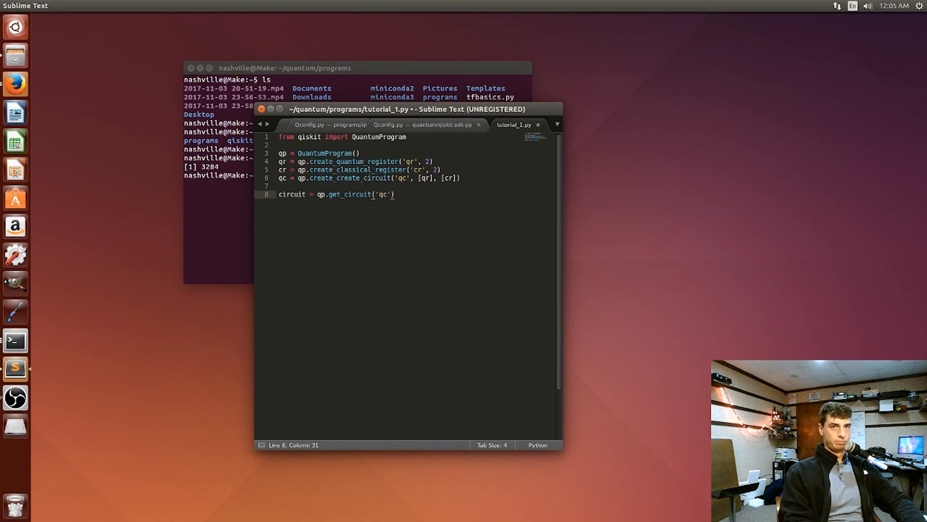
key("Return")
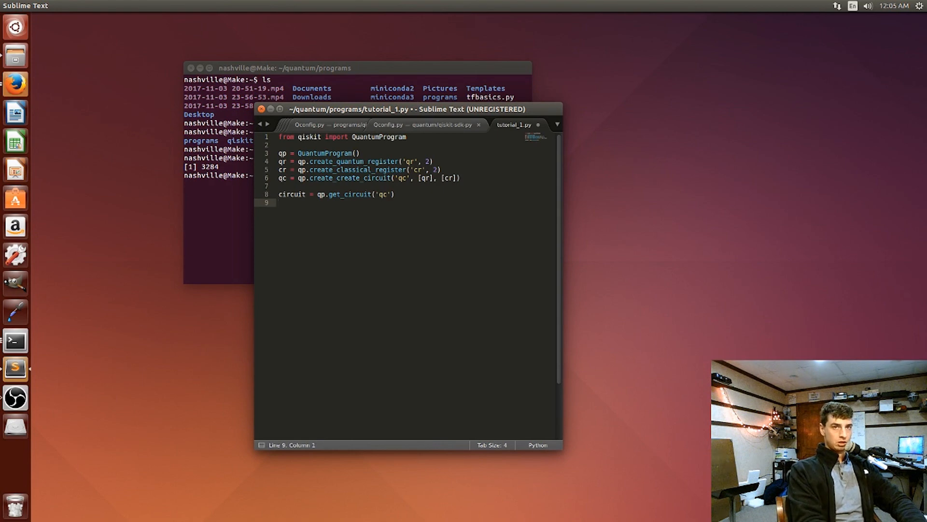
Write quantum_r = qp.get_quantum_register('qr') on line 9.
type("qu")
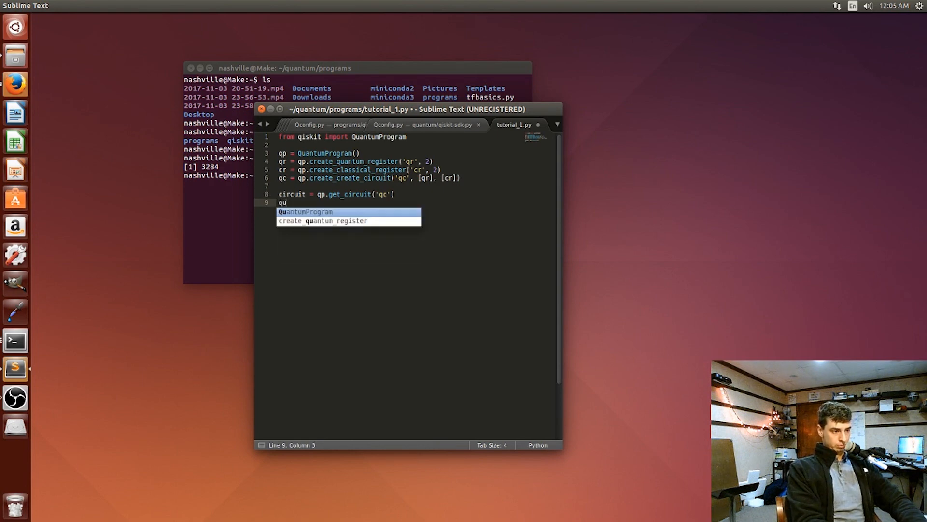
type("antum_r =")
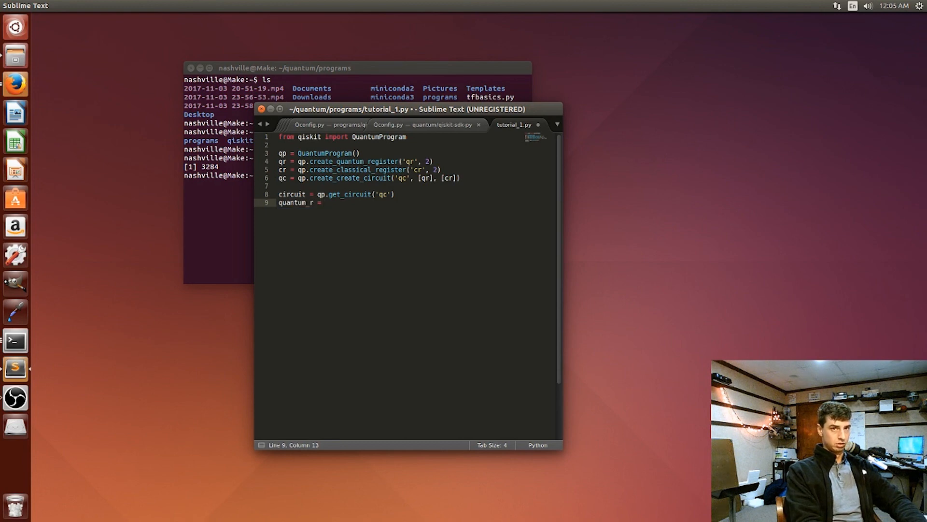
type("qp")
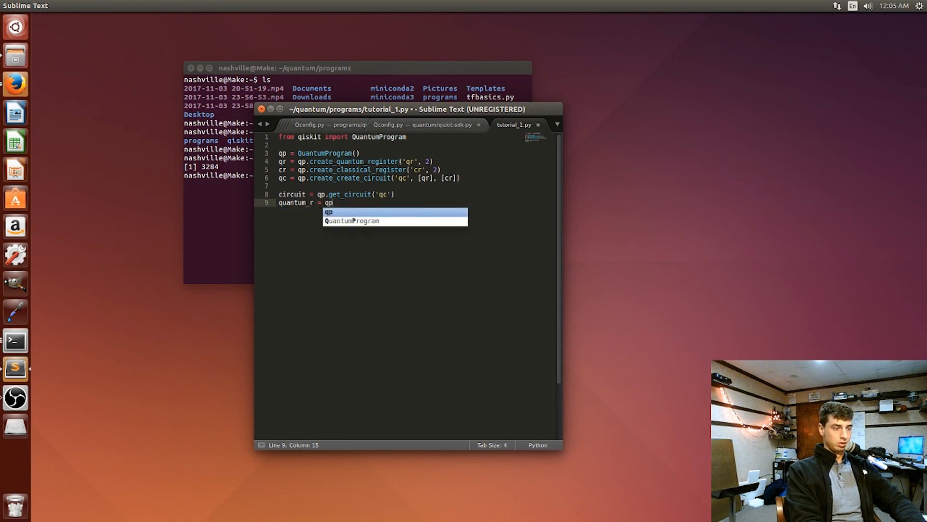
key("Escape")
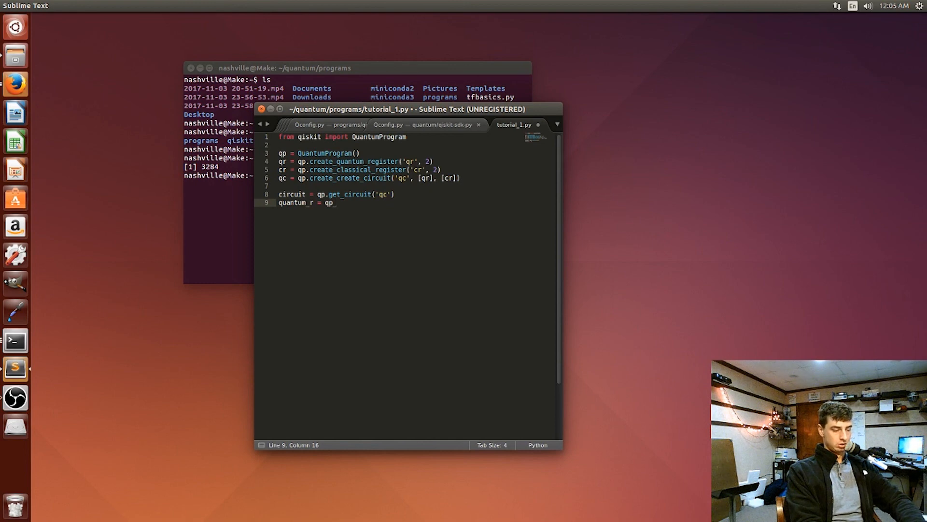
type("g")
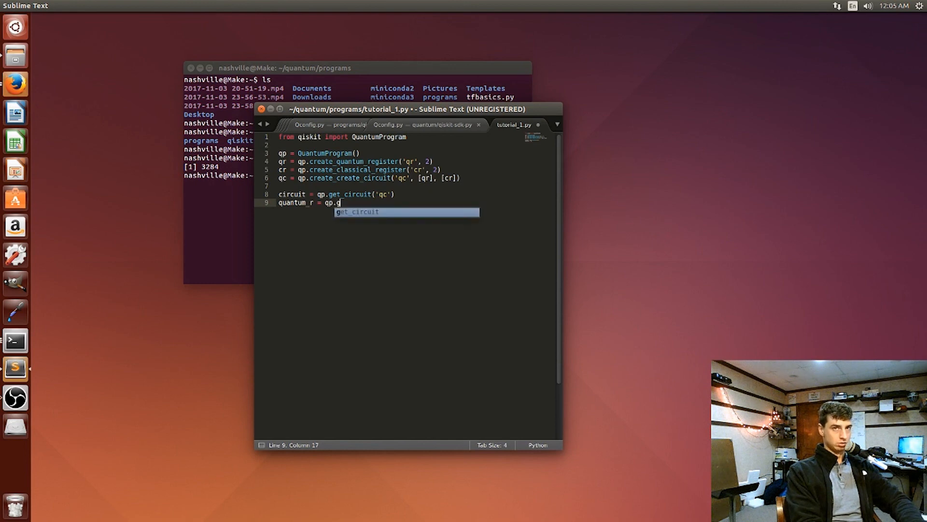
type("et")
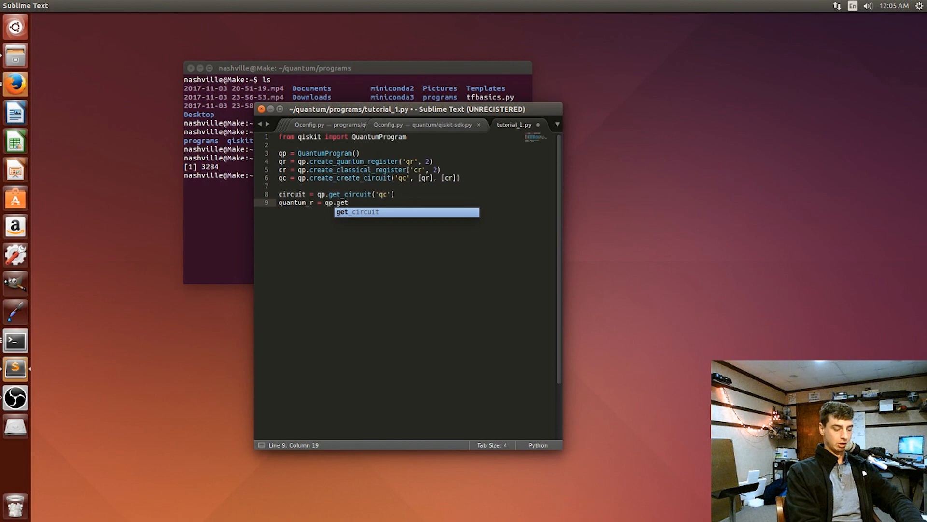
type("quantum")
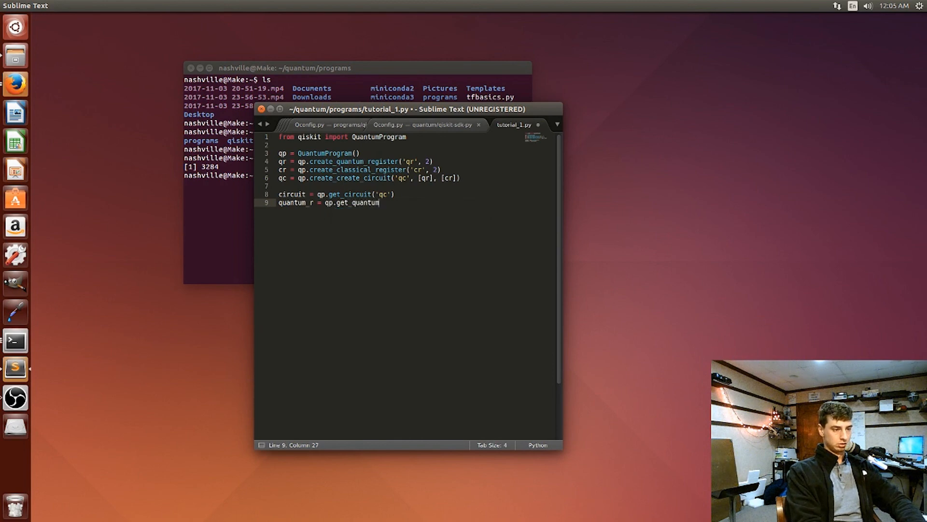
type("regis")
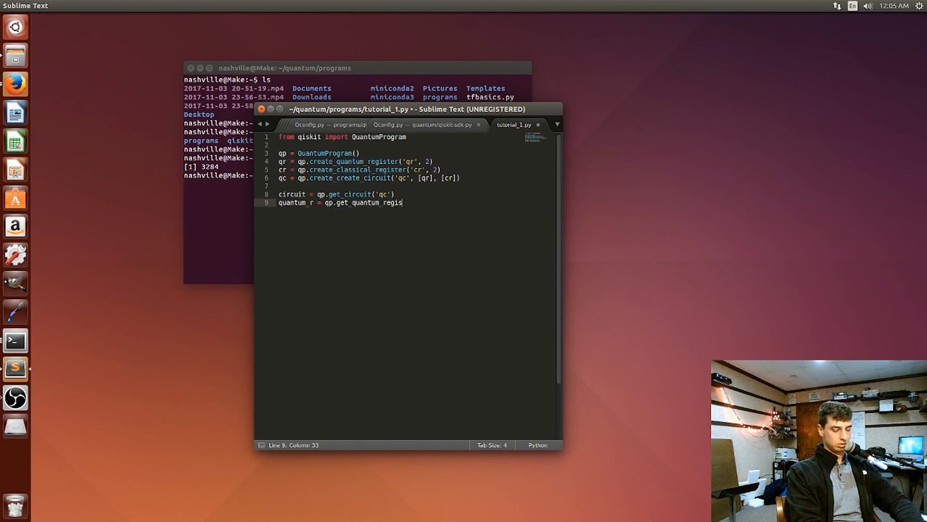
type("ter")
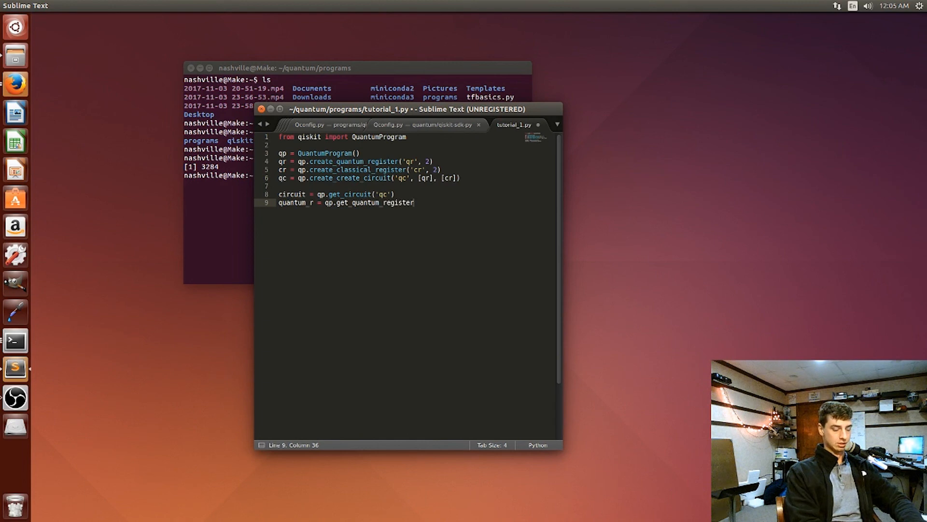
type("('')")
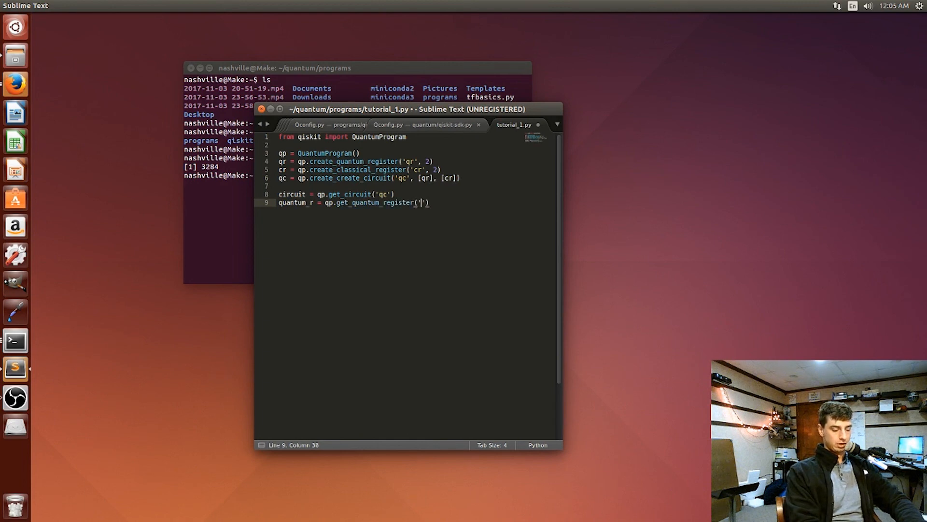
type("qr")
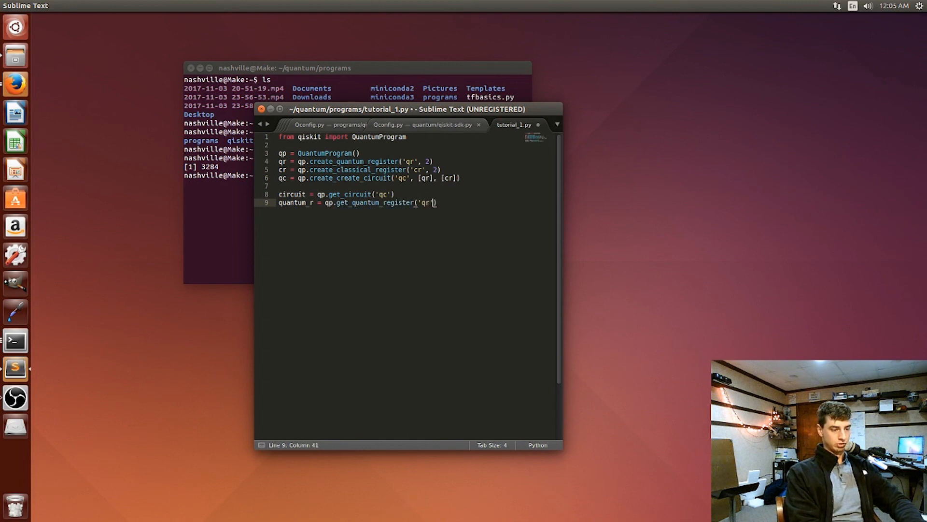
key("Return")
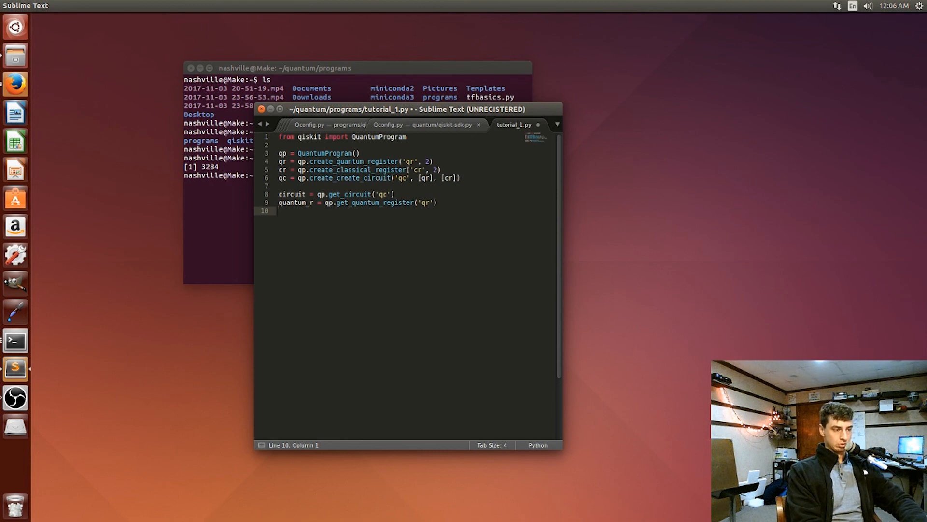
Write classical_r = qp.get_classical_register('cr') on line 10.
type("classical")
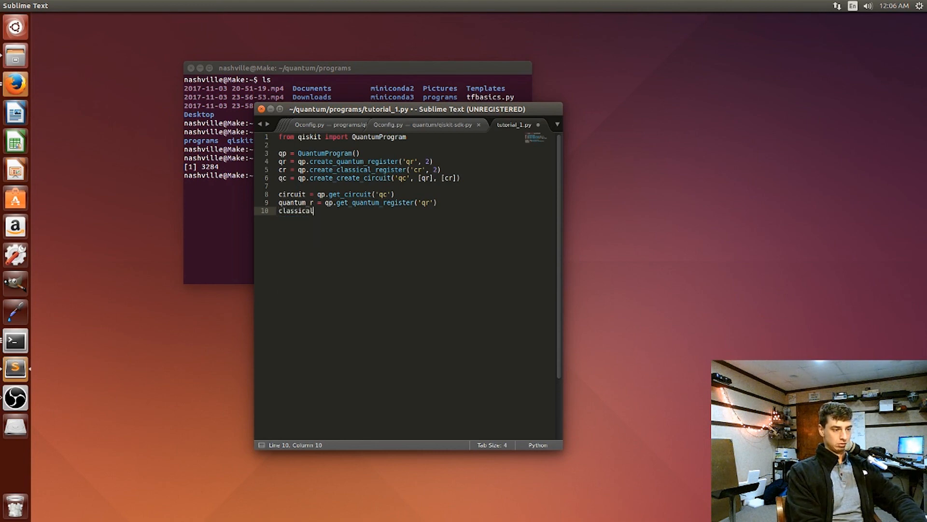
type("_r =")
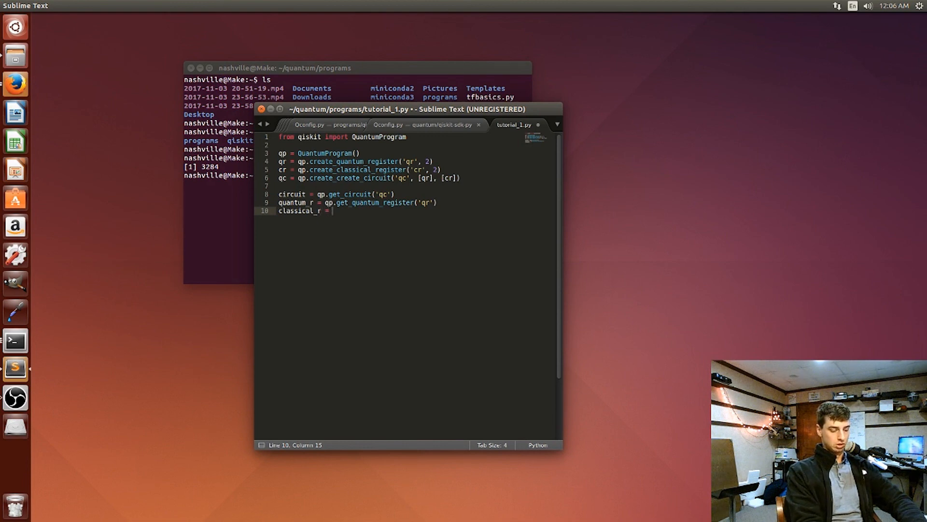
type("qp.")
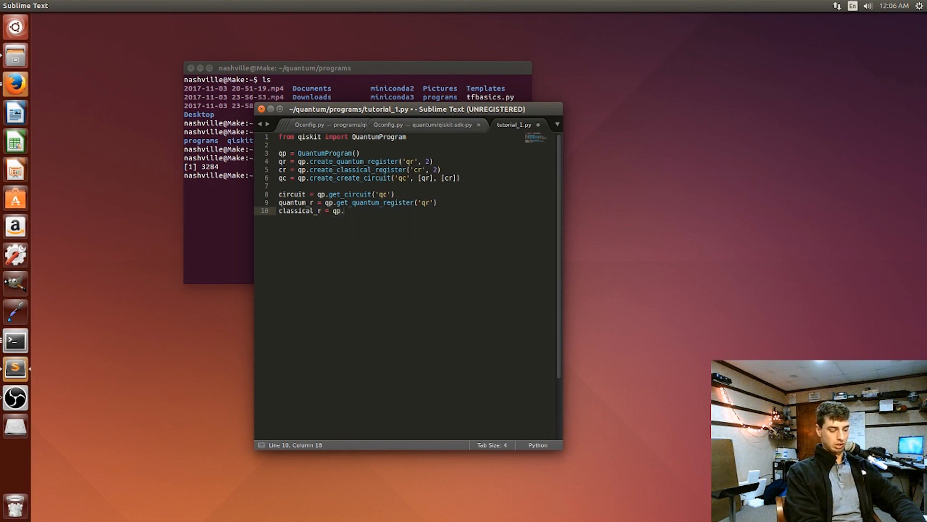
type("get_c")
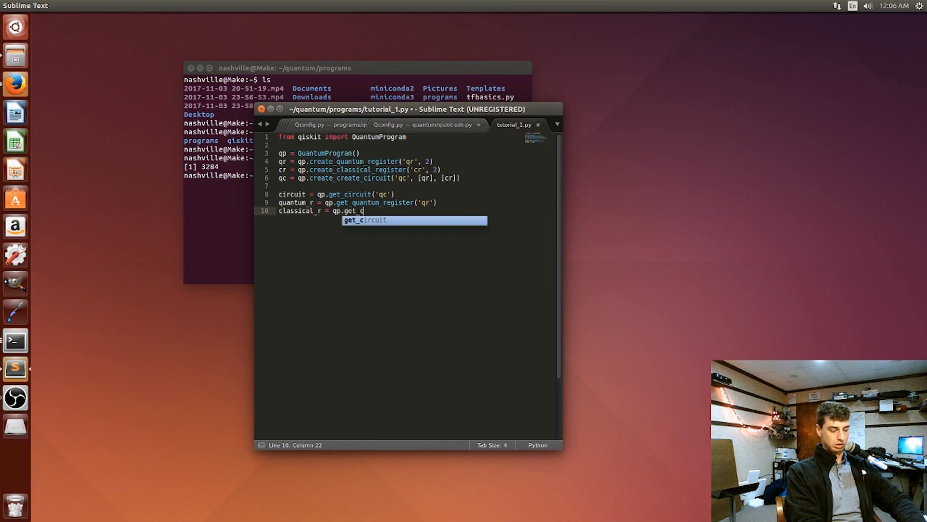
type("lassical_")
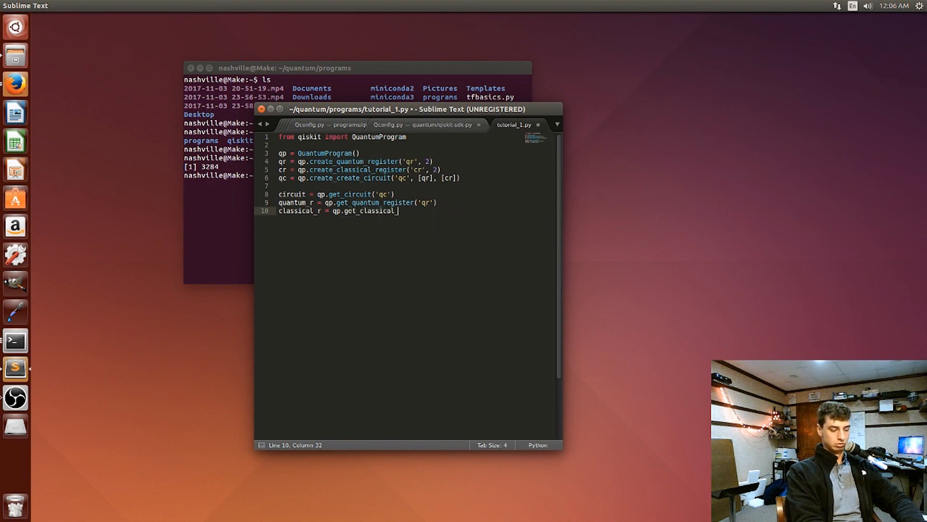
type("register")
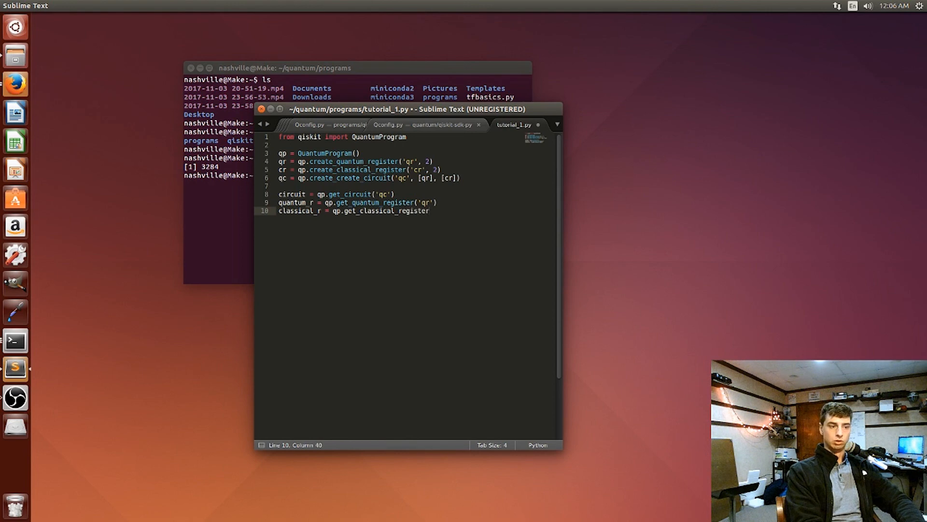
type("()")
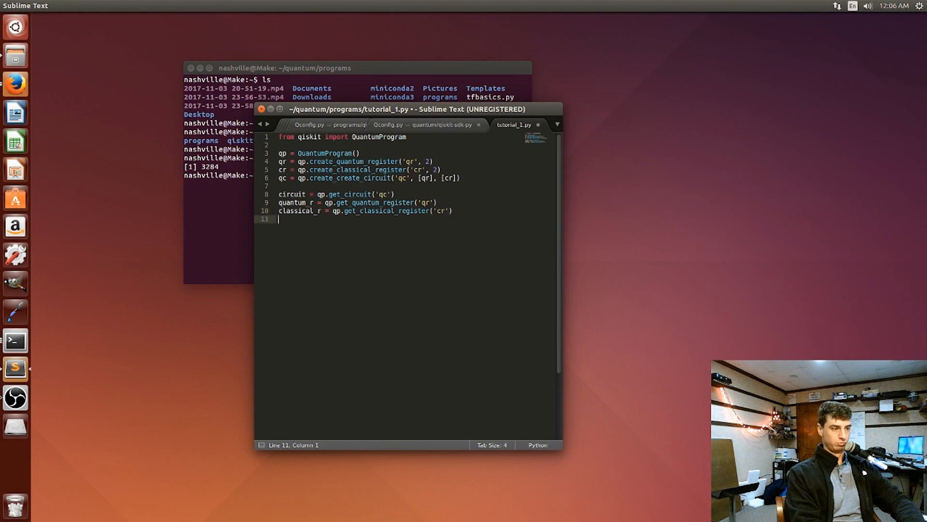
key("enter")
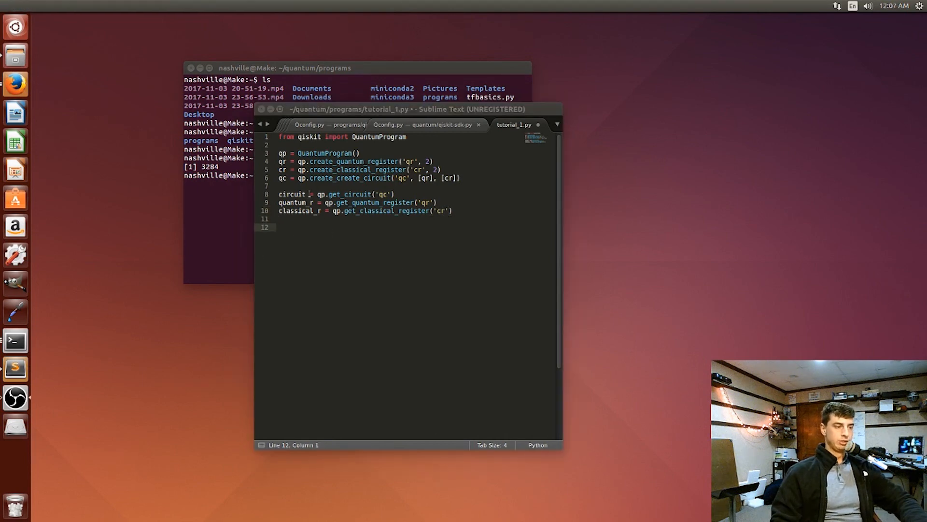
double_click(291, 195)
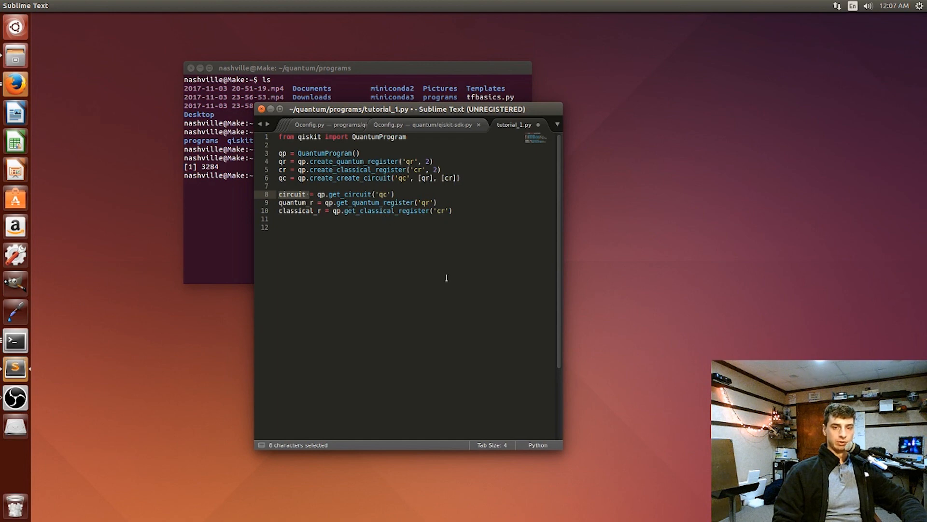
left_click(293, 249)
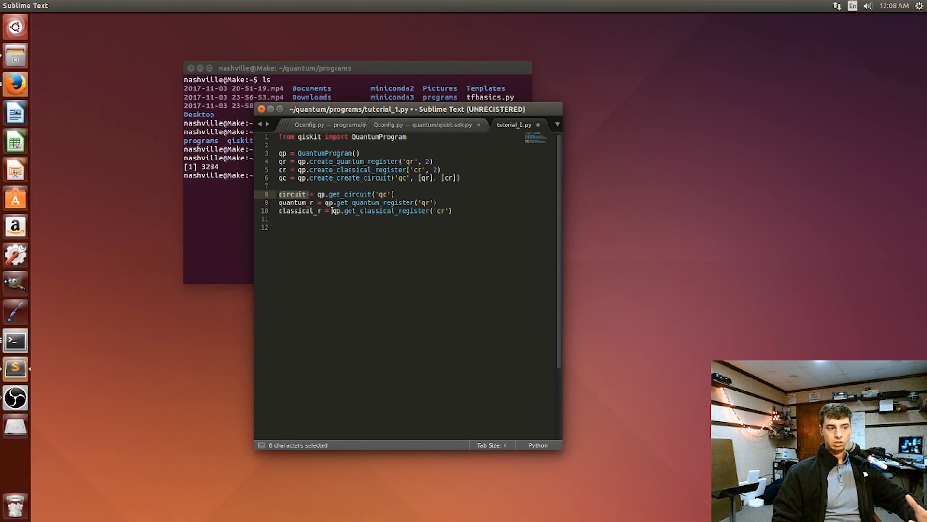
left_click(279, 219)
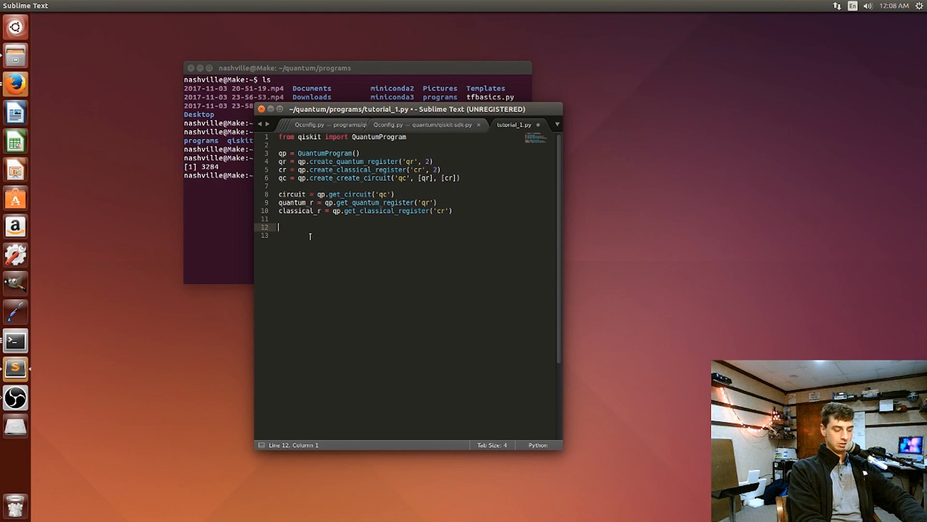
Write circuit.x(quantum_r[0]) to apply an X gate to the first qubit.
type("circuit")
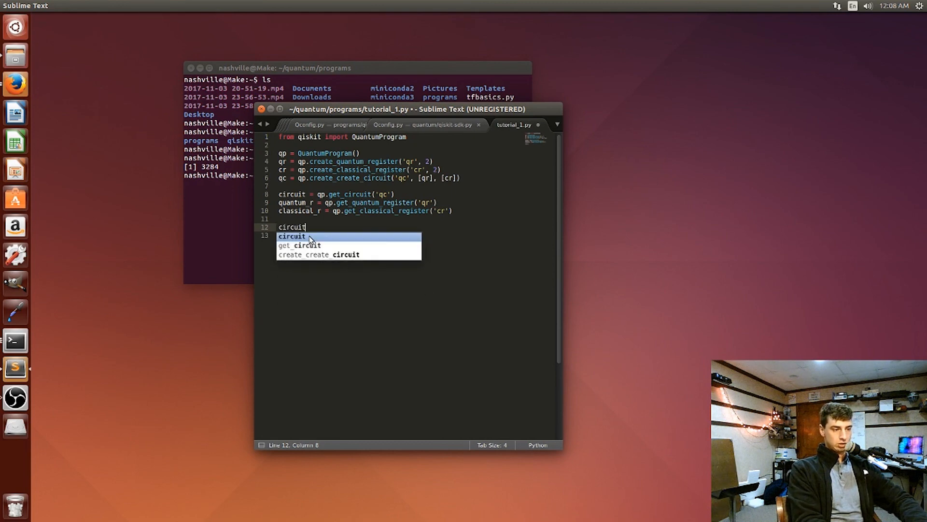
type(".x")
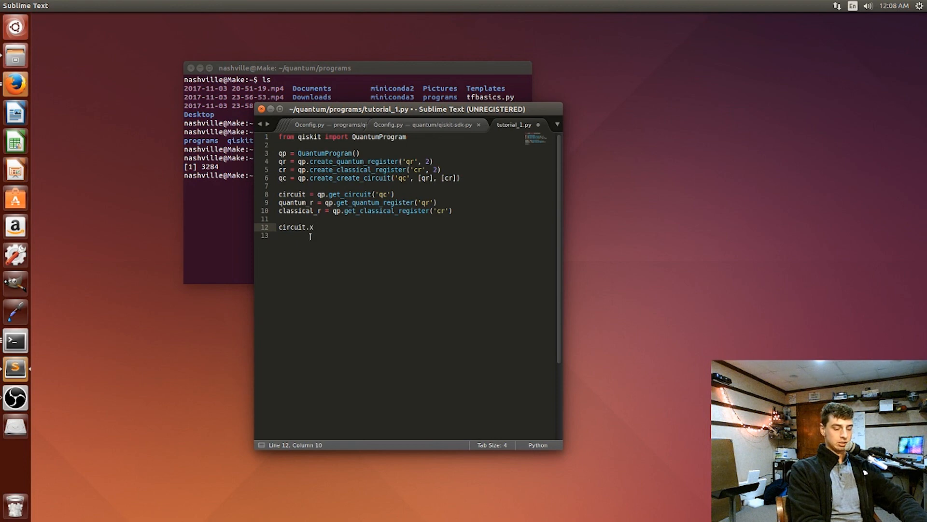
type("(quantum_r")
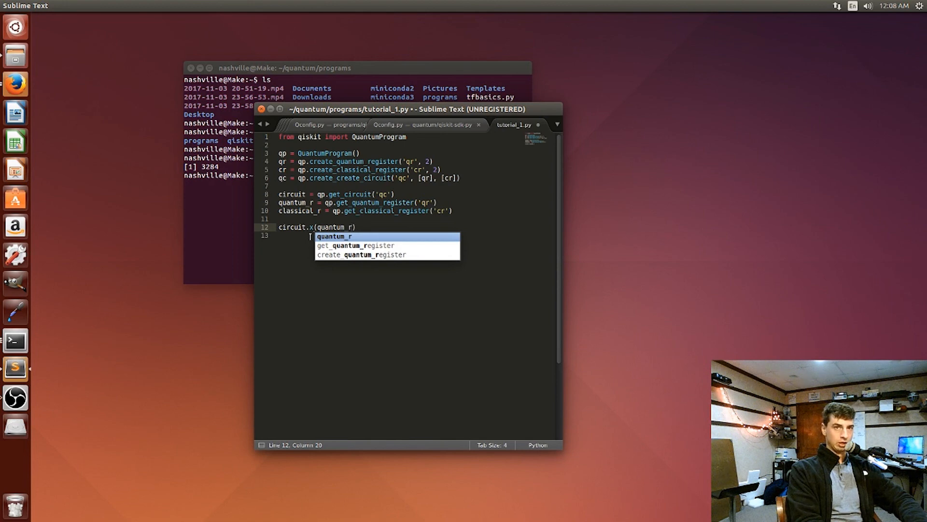
type("[0")
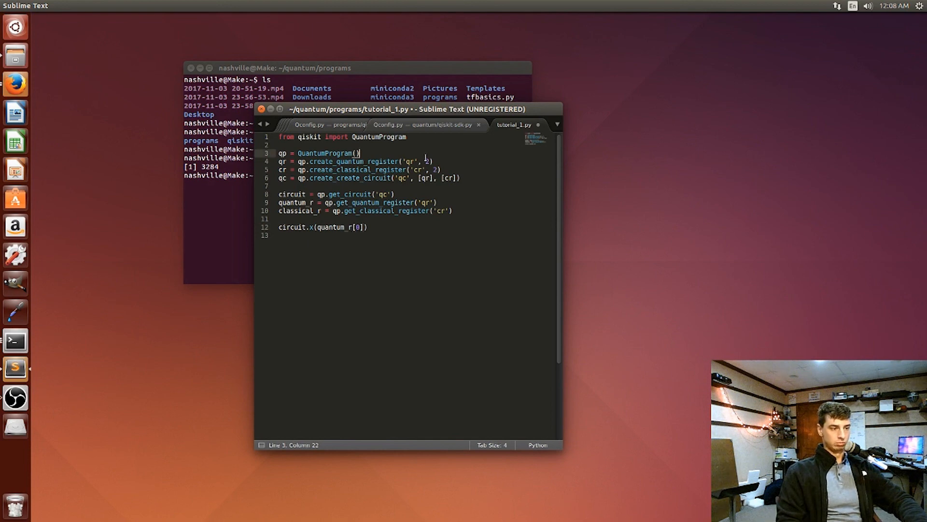
left_click(429, 162)
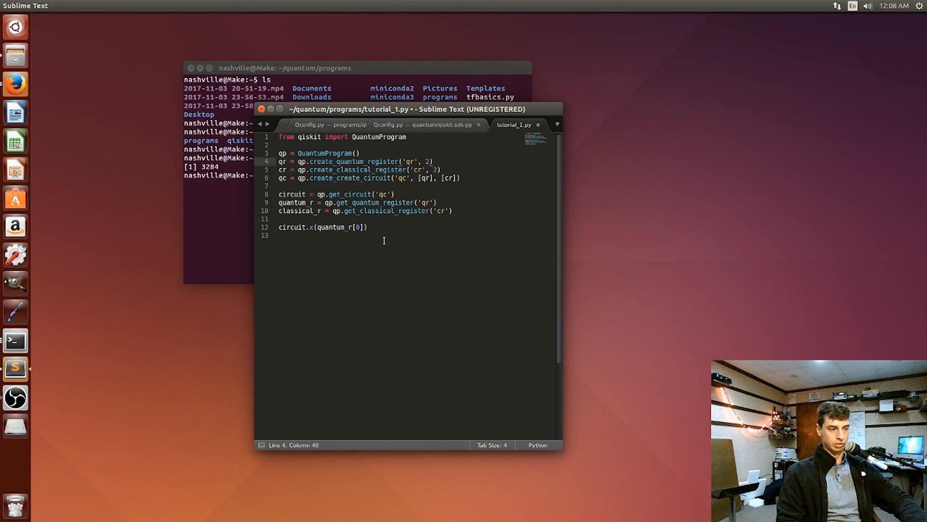
left_click(354, 228)
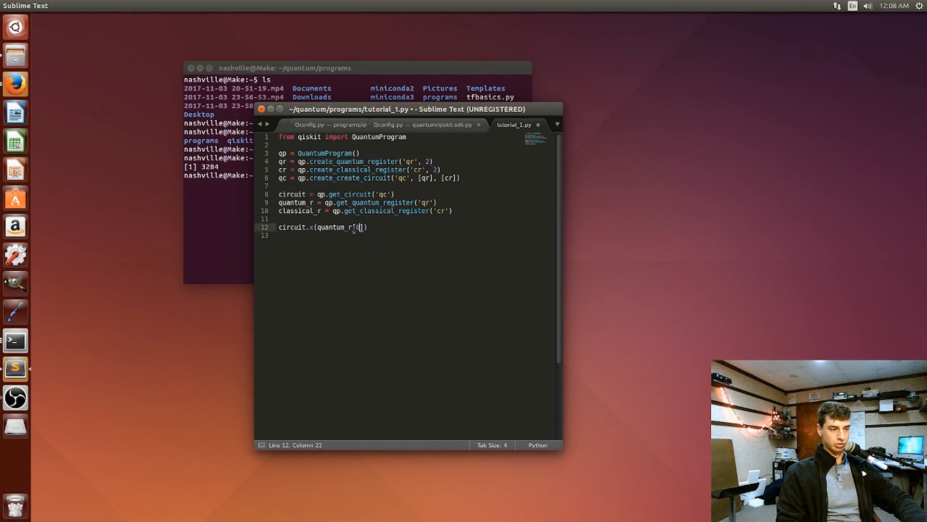
type("0")
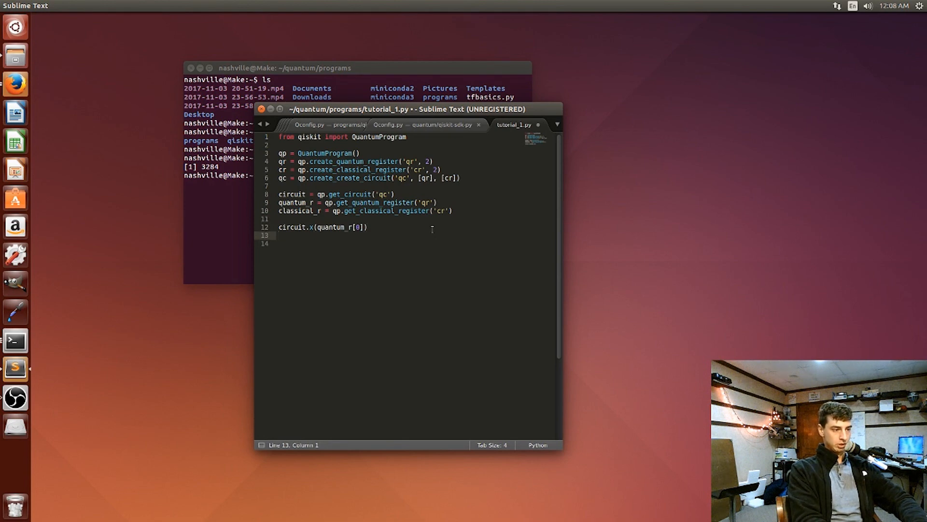
Write circuit.y(quantum_r[1]) to apply a Y gate to the second qubit.
type("circuit.")
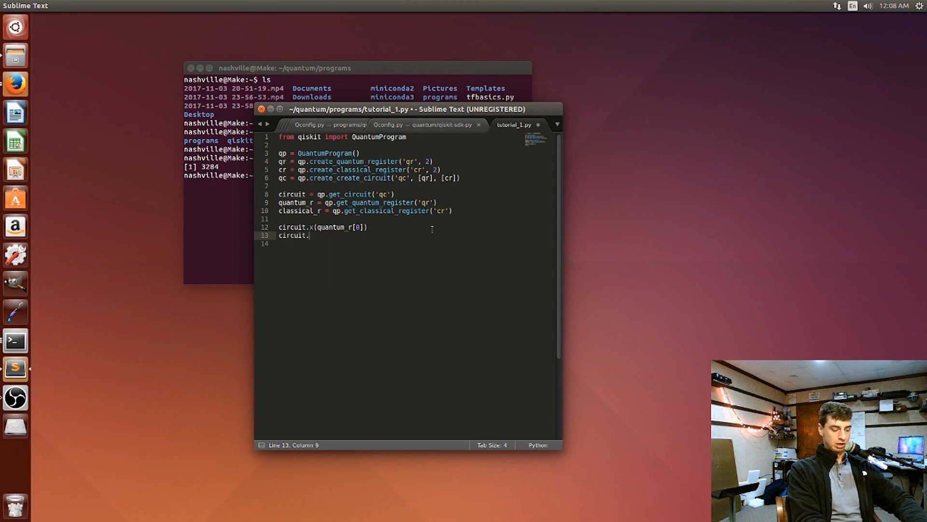
type("y(quantum_r[1")
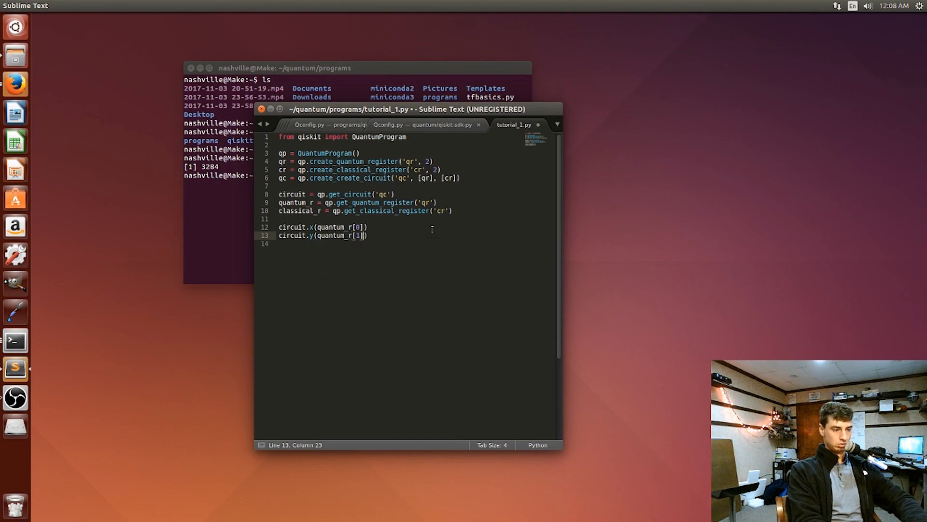
key("enter")
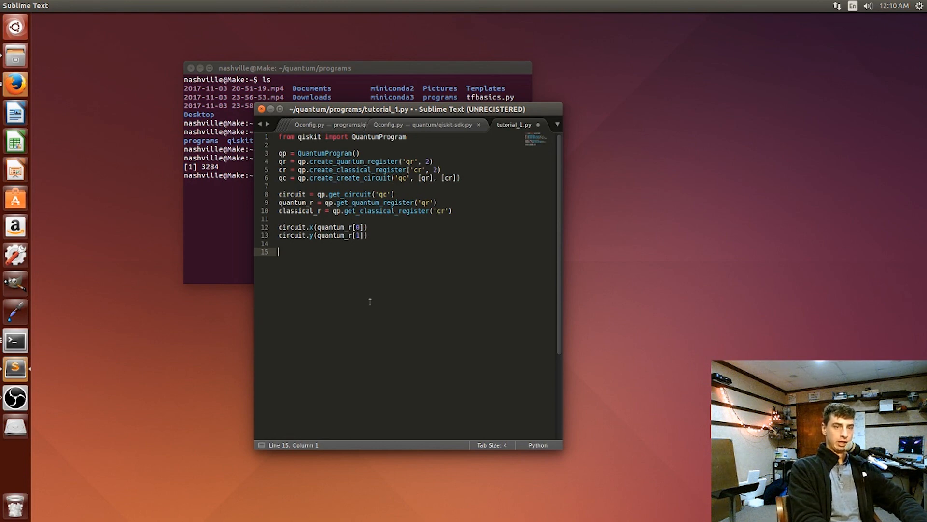
Write circuit.cx(quantum_r[0], quantum_r[1]) on line 15 and move to new lines below it.
type("cc")
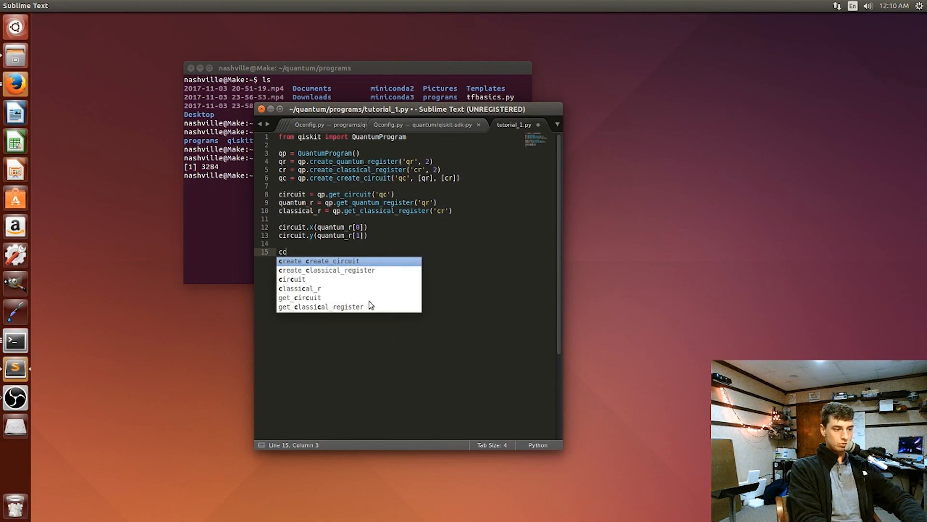
type("ircuit")
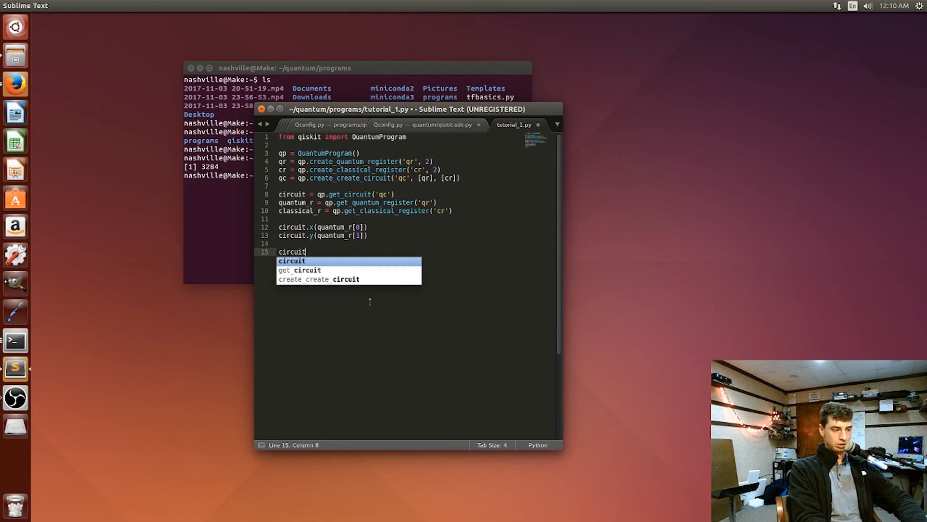
type(".")
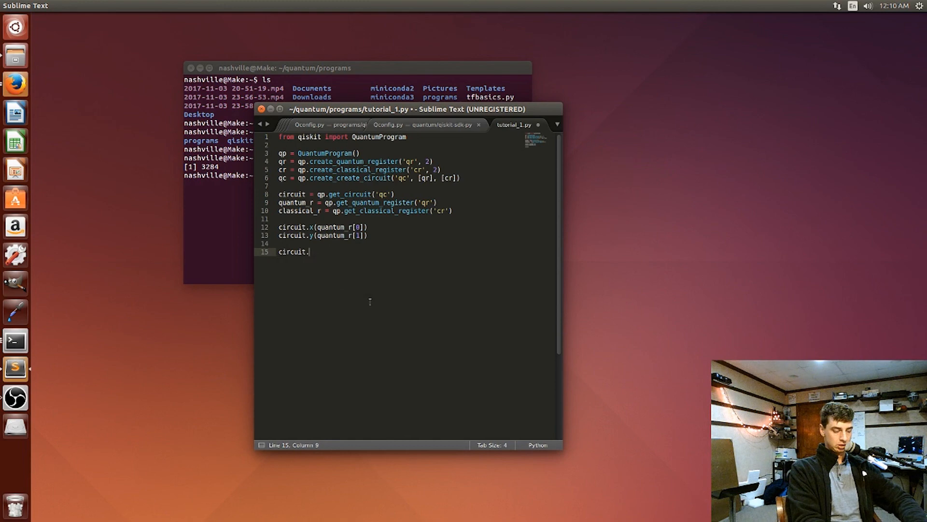
type("cx()")
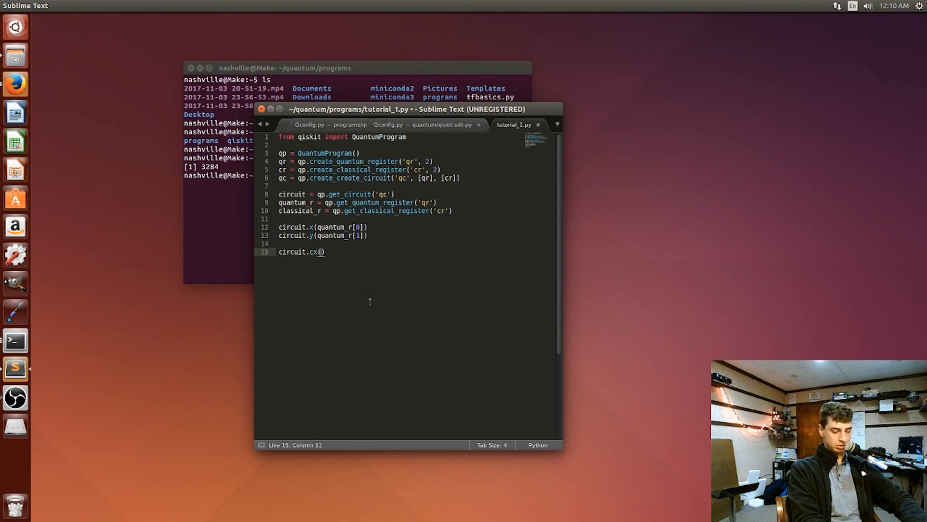
type("quantu")
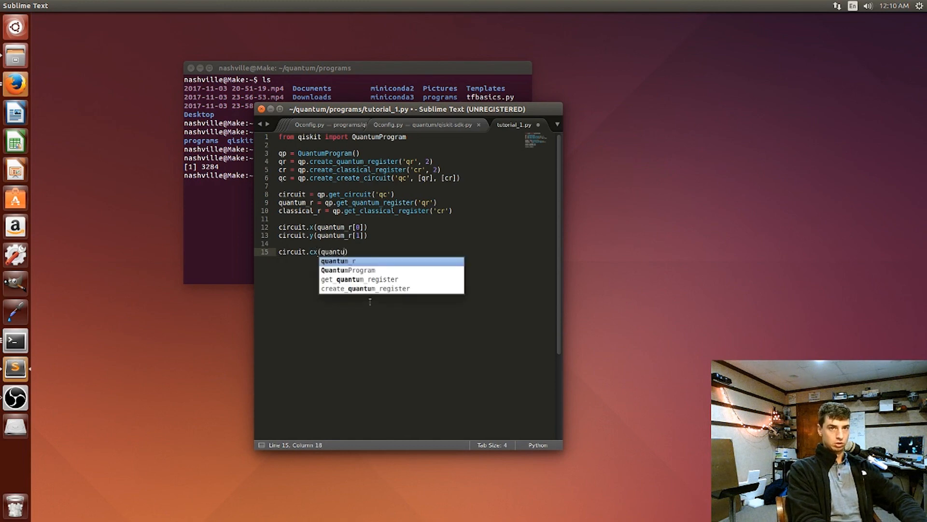
type("m_r[0],")
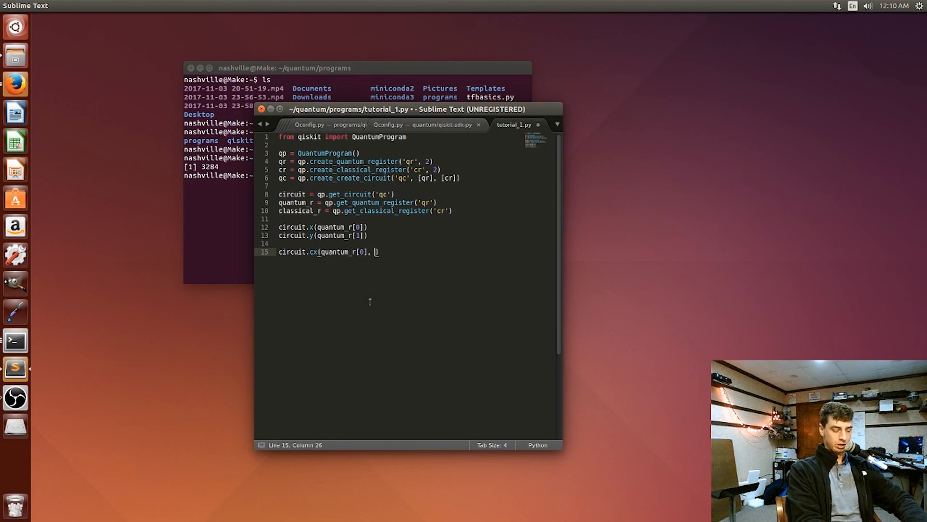
type("quantum_r[1")
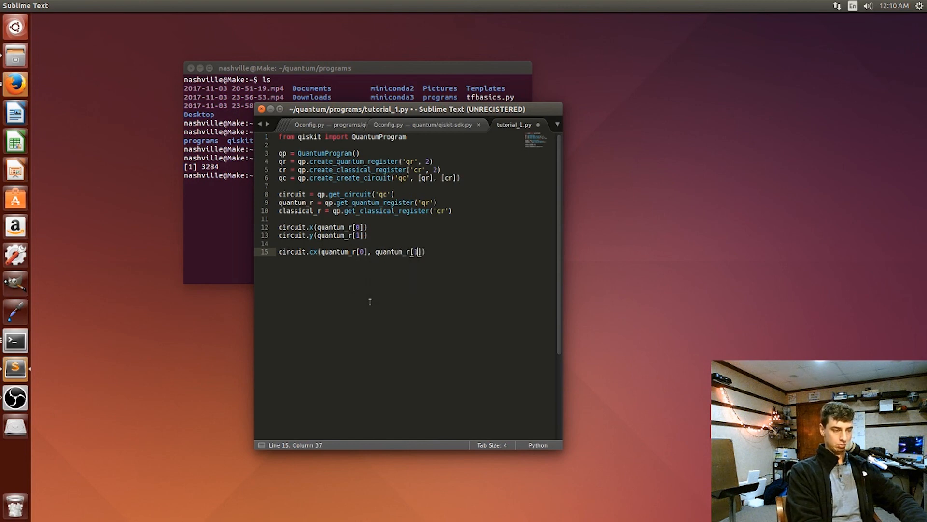
type("1")
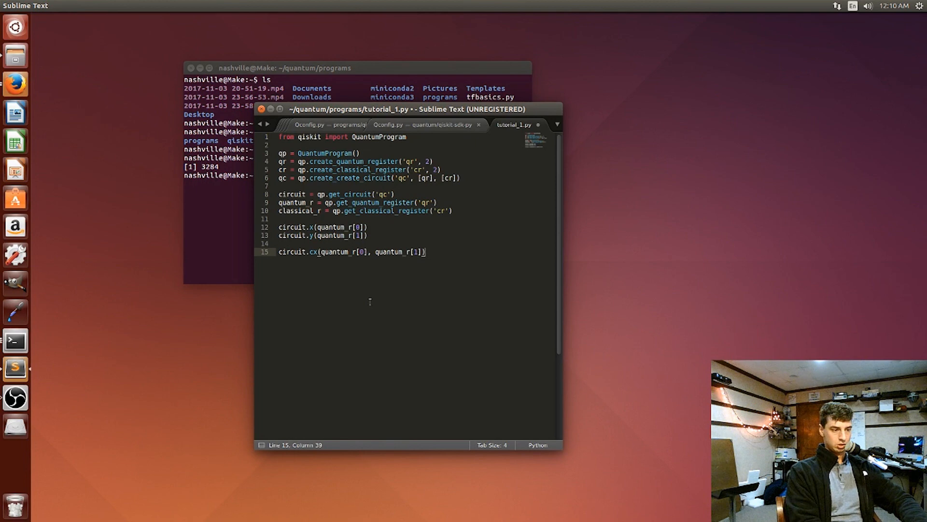
key("Enter")
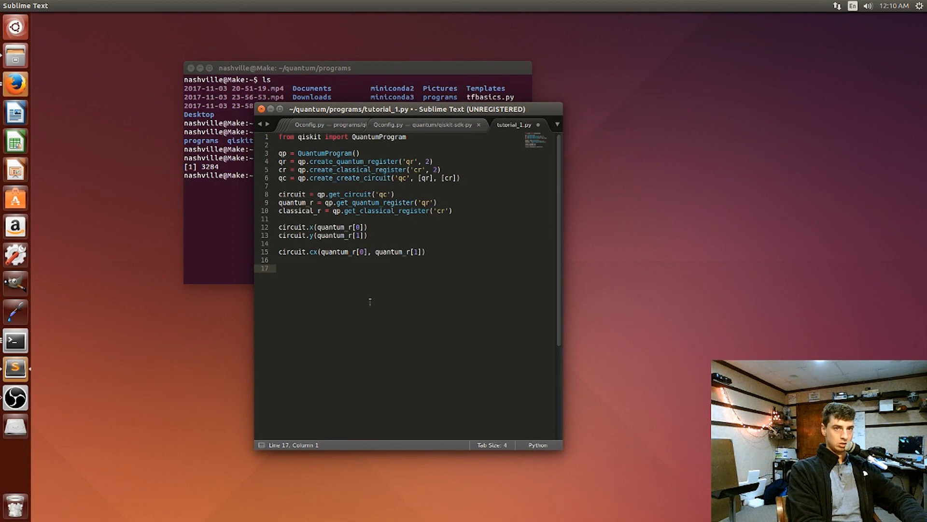
Write circuit.measure(quantum_r[0], classical_r[0]) on line 17.
type("circuit.mear")
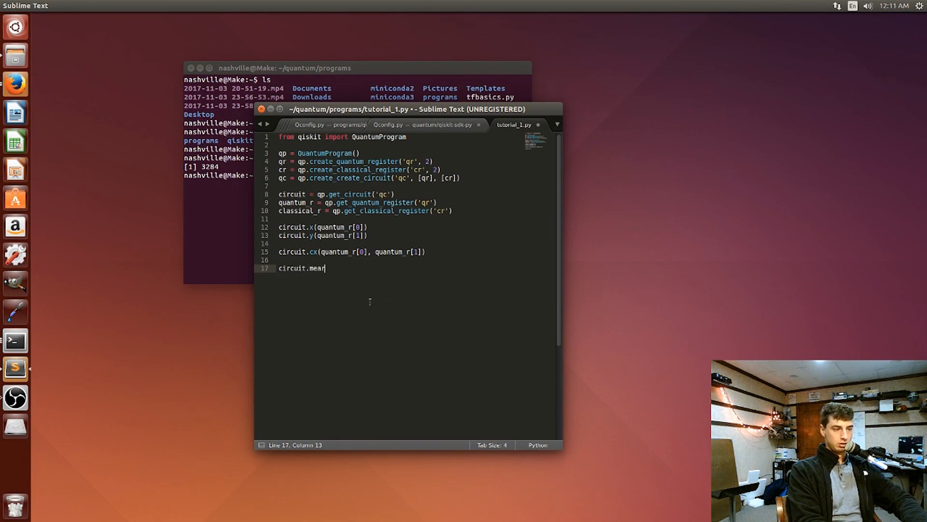
type("sure")
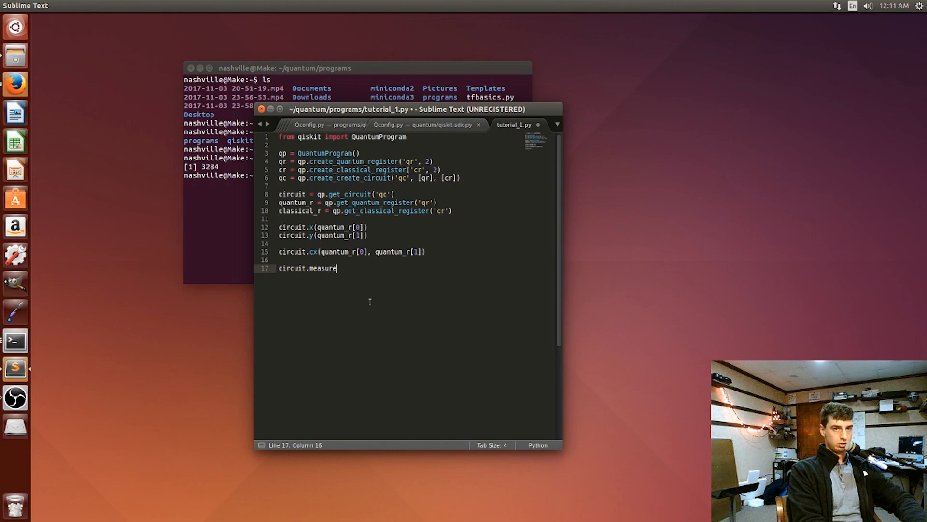
type("()")
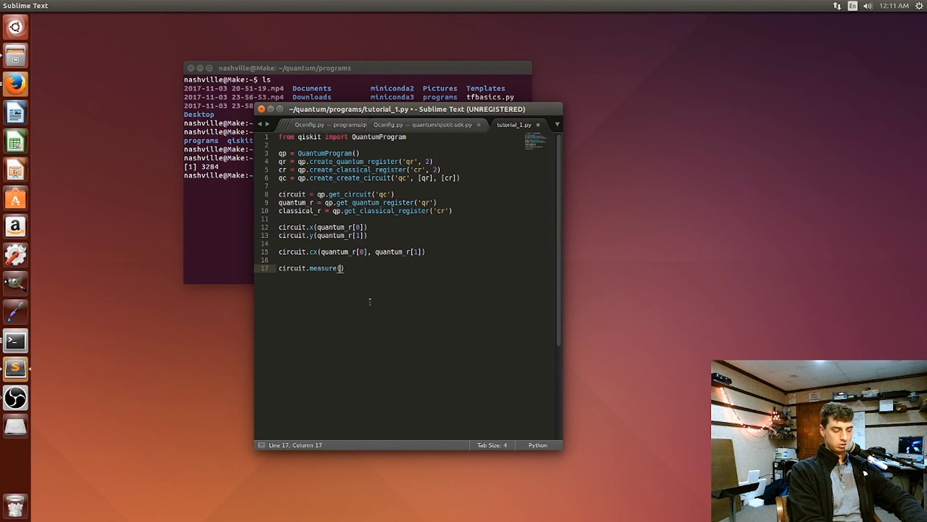
type("quantum")
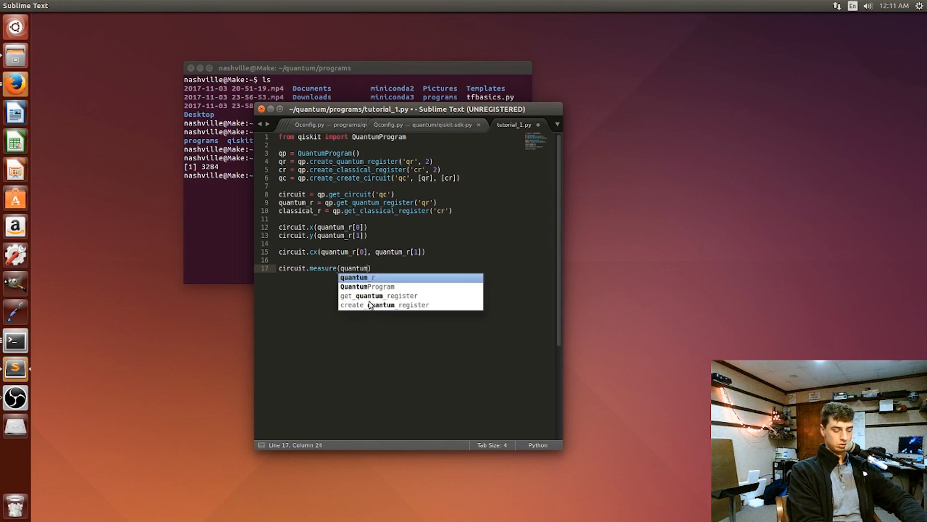
type("_r")
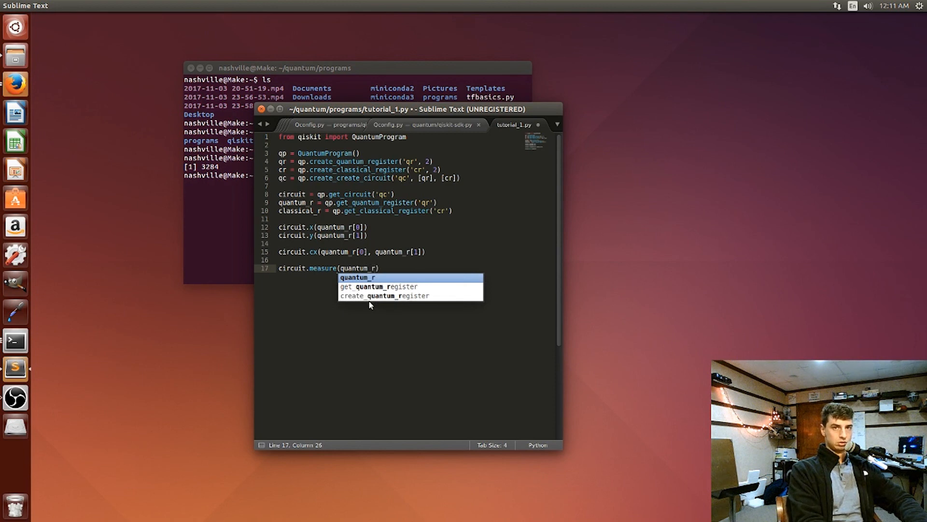
type("[0[]]")
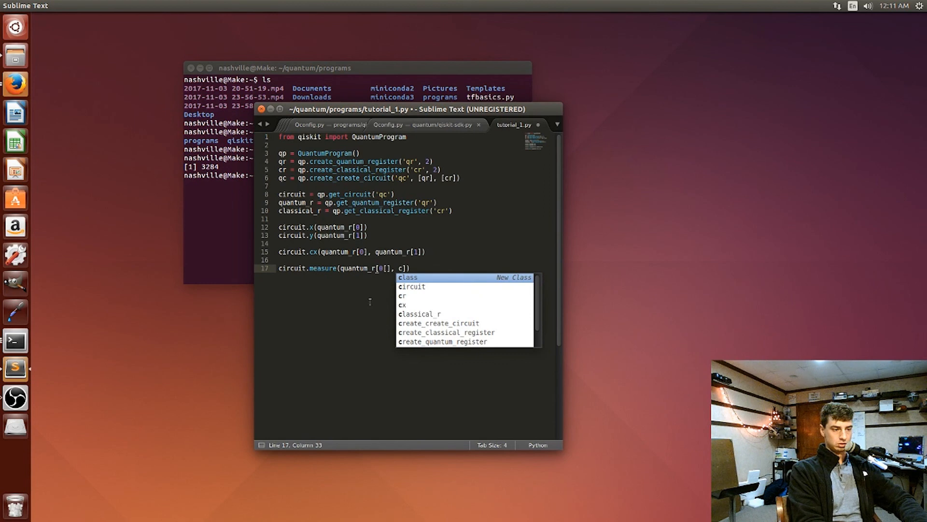
type("classical")
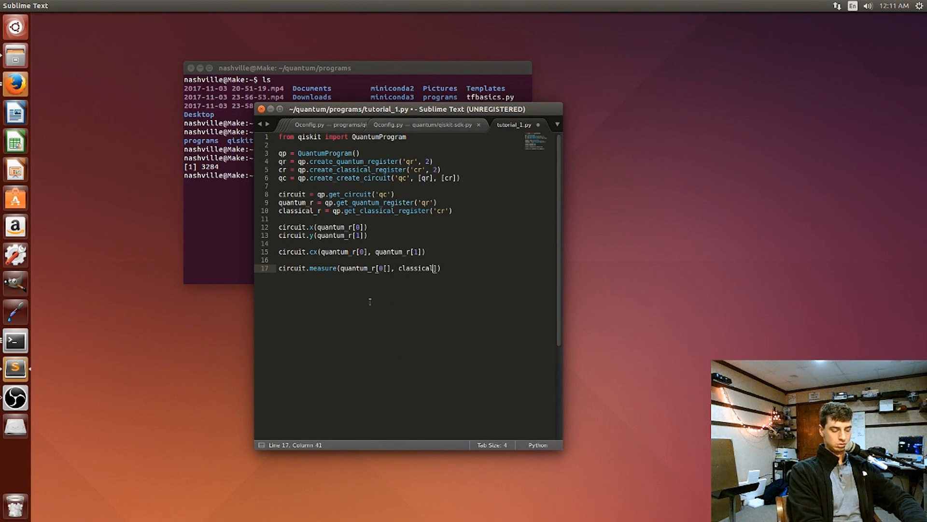
type("_r[]]")
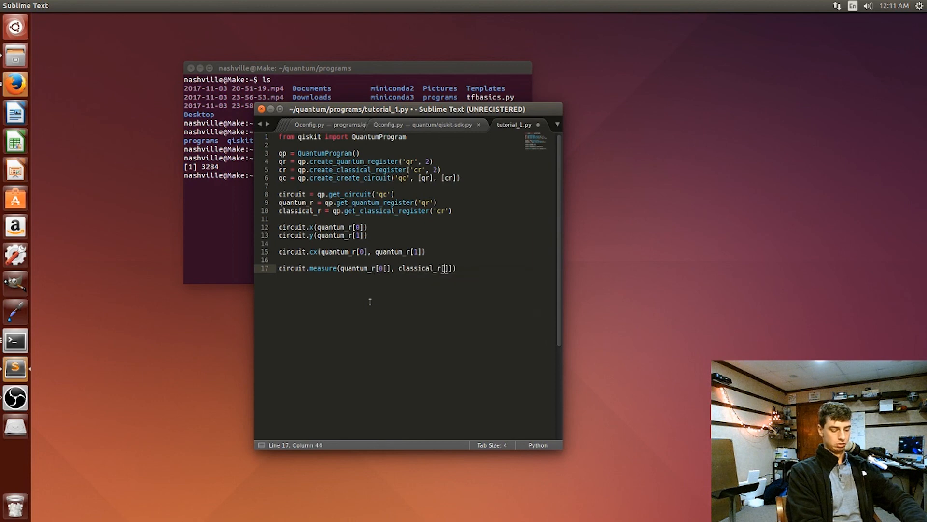
type("0]")
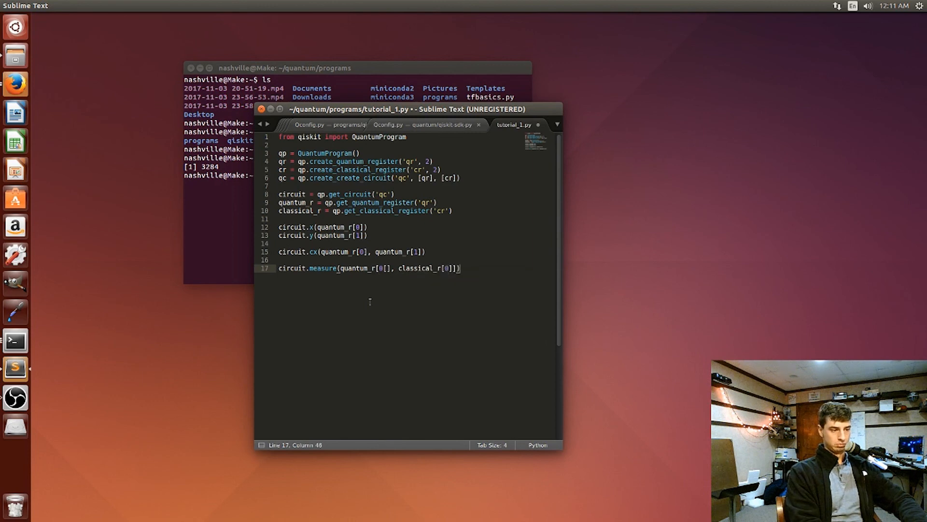
Write circuit.measure(quantum_r[1], classical_r[1]) on line 18 and remove the stray bracket above.
type("ci")
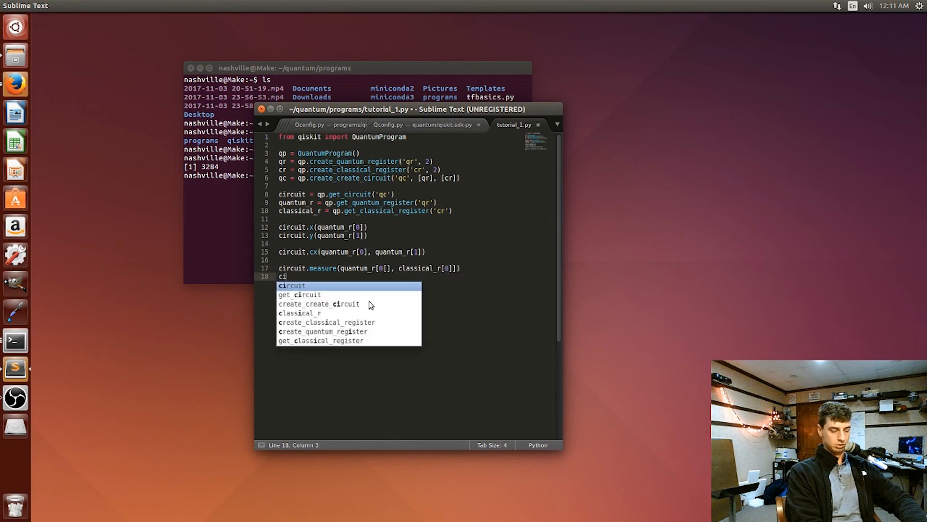
type("rcuit.mea")
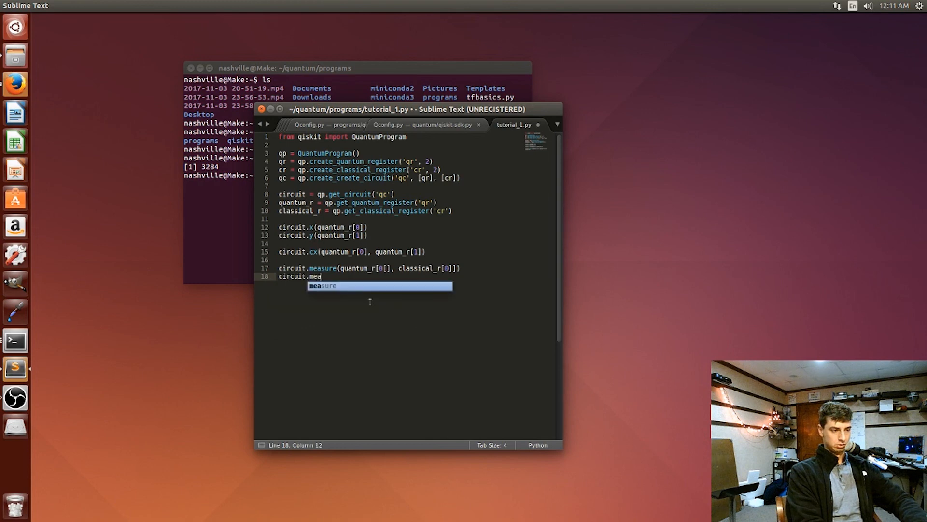
key("Tab")
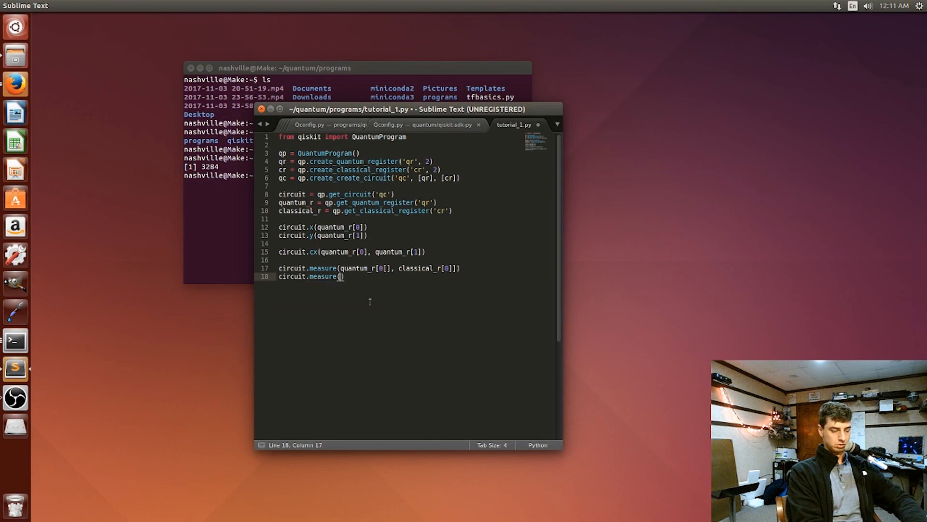
type("quantum_r[1")
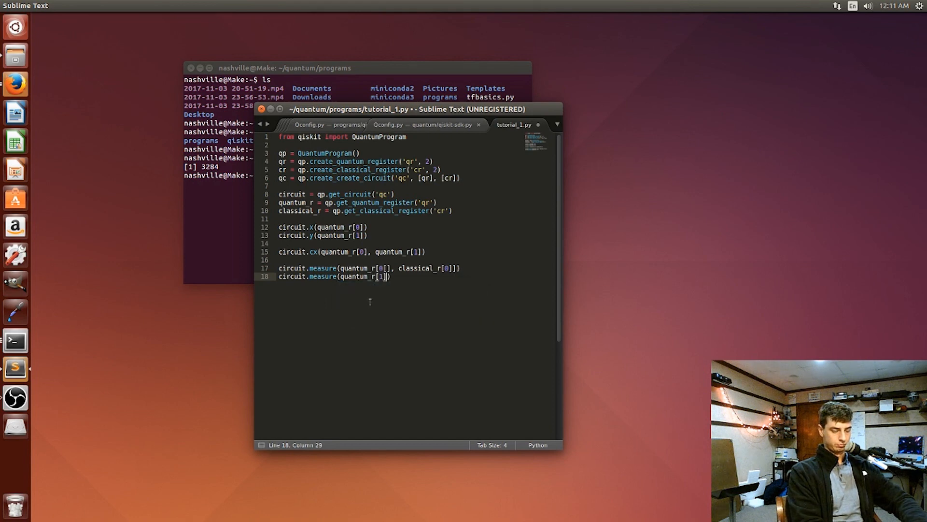
type(",")
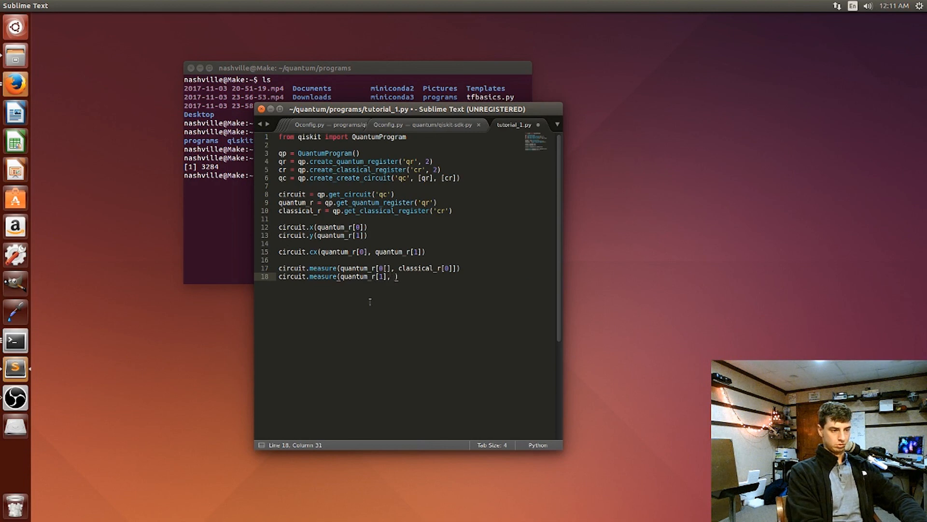
type("classical_r[1")
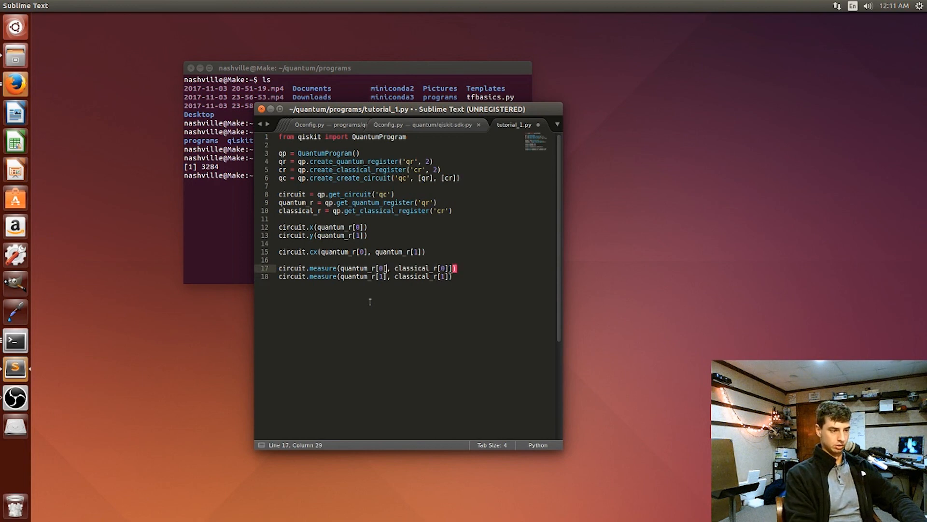
key("Right")
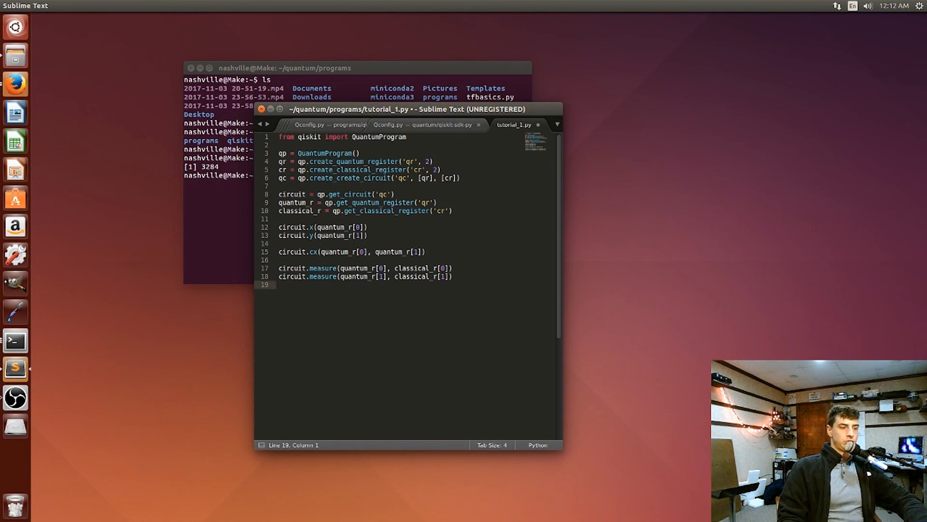
On a new line set backend = 'local_qasm_simulator'.
key("enter")
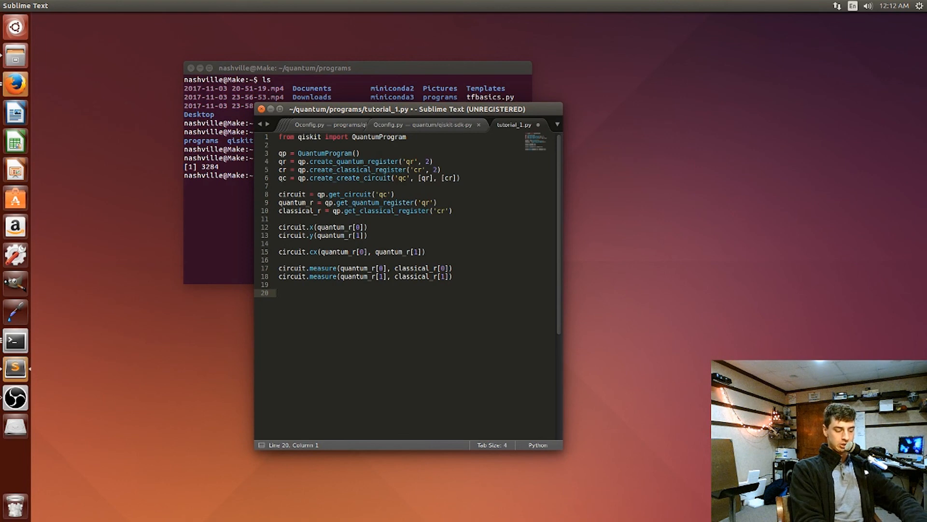
type("back")
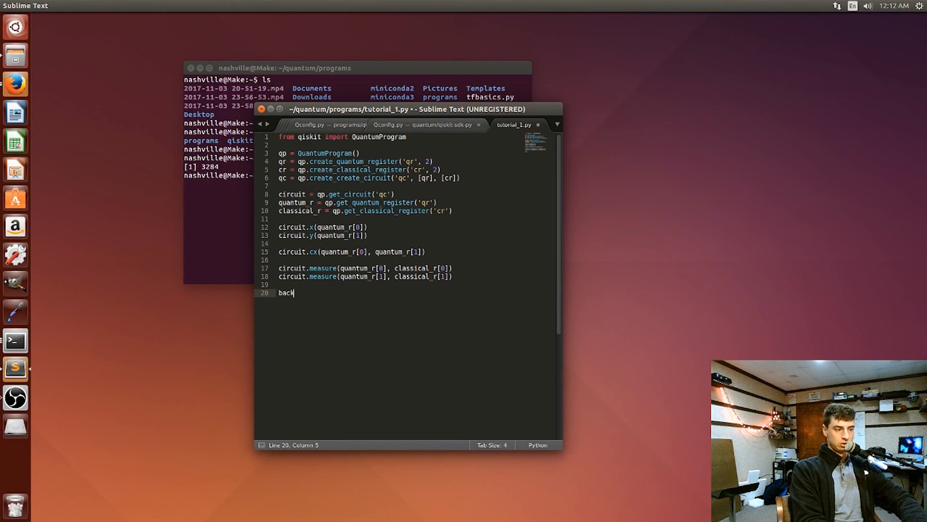
type("end =")
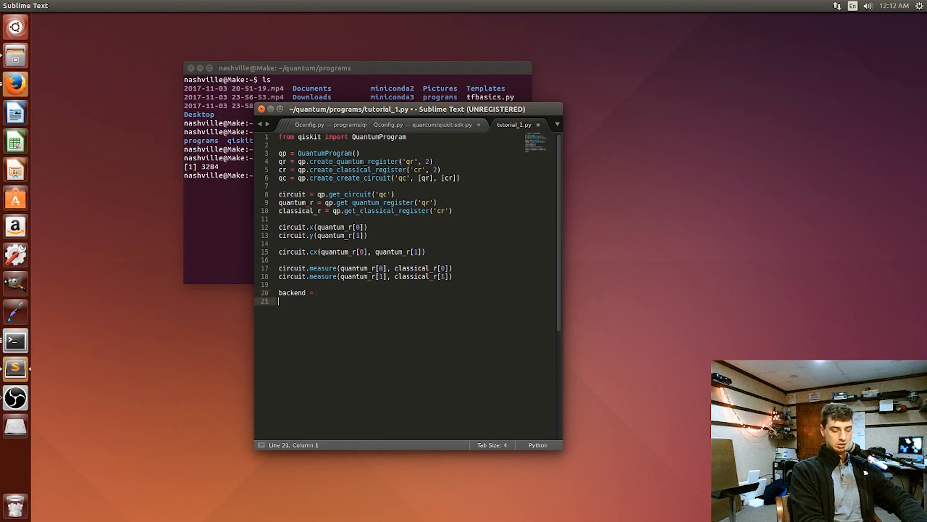
type("loac")
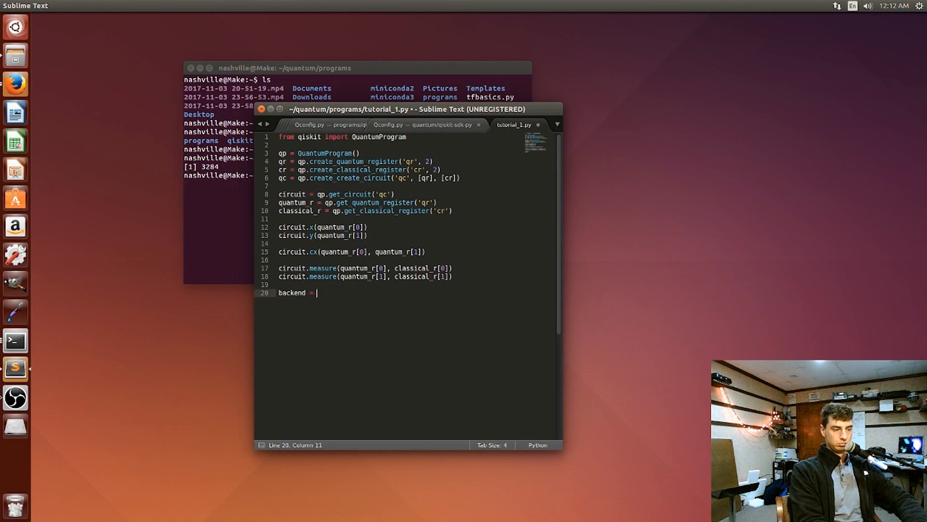
type("'local")
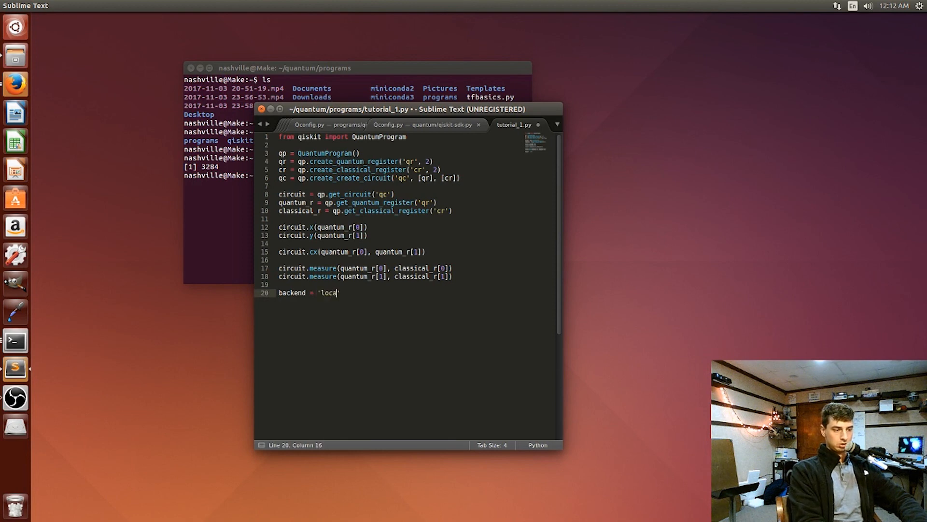
type("l")
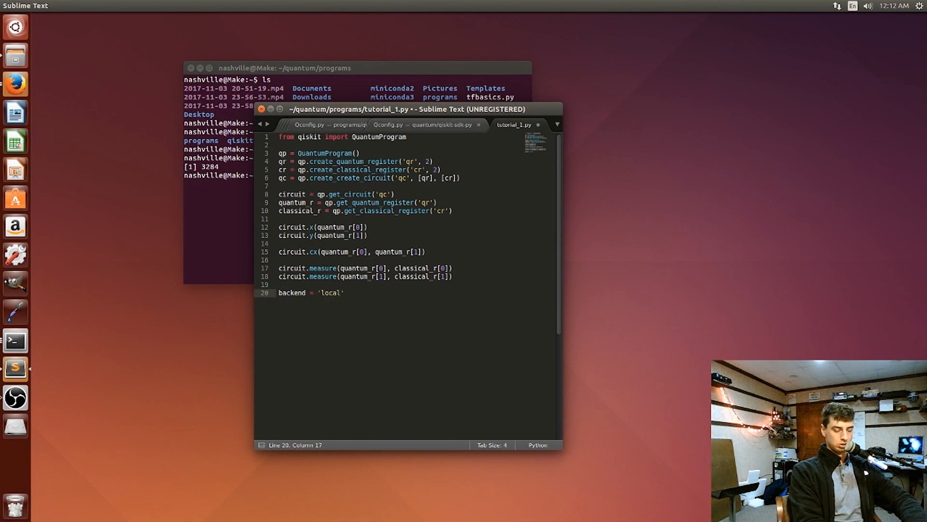
type("_qasm")
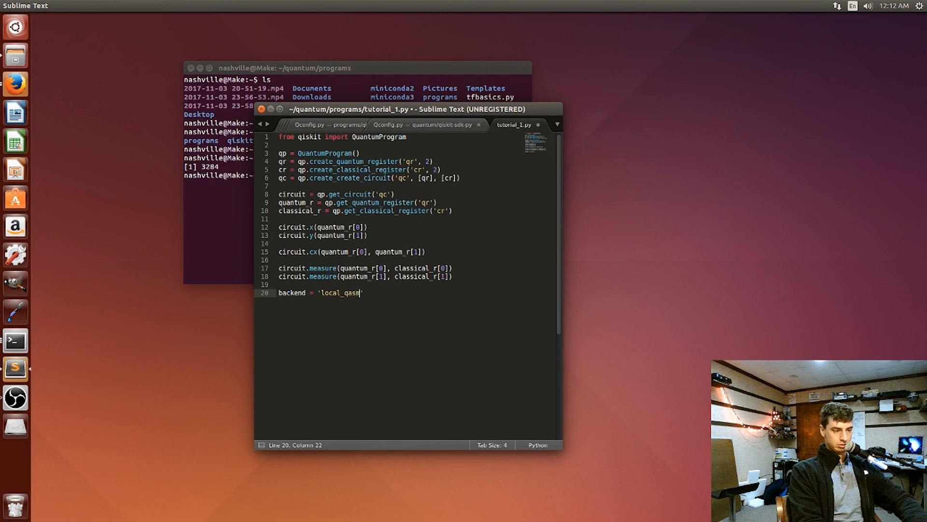
type("_simulator")
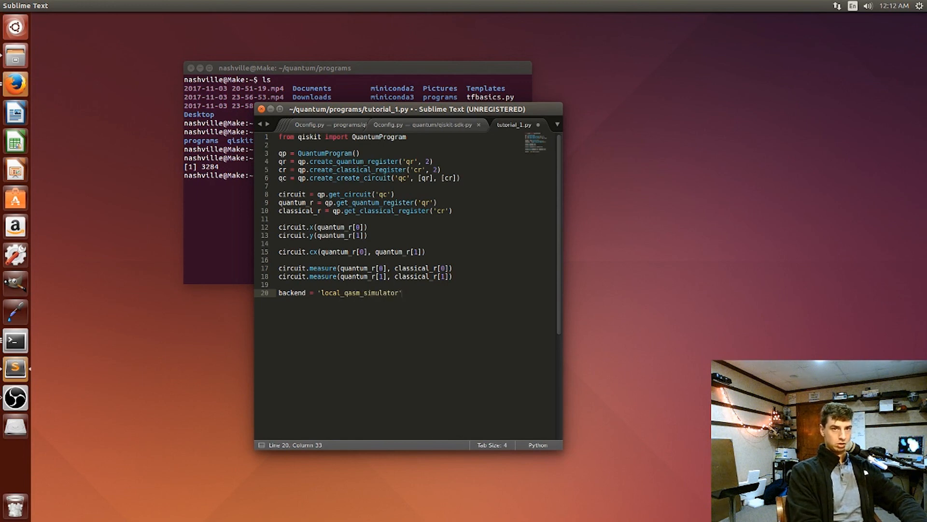
Add circuits = ['qc'] on the next line and start a new line.
type("c")
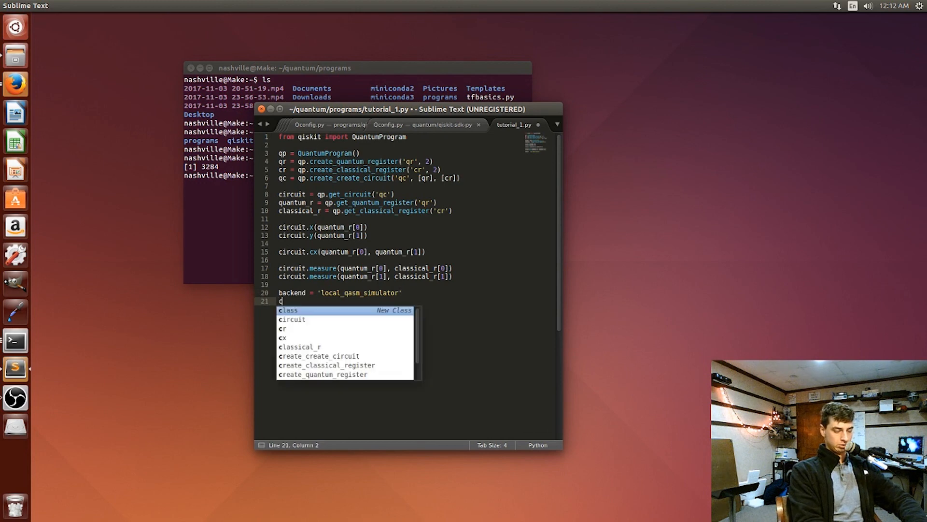
type("ircu")
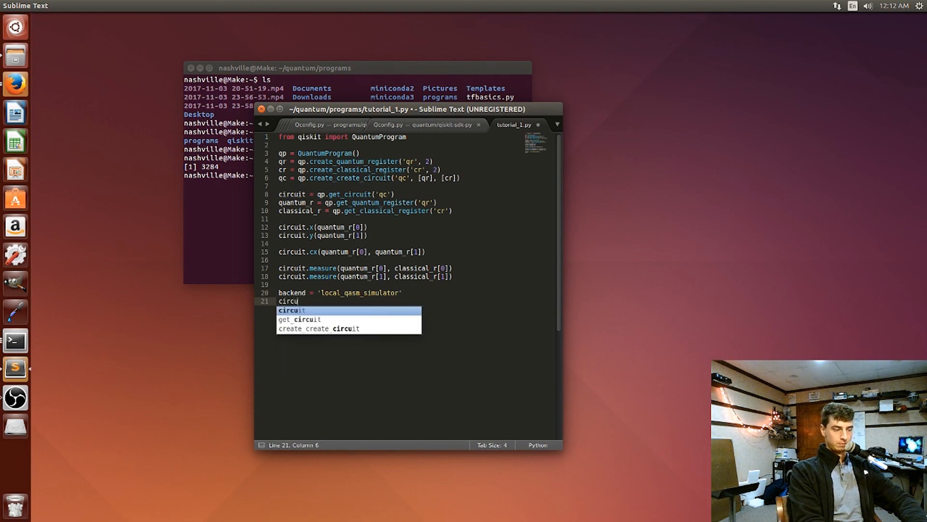
type("its")
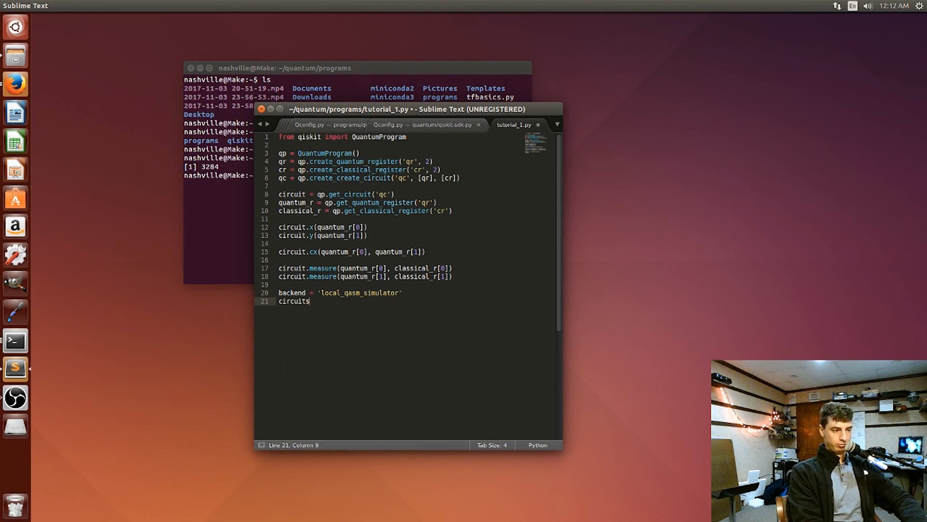
type("= []")
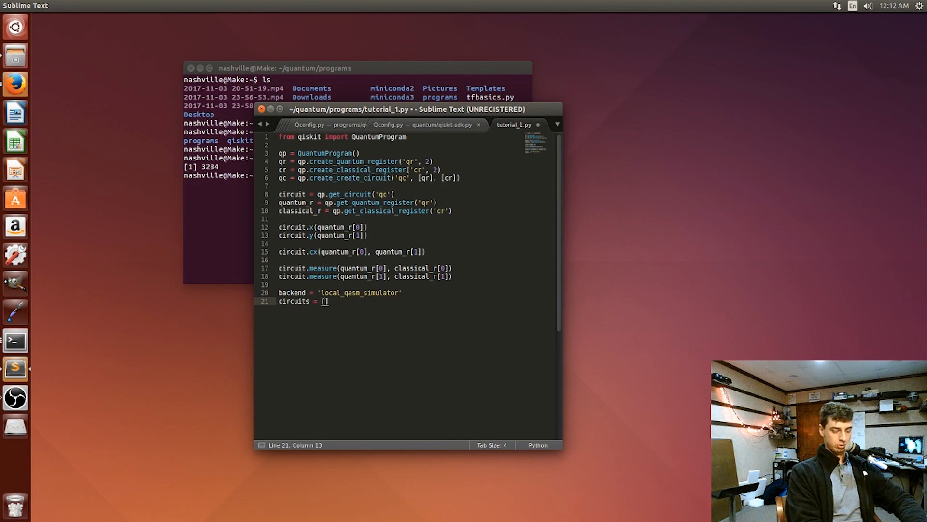
type("''")
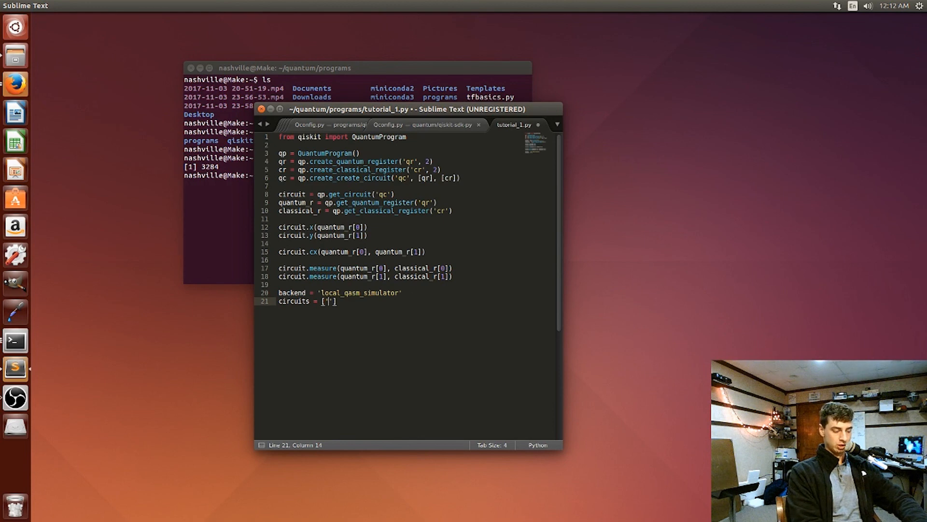
type("qc")
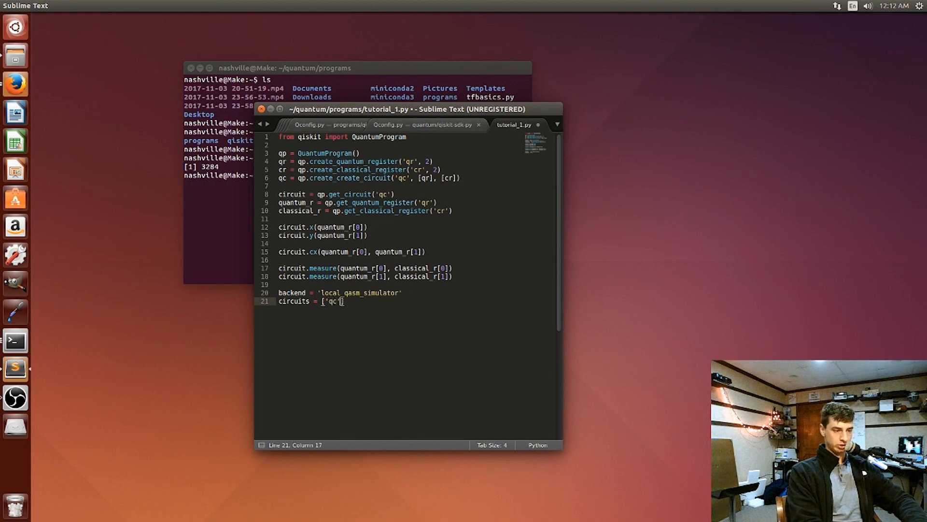
type("]")
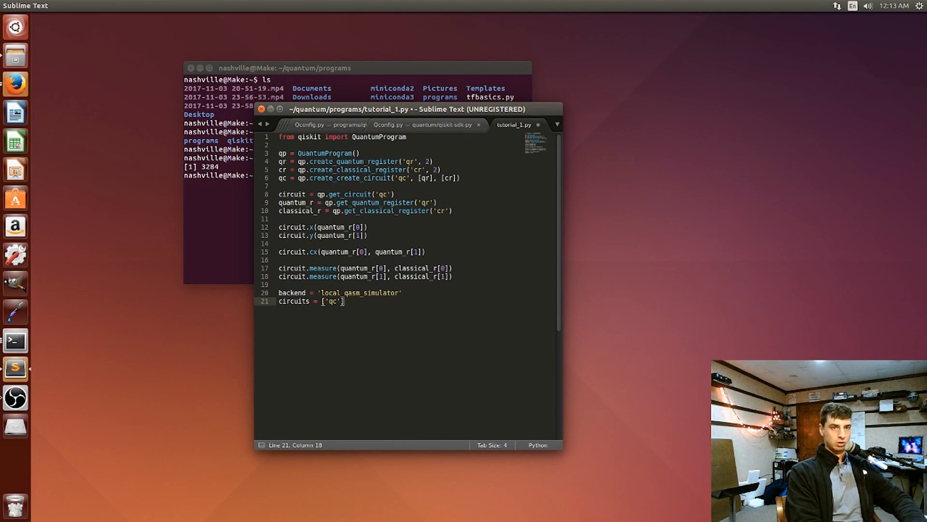
key("enter")
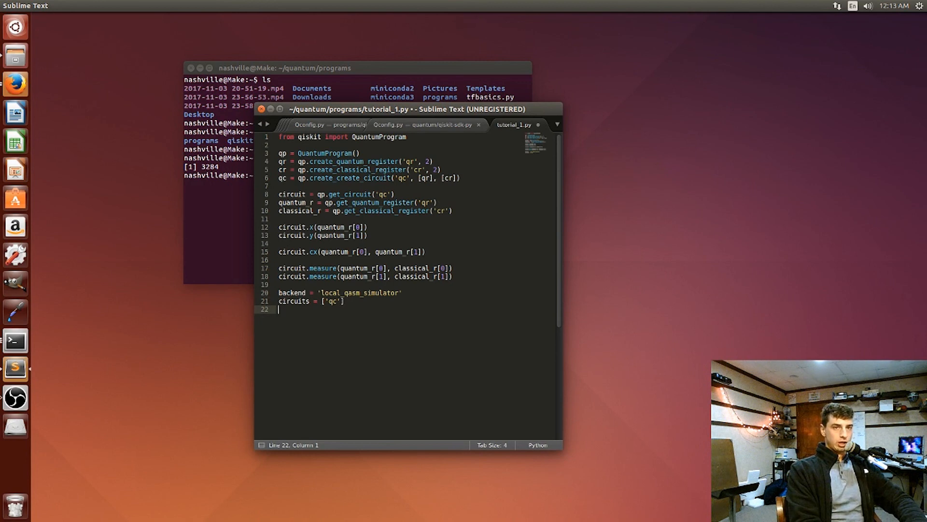
Write result = qp.execute(circuits, backend, wait=2 timeout = 240) on line 23 and begin print on line 24.
type("result =")
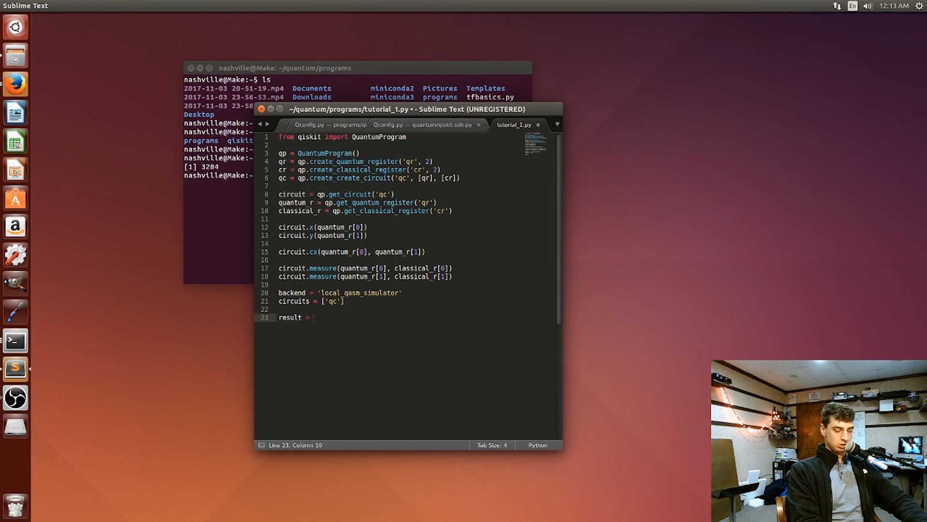
type("qp.")
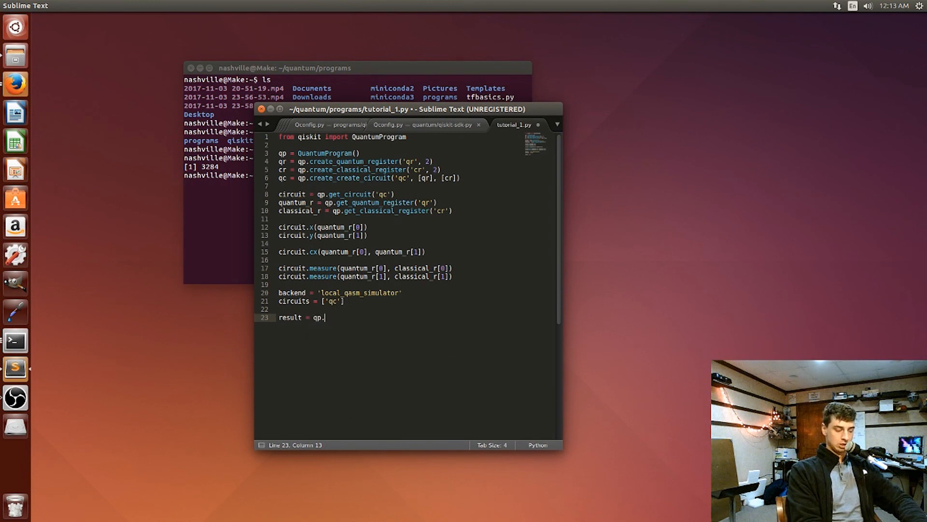
type("execute(")
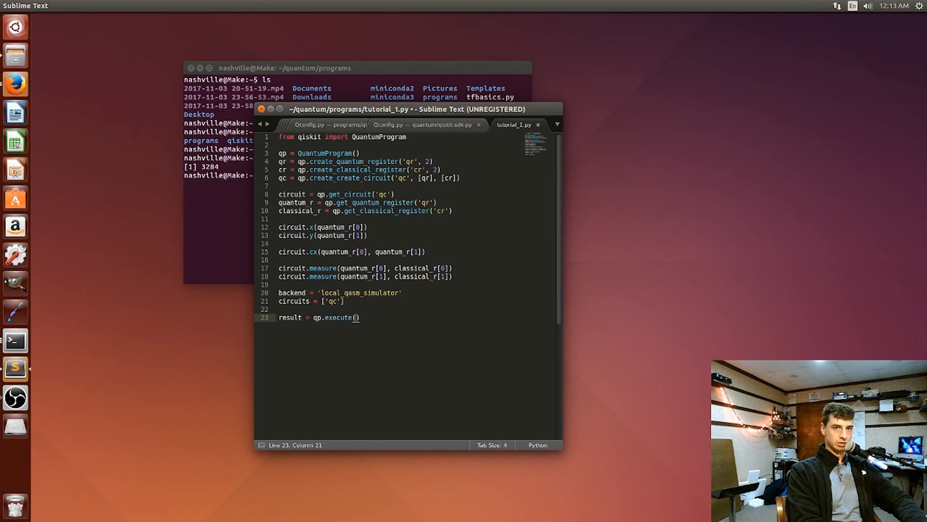
type("circuits,")
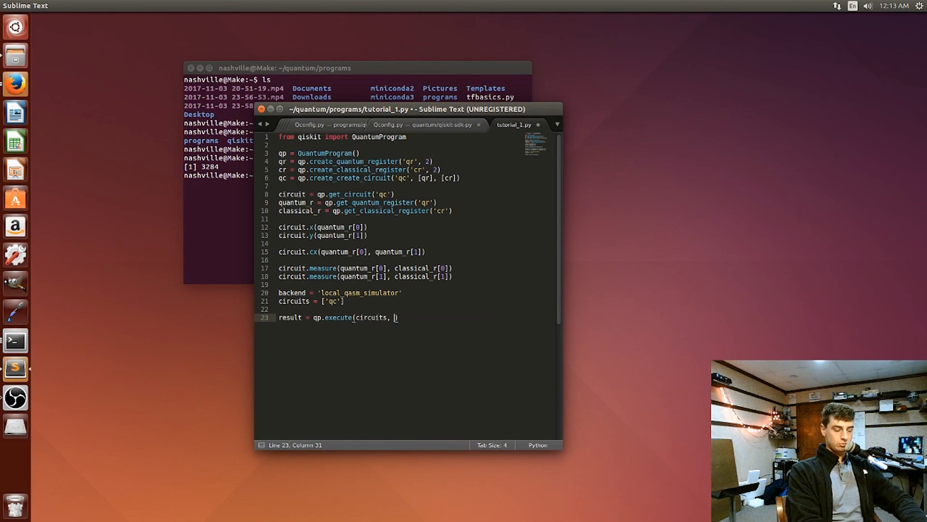
type("backend)")
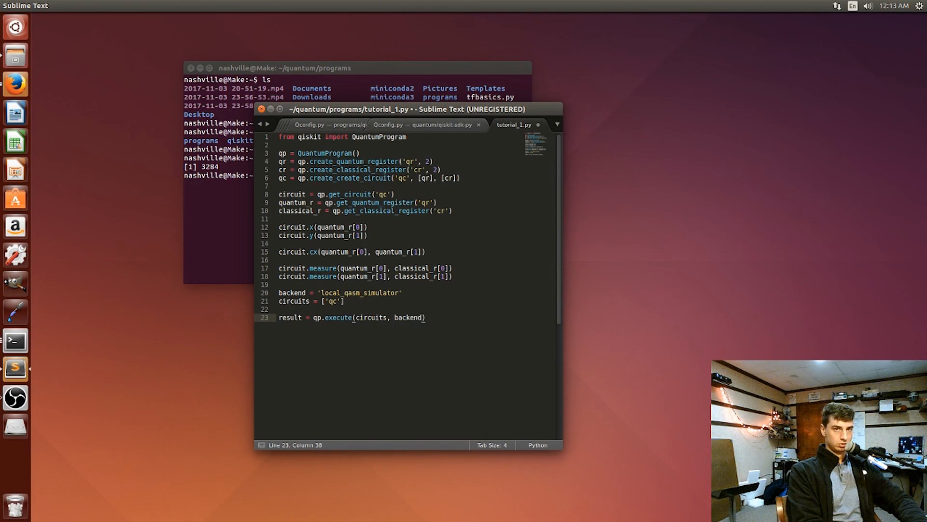
type(", wait")
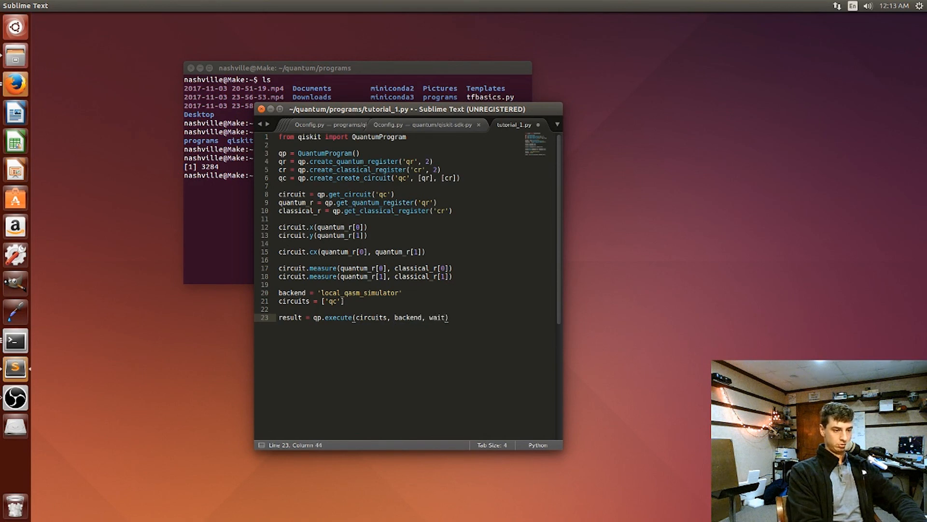
type("=t")
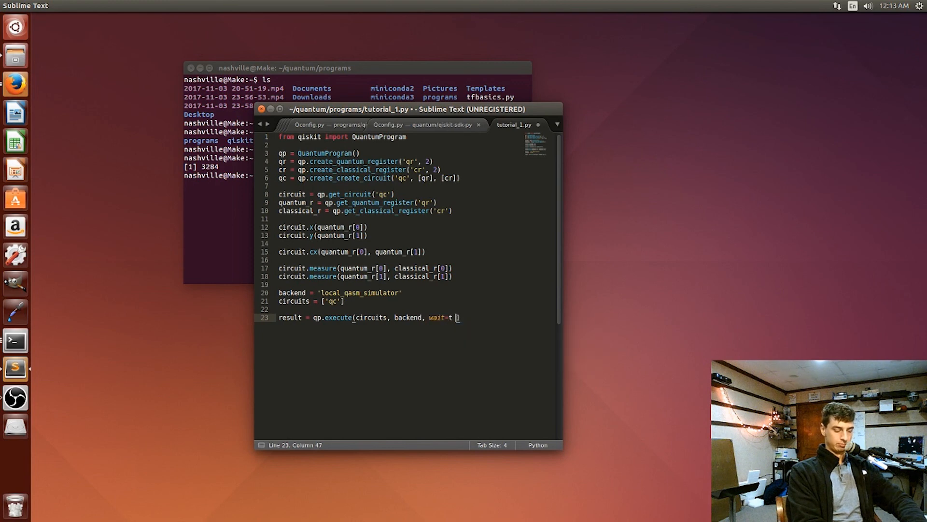
type("timep")
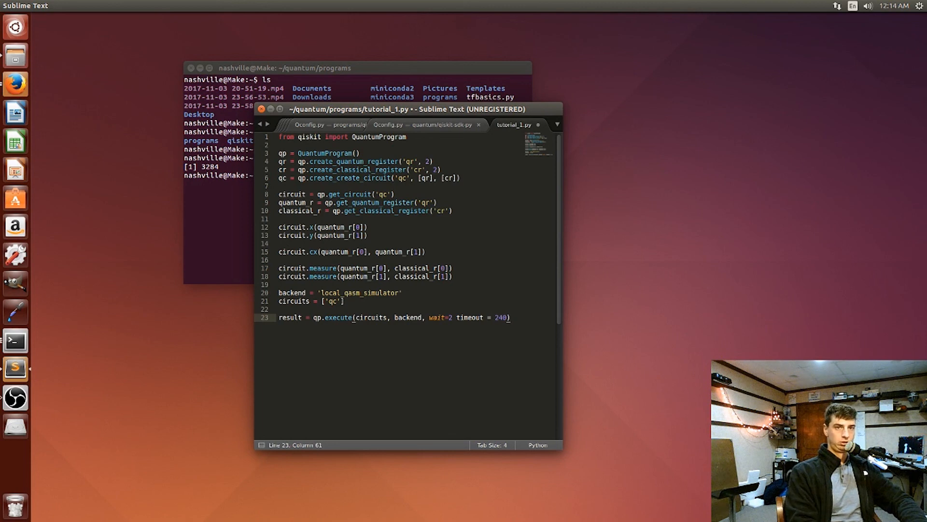
type("print")
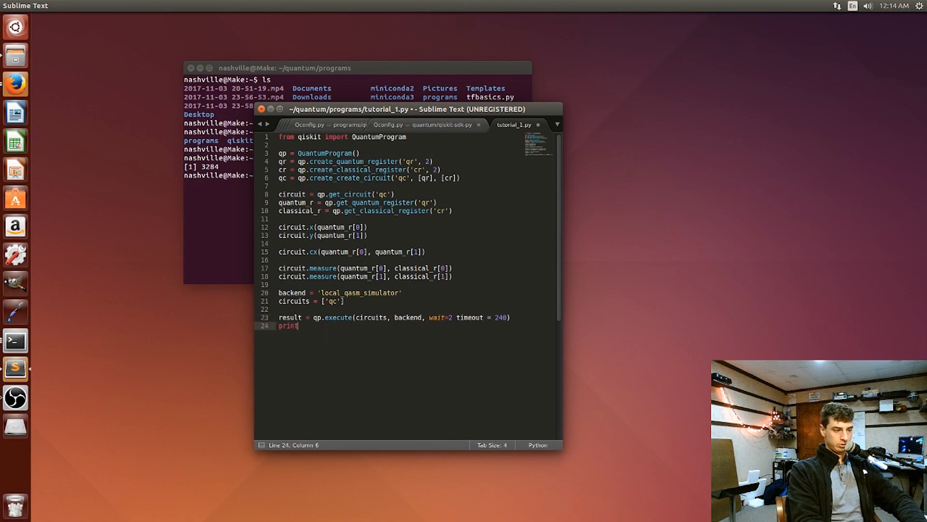
Add print(result) and result.get_counts('qc') lines.
type("(result)")
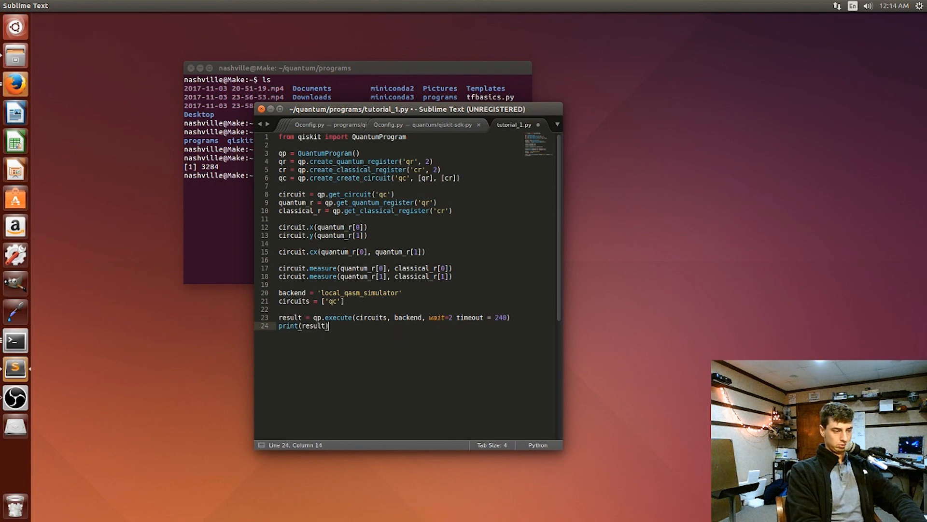
type("re")
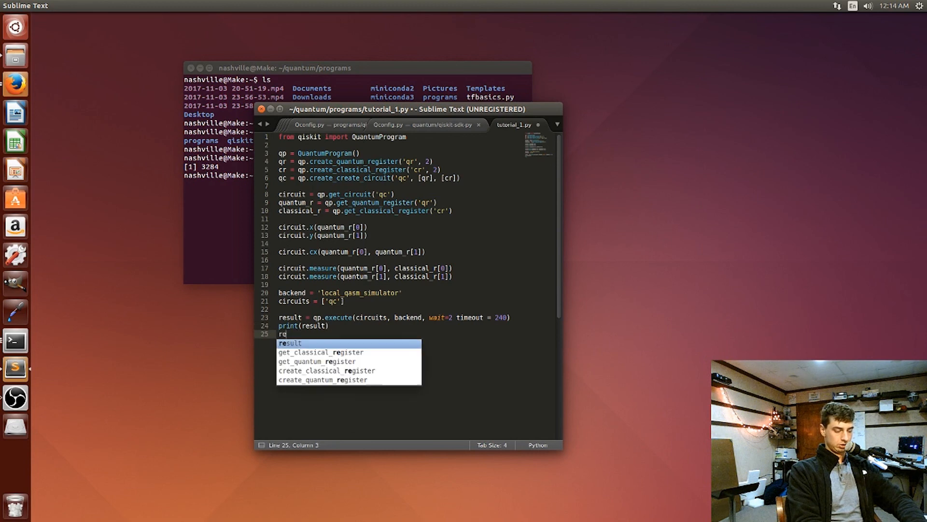
type("su")
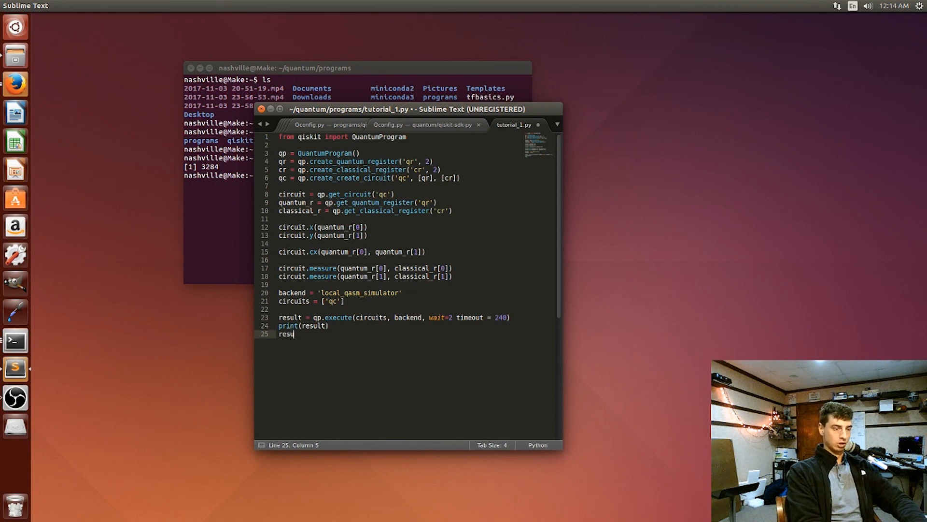
type("lt.")
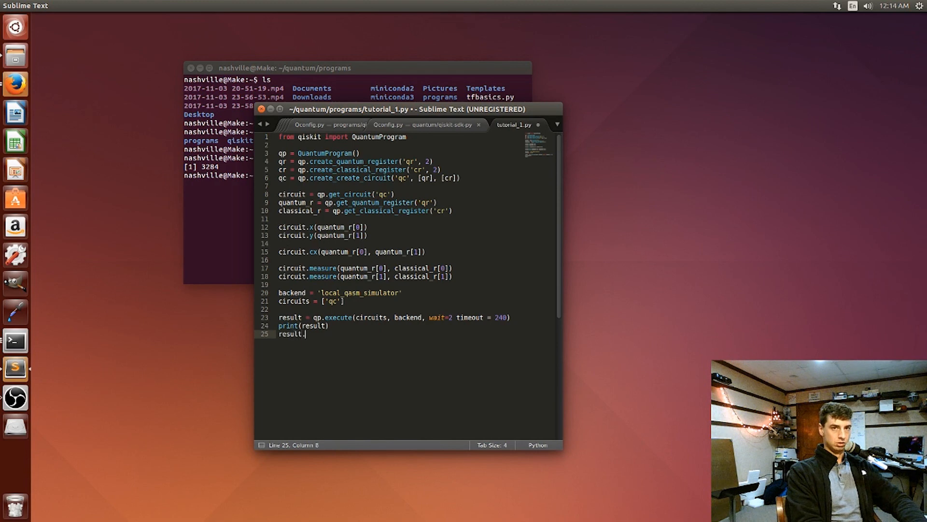
type("get_counts('")
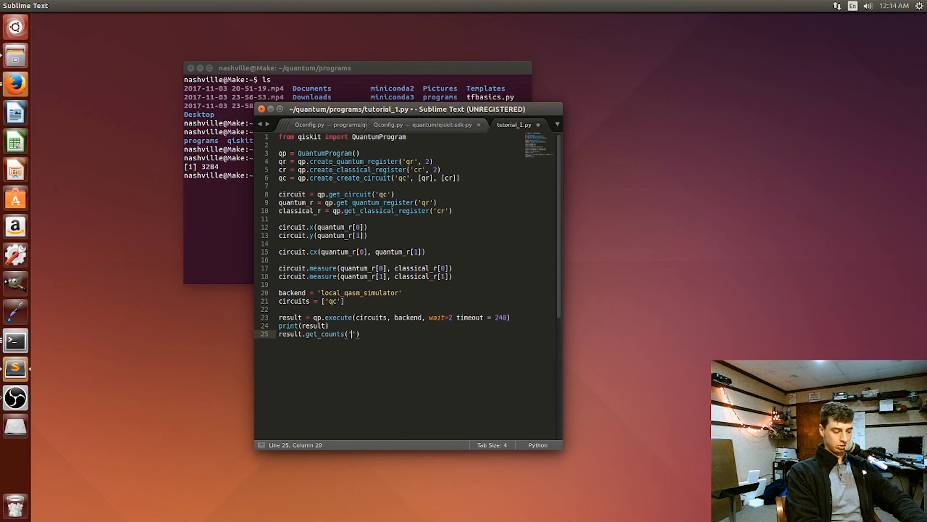
type("qc")
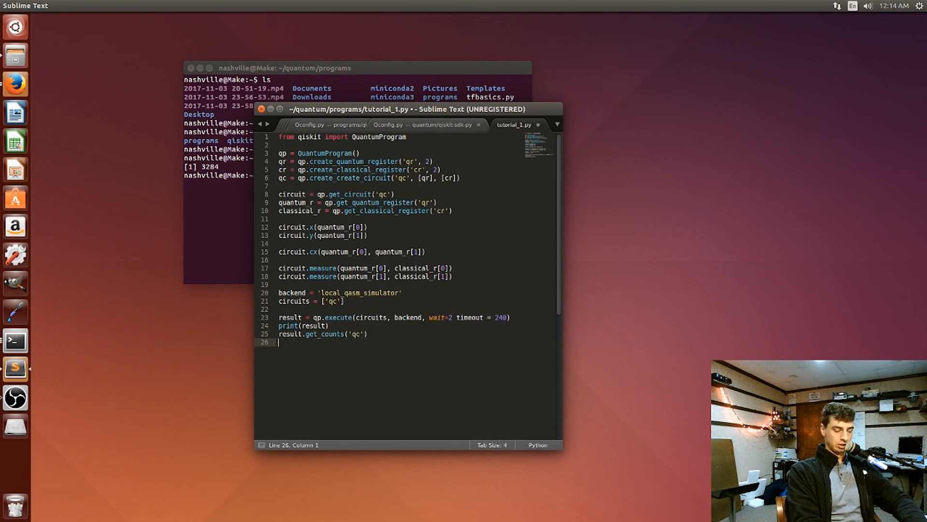
Add out = result.get_ran_qasm('qc') and print(out), then save tutorial_1.py.
type("out =")
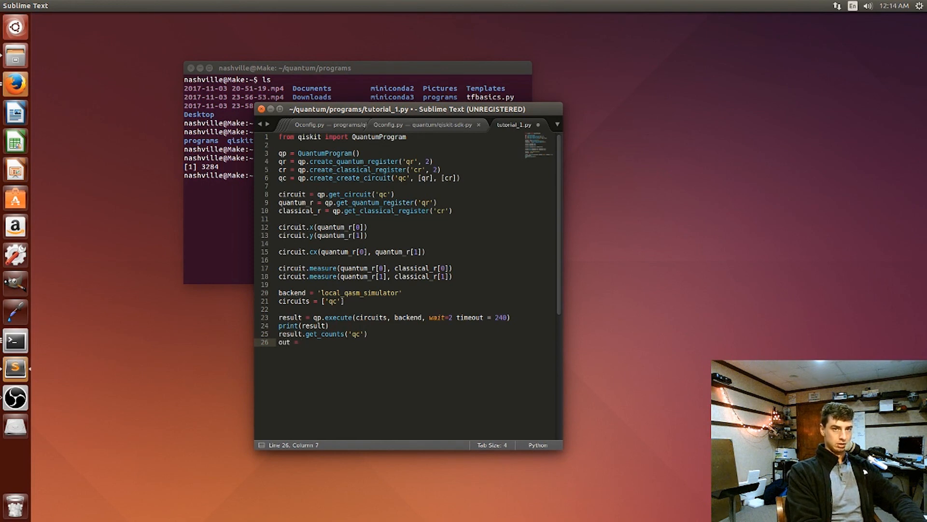
type("result.")
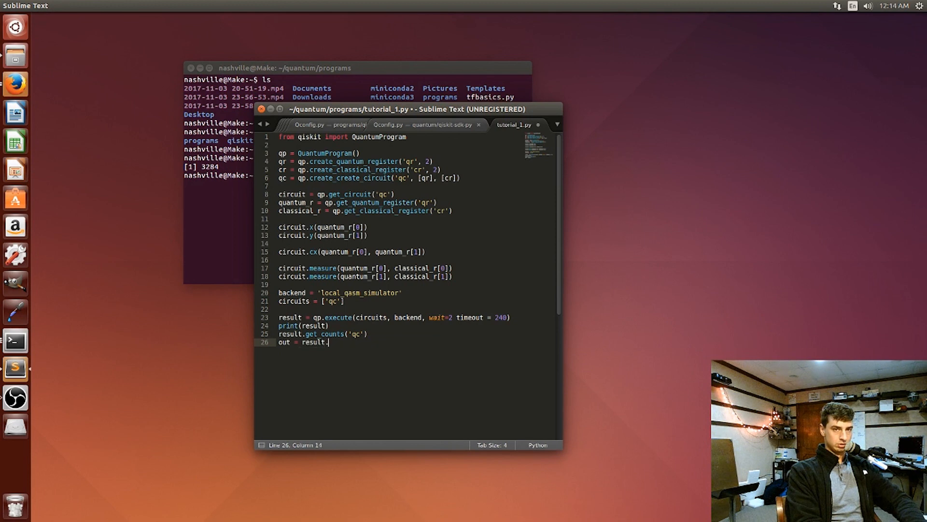
type("get")
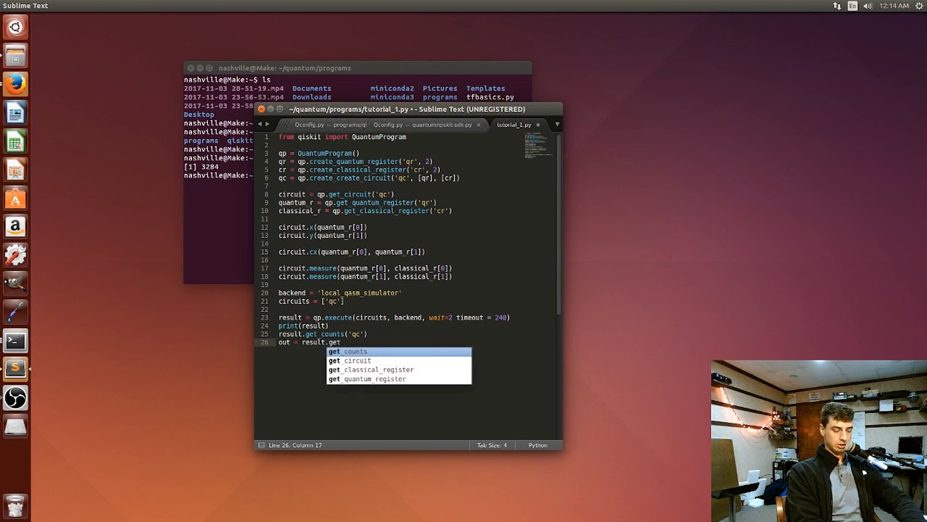
type("_ran")
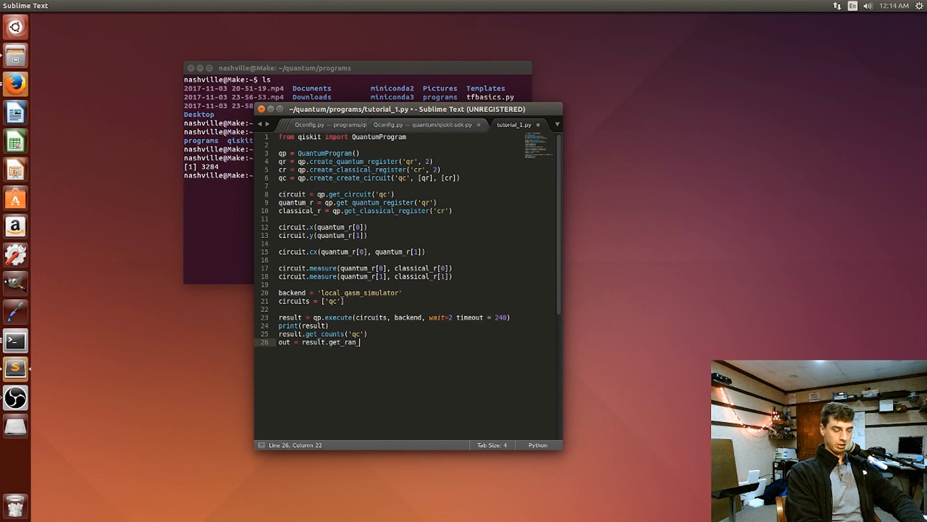
type("qasm")
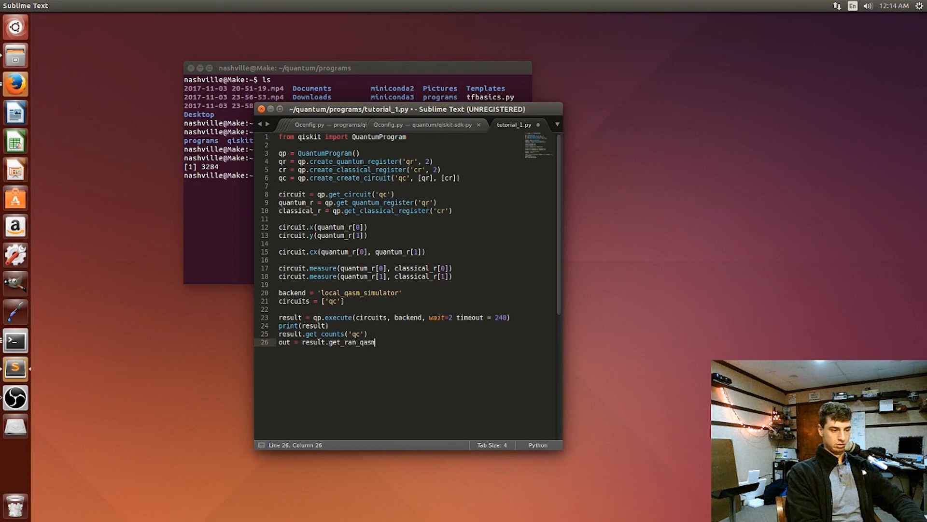
type("()")
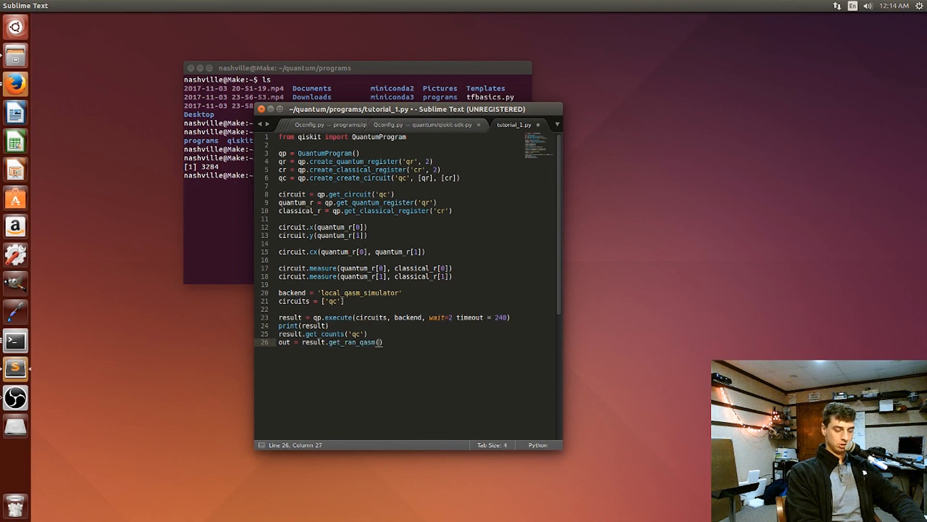
type("'cq'")
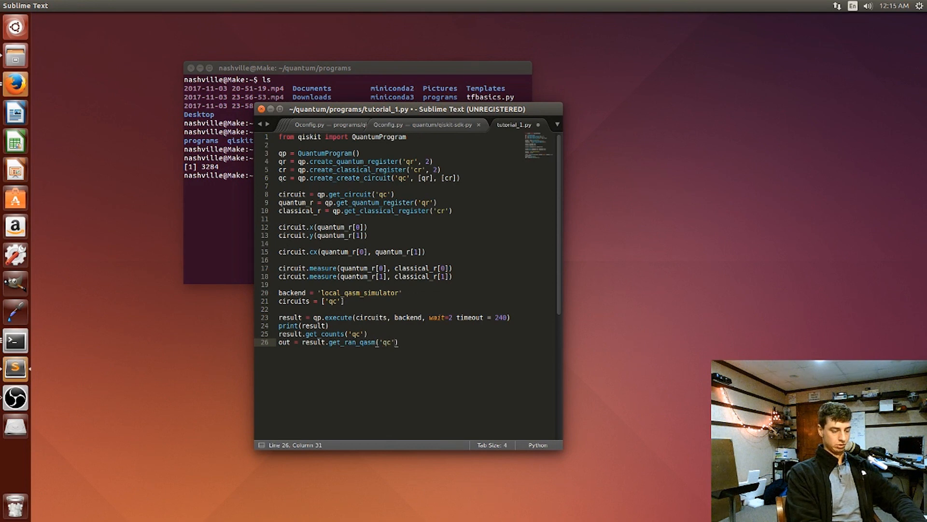
key("Enter")
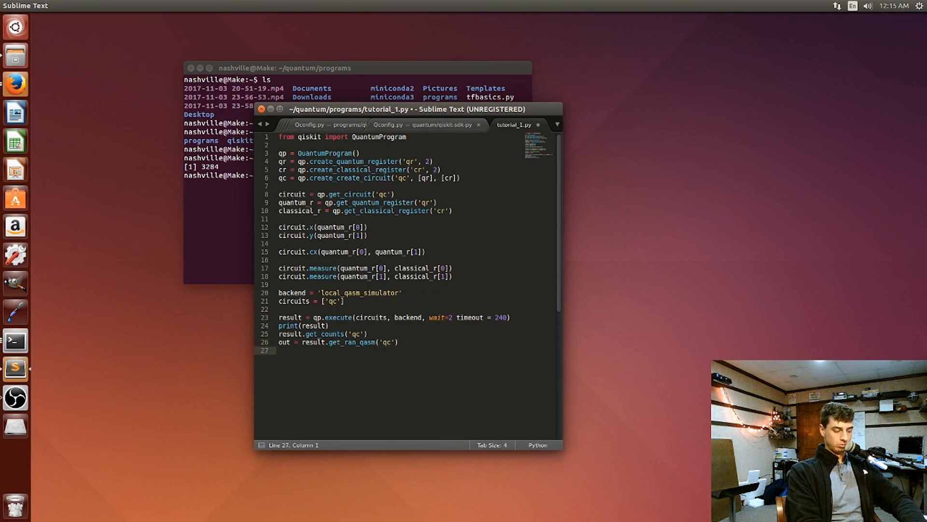
type("print(out)")
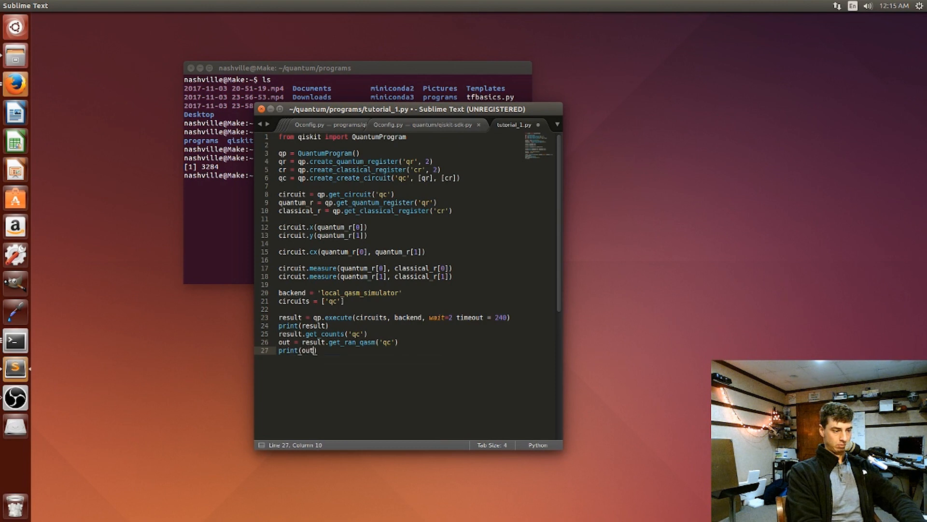
type(")")
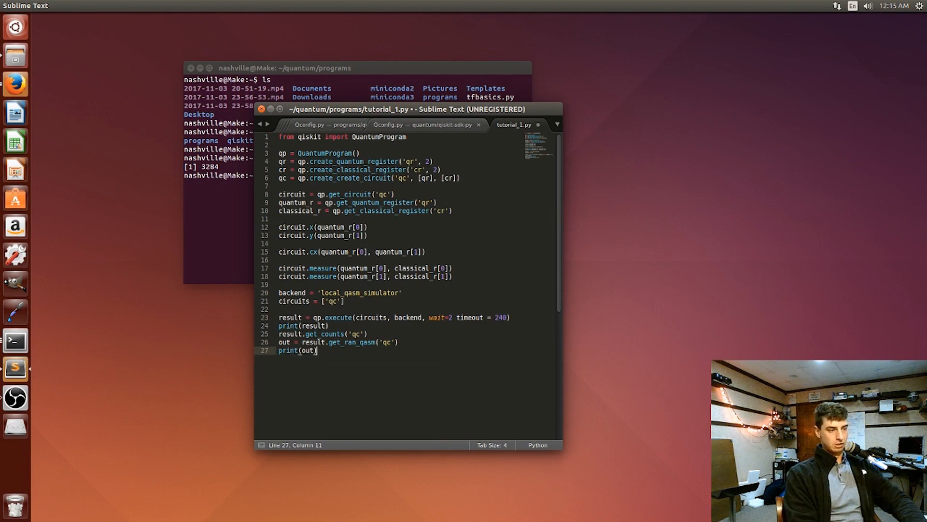
key("ctrl+s")
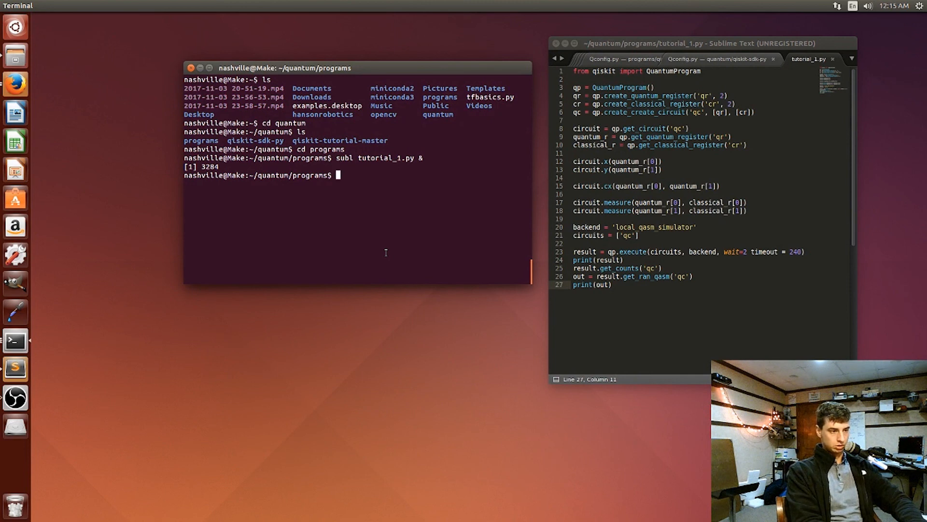
Discard the half-typed python3 command and run 'source activate QISKitenv'.
type("python")
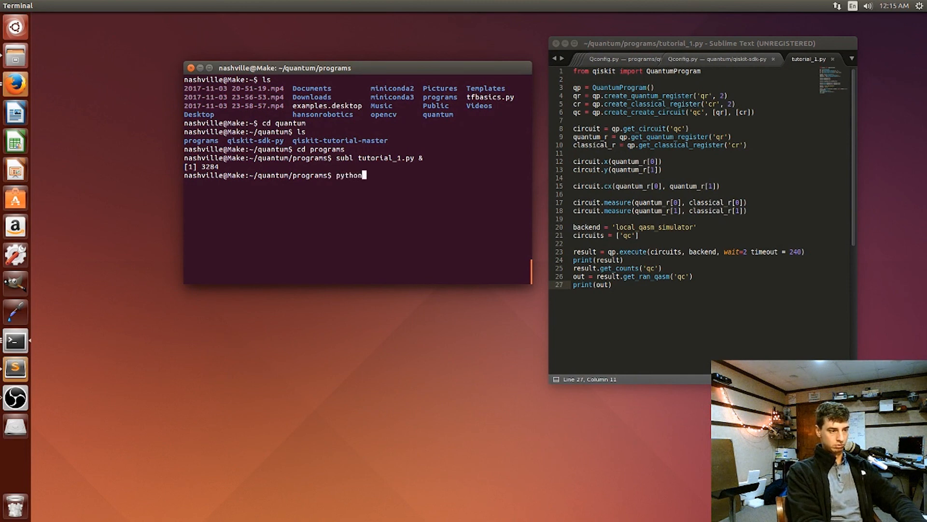
type("3")
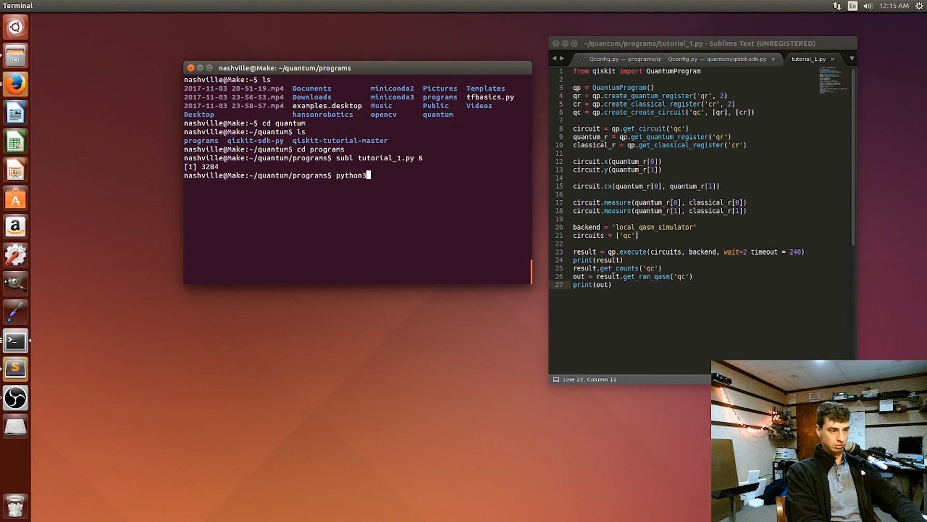
key("BackSpace")
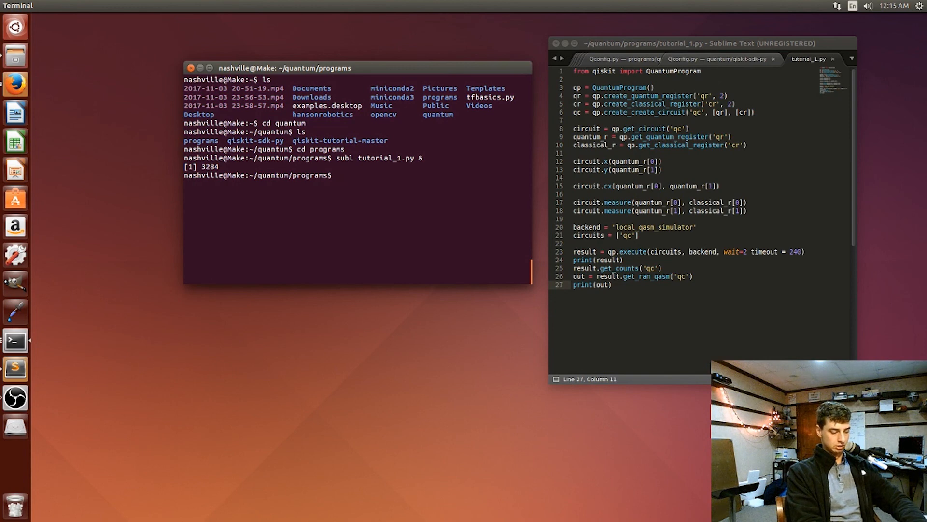
type("source")
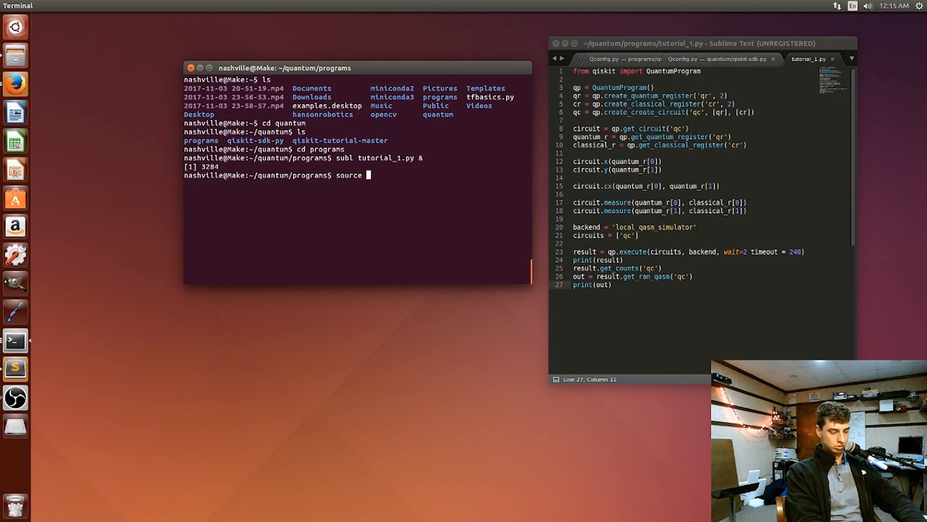
type("activate")
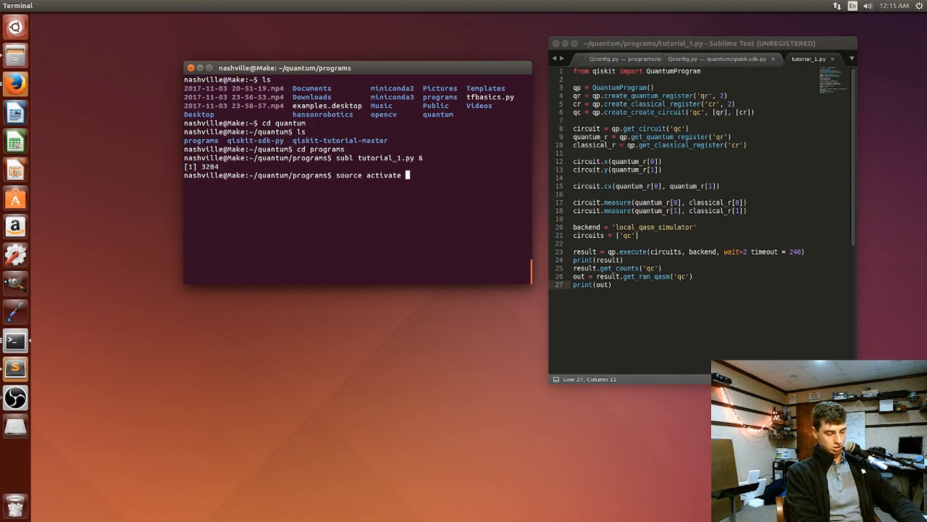
type("QISKitenv")
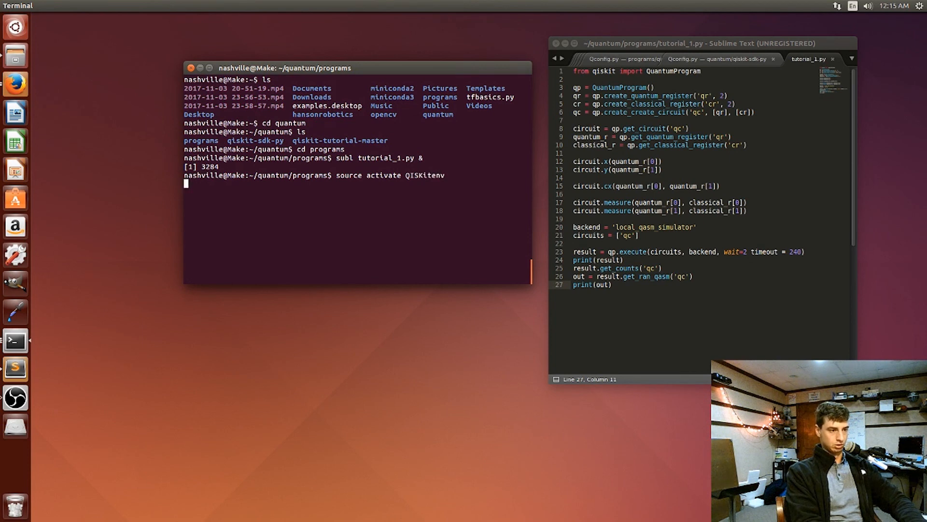
key("Return")
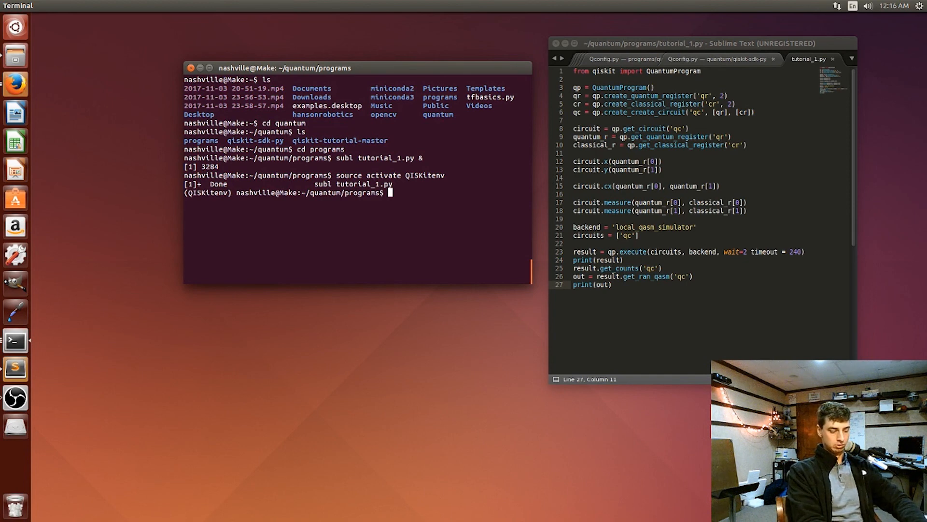
Run 'python tutorial_1.py', then rerun it after fixing the line 23 syntax error and create_circuit typo.
type("python")
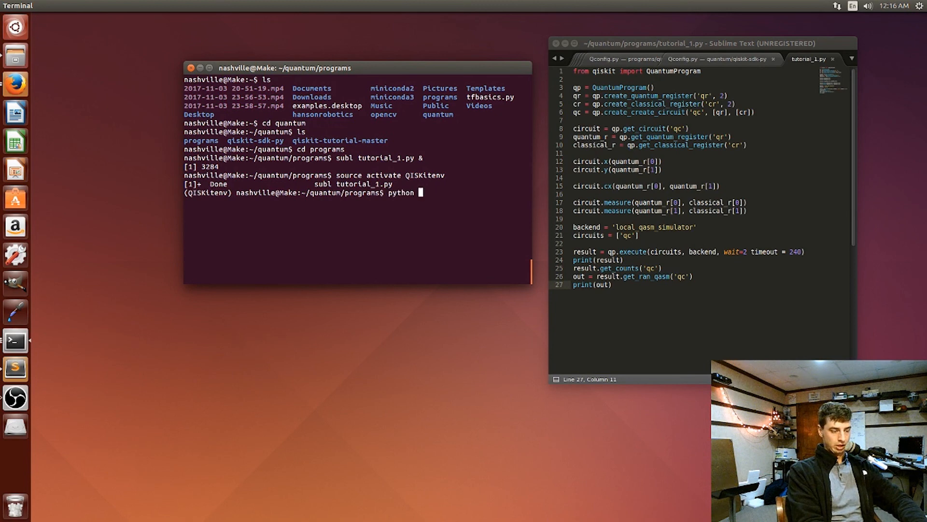
type("tutorial")
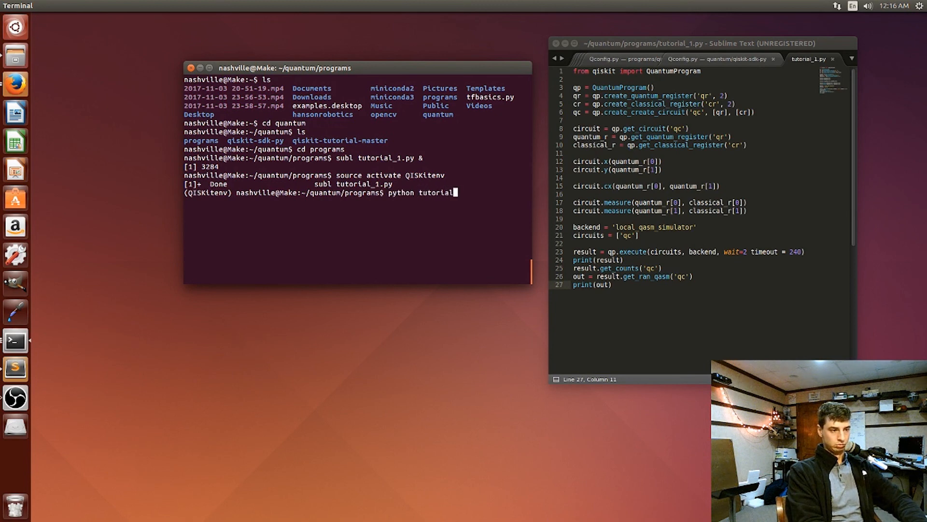
type("_1.")
left_click(689, 251)
type(",")
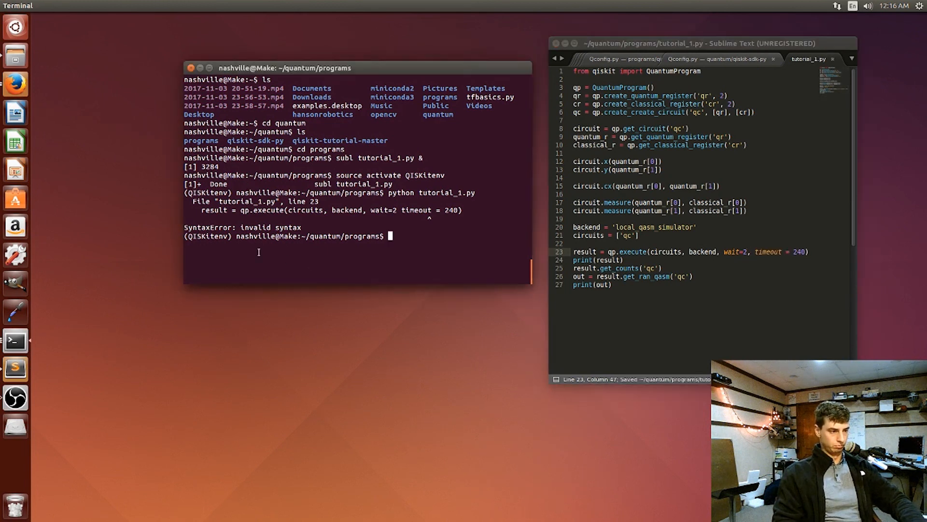
type("python tutorial_1.py")
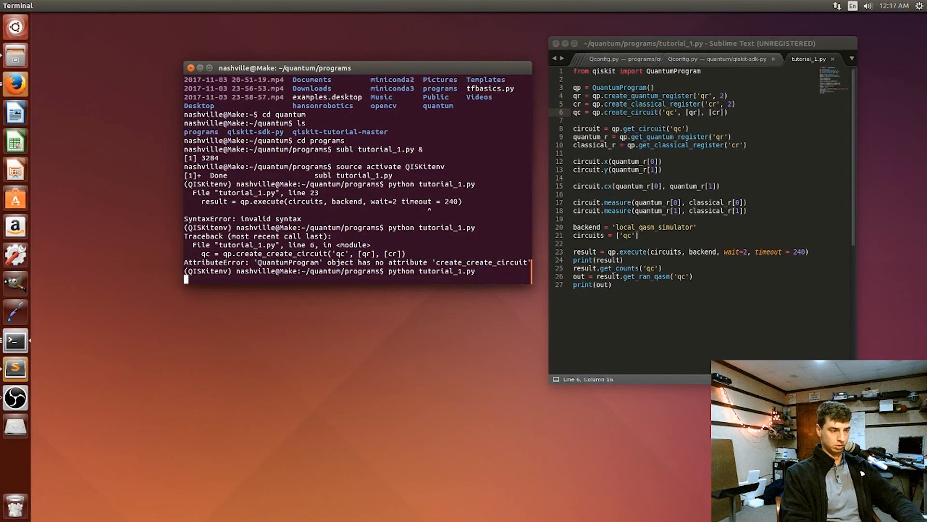
key("Return")
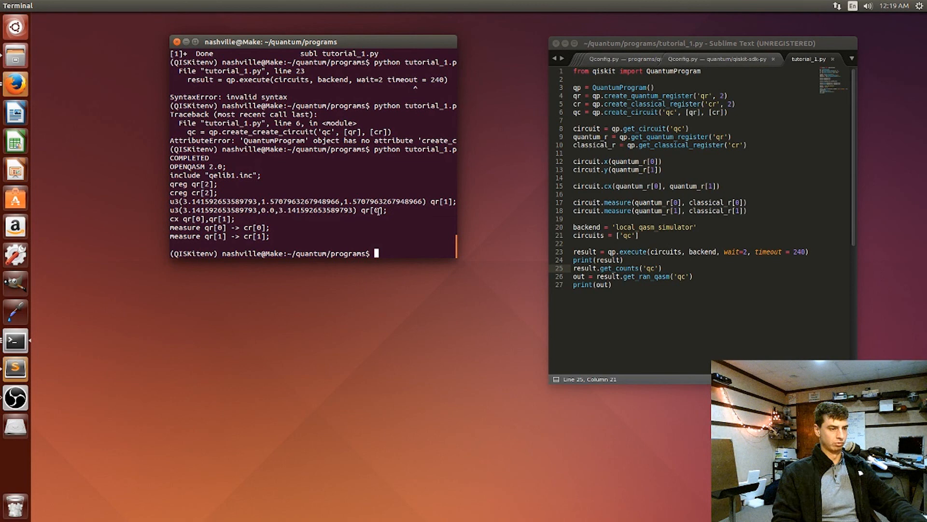
Review the COMPLETED message and OpenQASM 2.0 output of tutorial_1.py in the terminal.
double_click(372, 211)
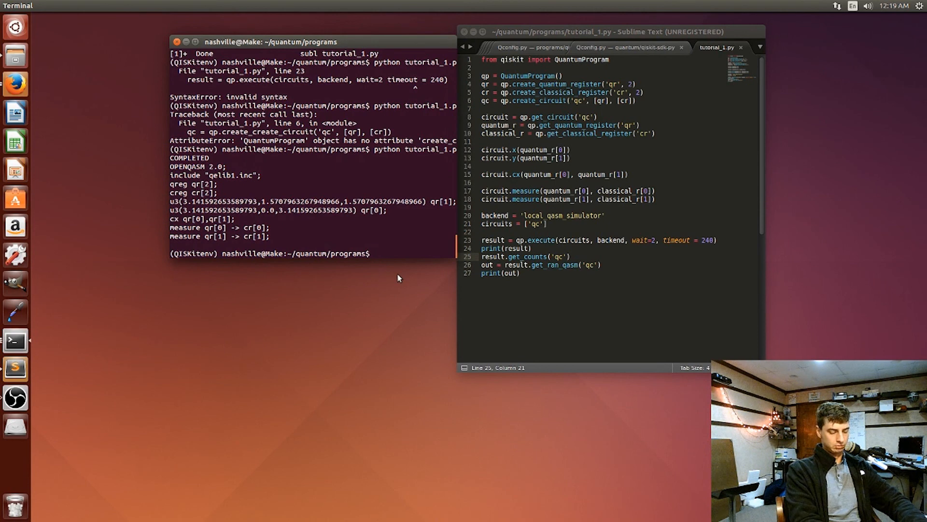
List the folder, go up one level and cd into qiskit-tutorial-master.
type("ls")
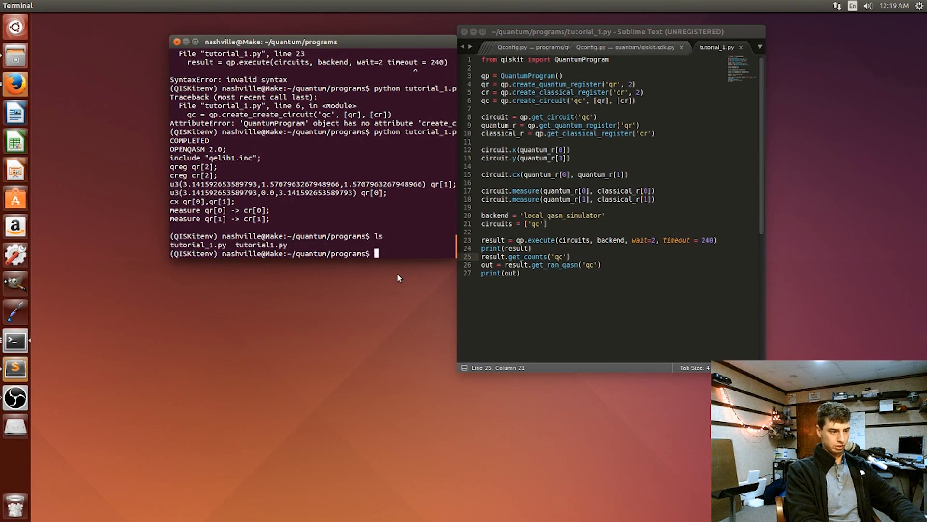
type("cd ..")
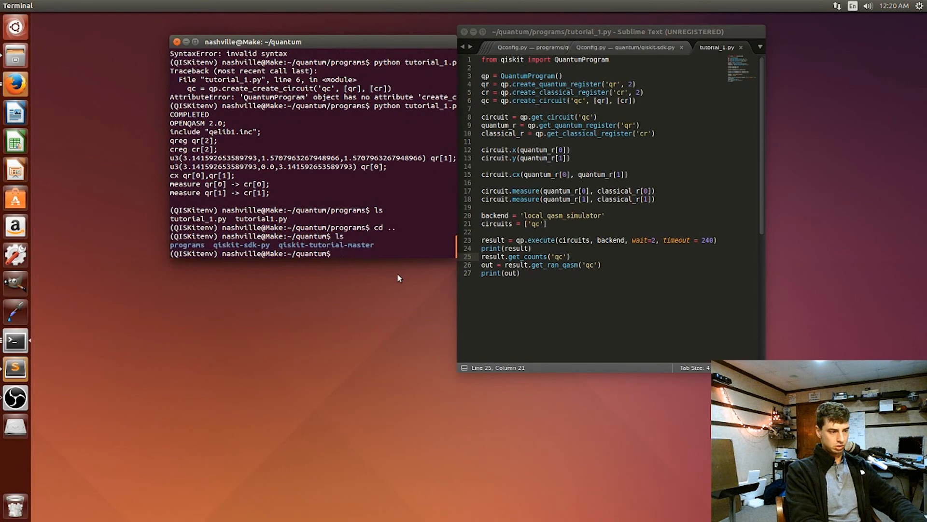
type("cd")
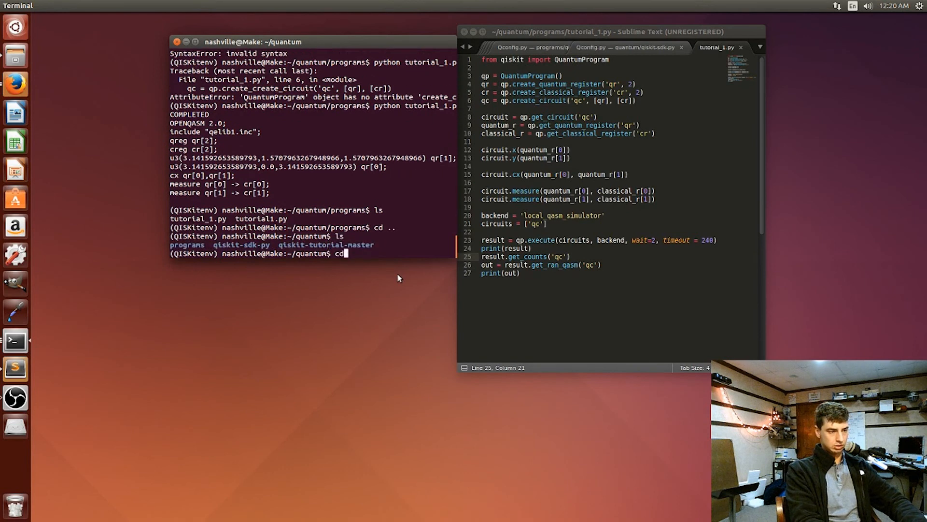
type("qis")
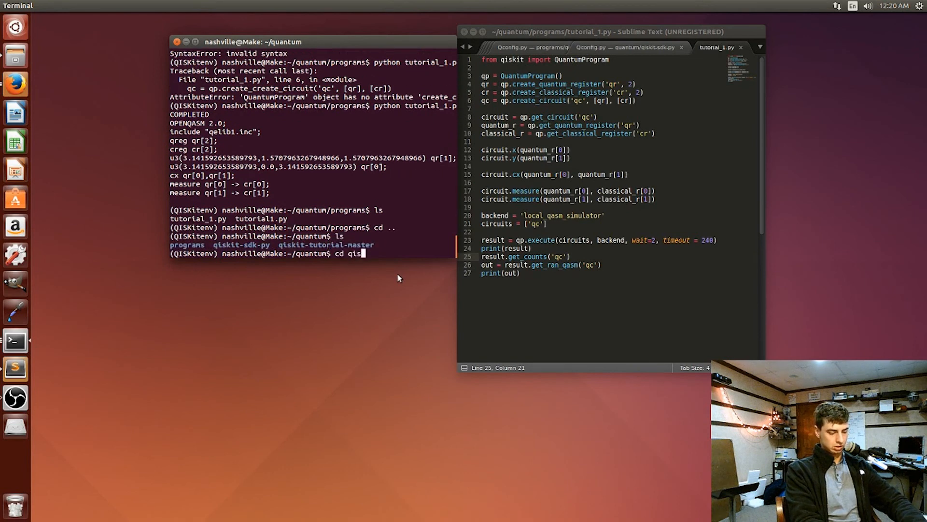
type("kit-tutorial-master")
type("ls")
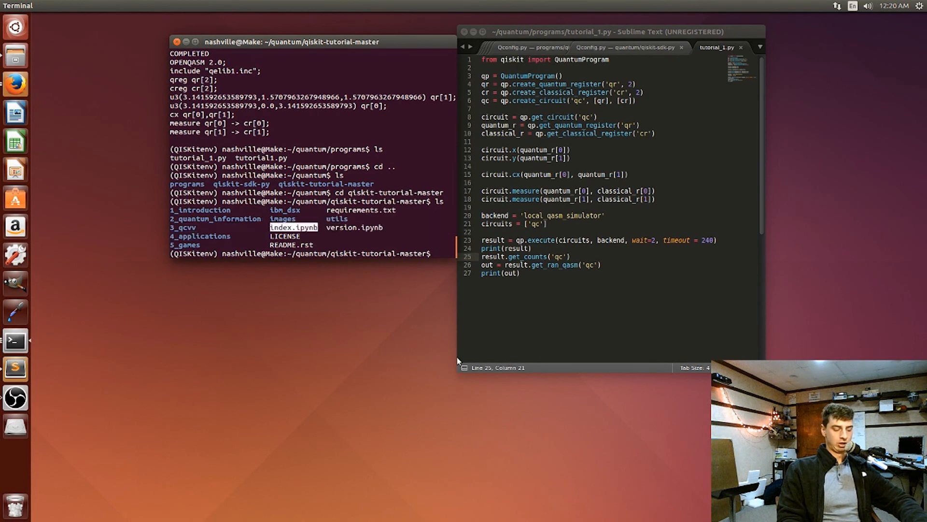
Launch 'jupyter notebook index.ipynb' from the tutorial folder.
type("ju")
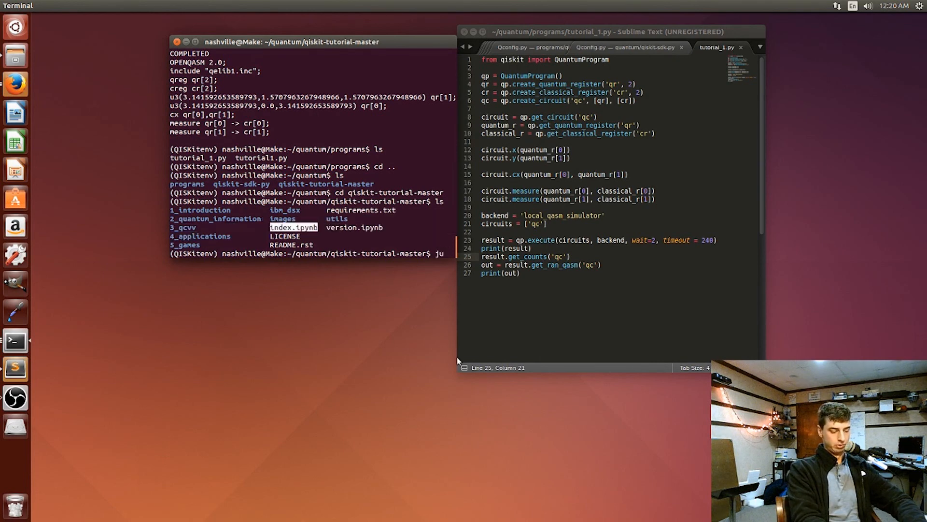
type("jupyter")
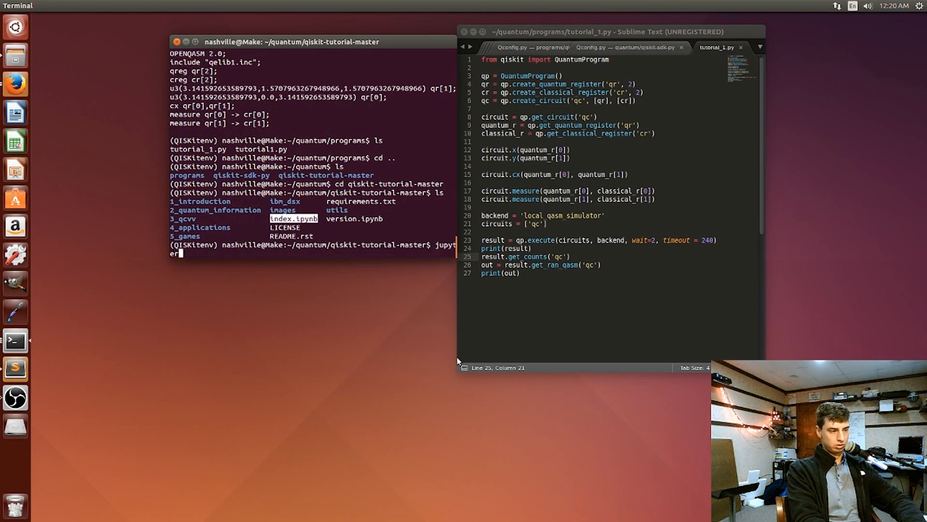
type("note")
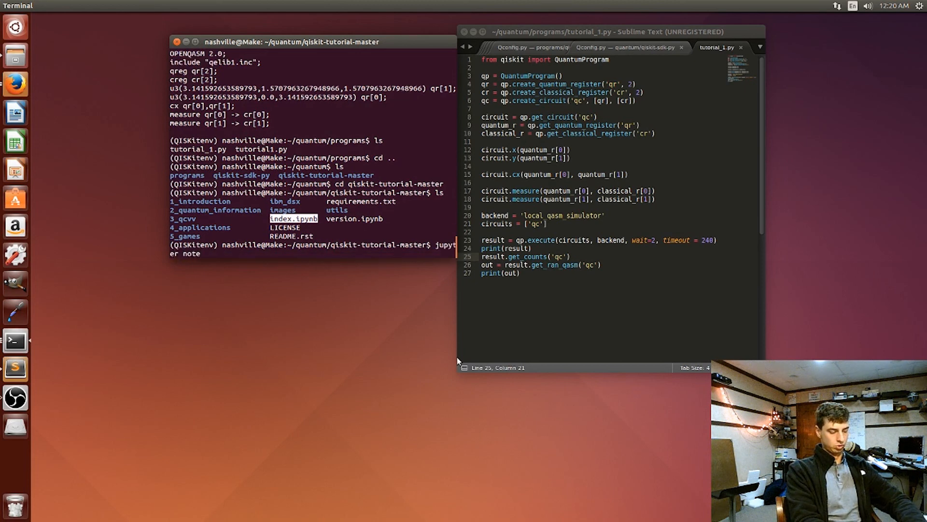
type("book")
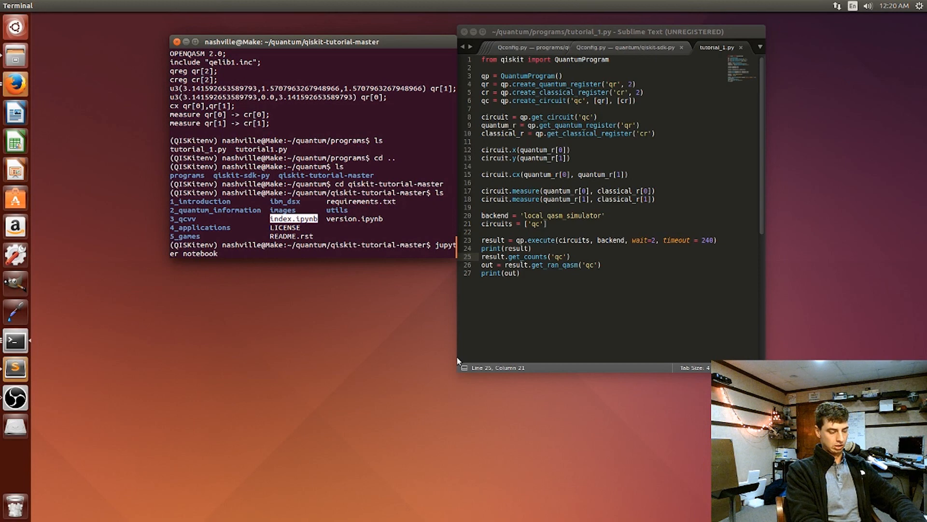
type("index.ip")
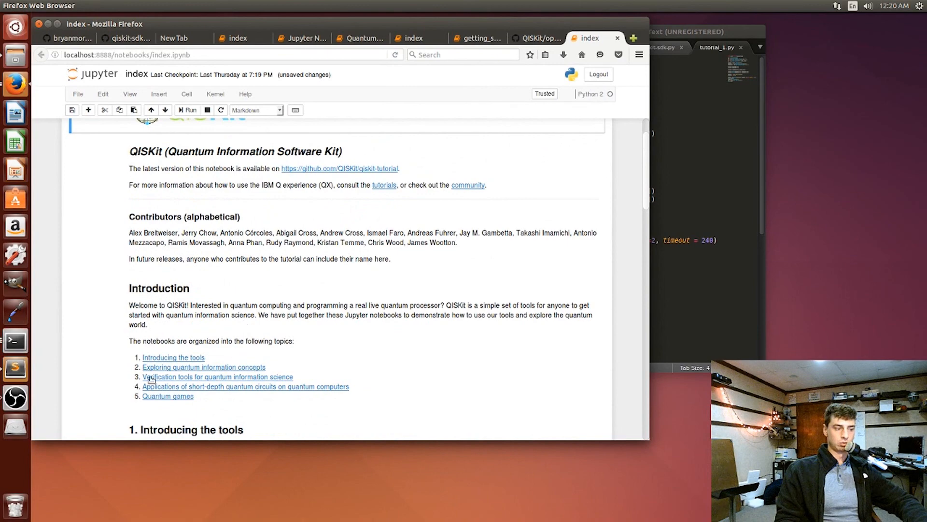
Scroll the QISKit index notebook down to its Introducing the tools and quantum information sections.
scroll("down", 3)
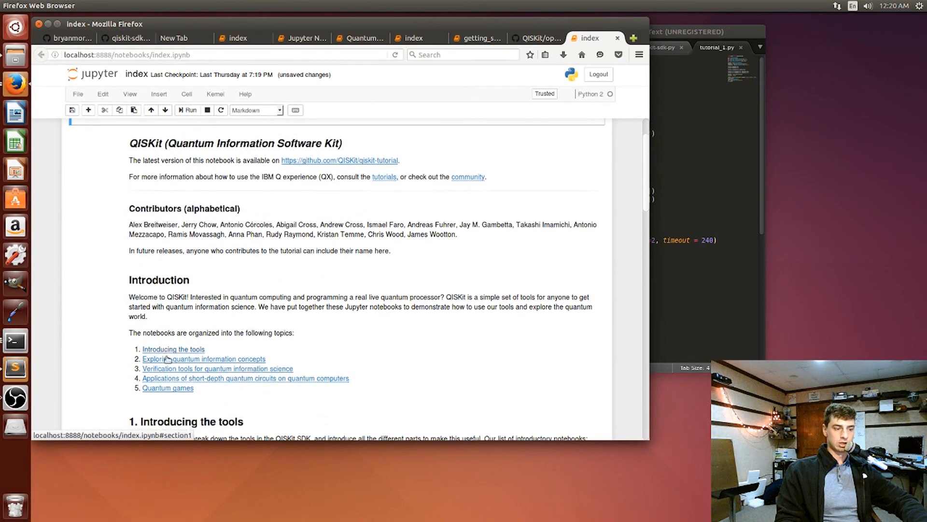
scroll("down", 3)
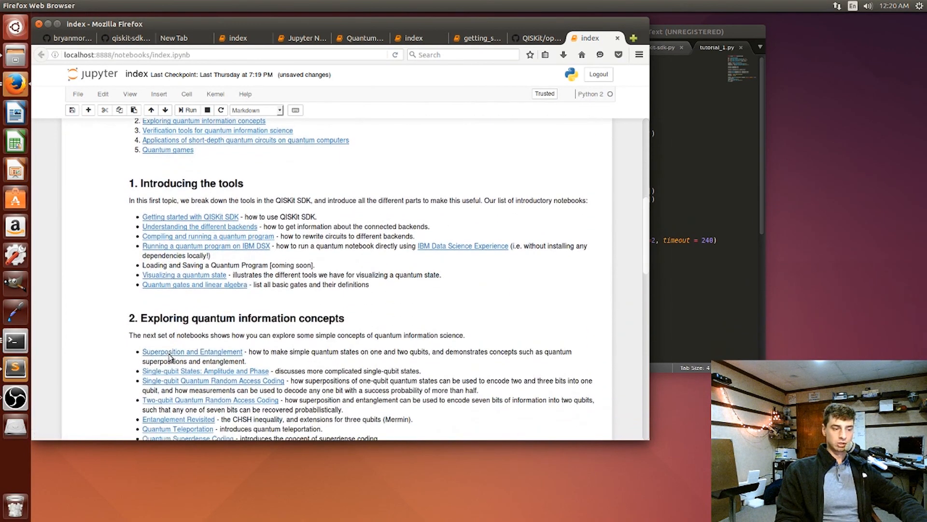